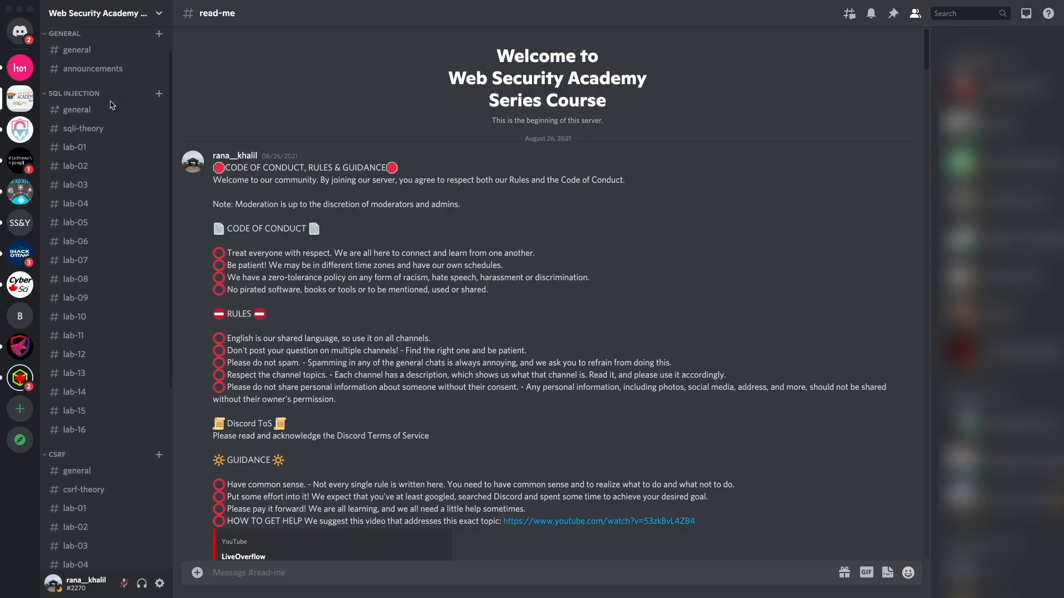
# Scroll the channel sidebar to the CSRF category and open the lab-08 channel.
pyautogui.scroll(-3)
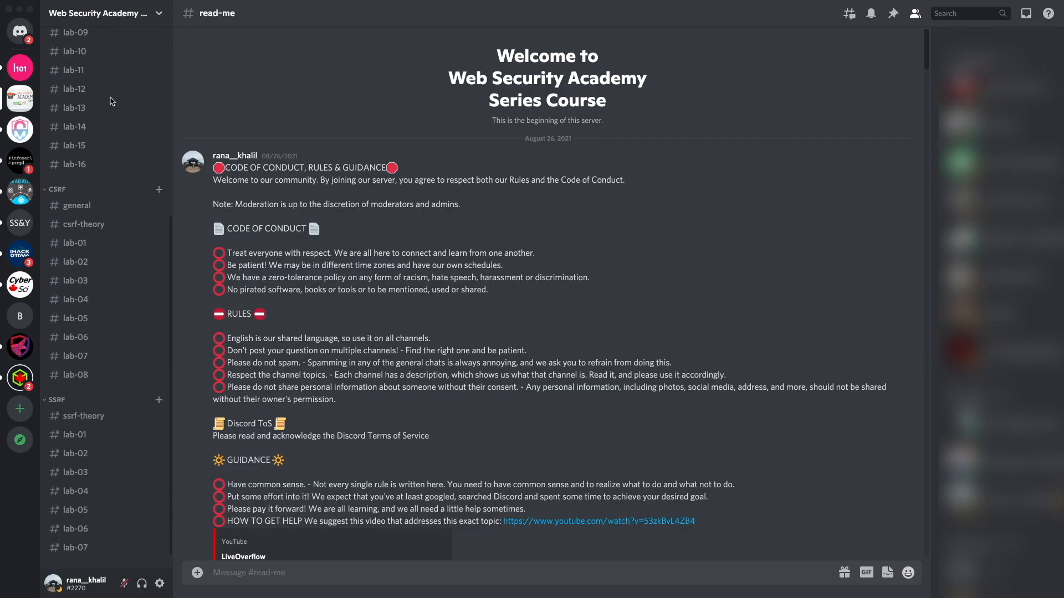
pyautogui.scroll(-3)
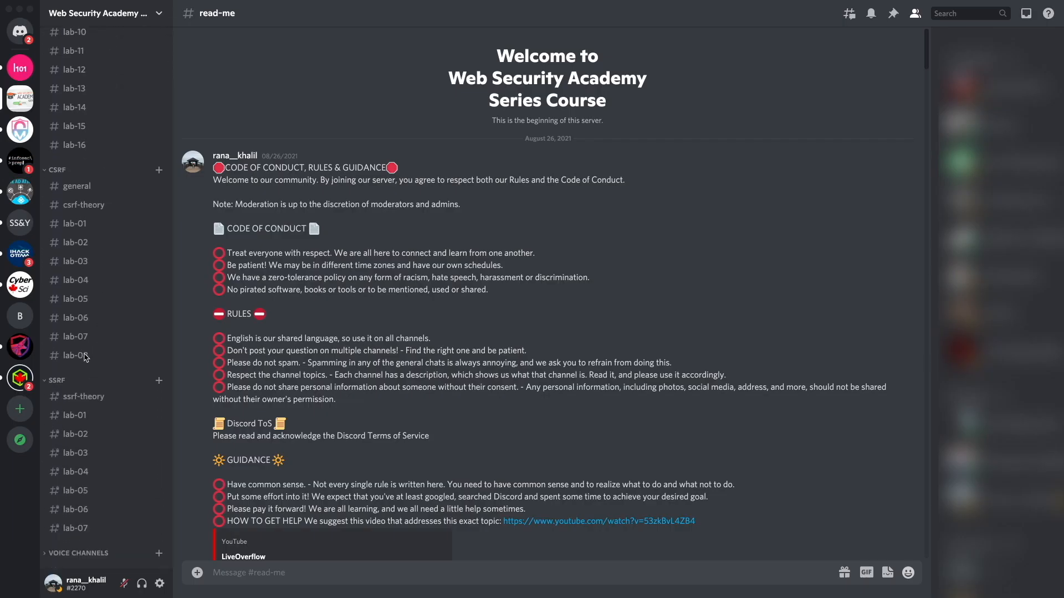
pyautogui.click(74, 356)
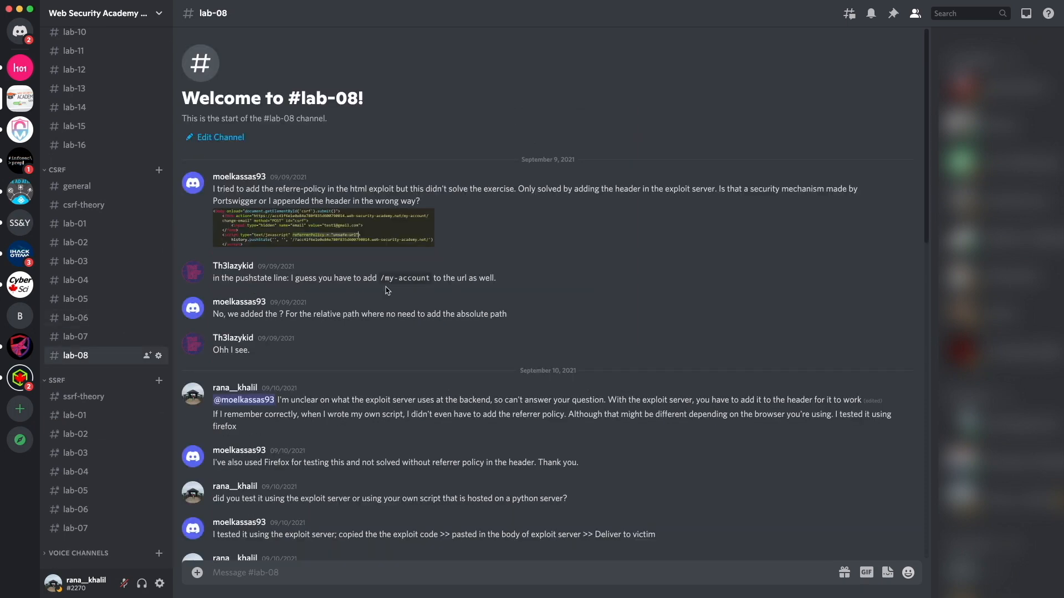
pyautogui.scroll(-3)
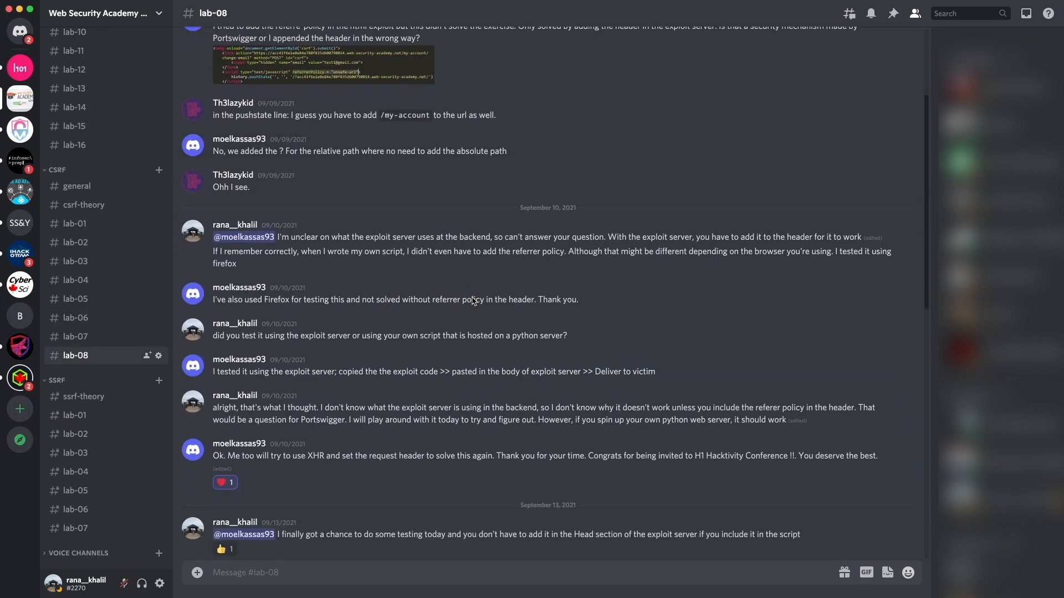
pyautogui.scroll(-3)
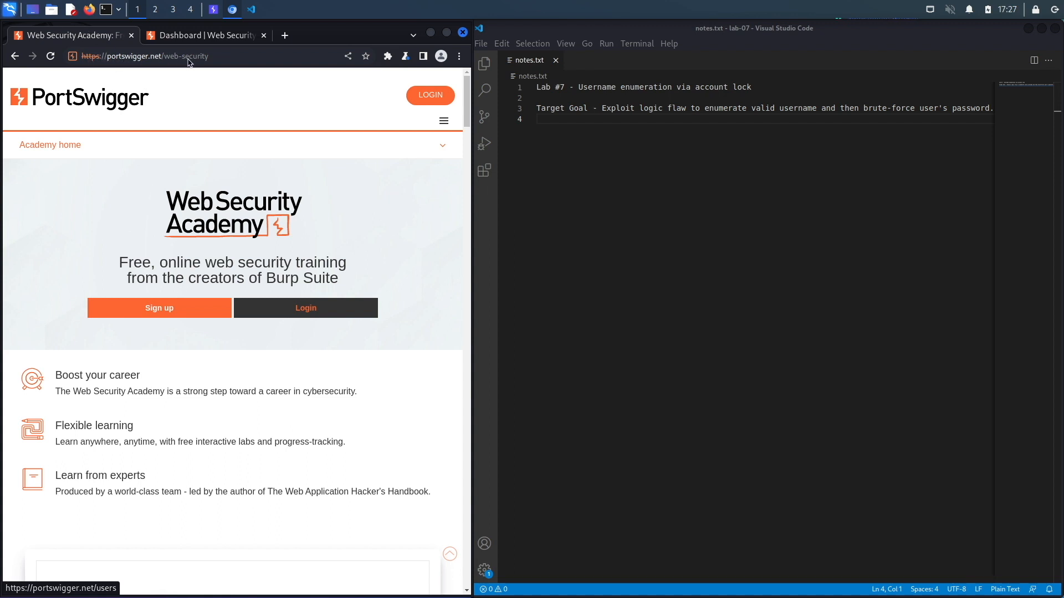
pyautogui.moveTo(169, 276)
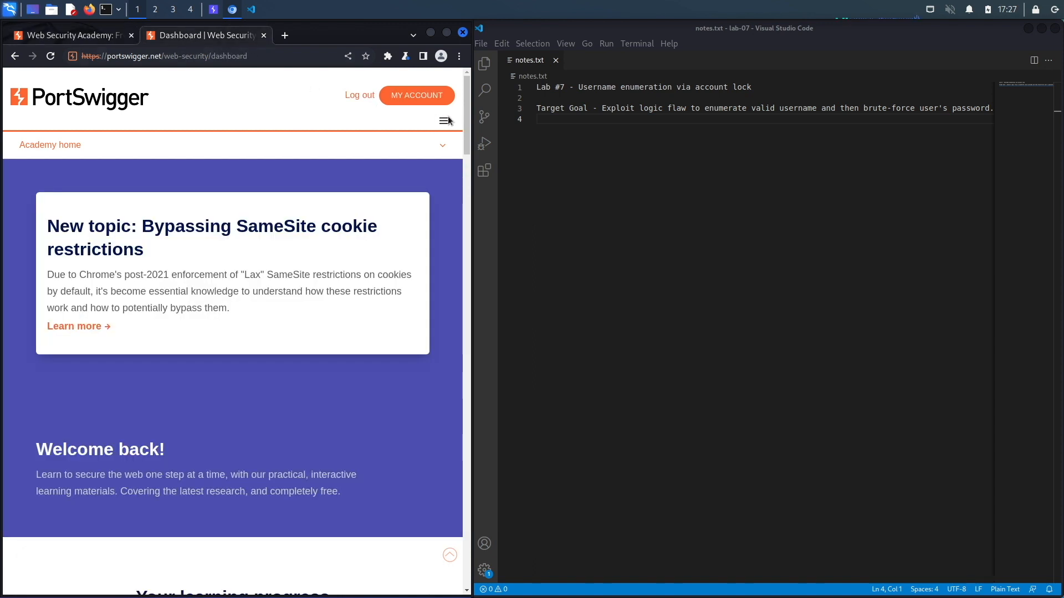
# From All labs, scroll to Authentication and open the Username enumeration via account lock lab.
pyautogui.click(445, 121)
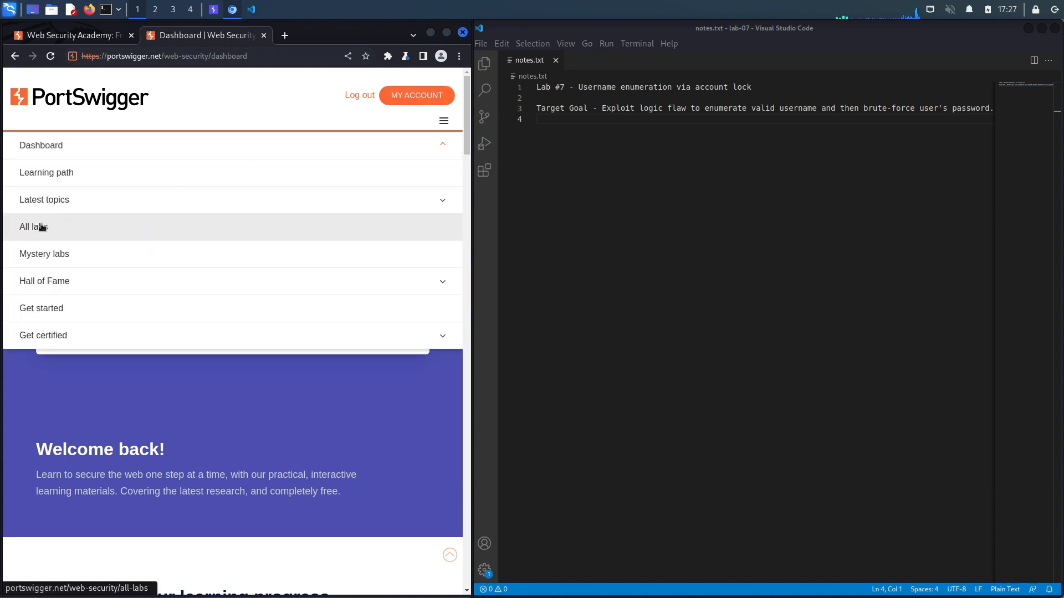
pyautogui.click(32, 226)
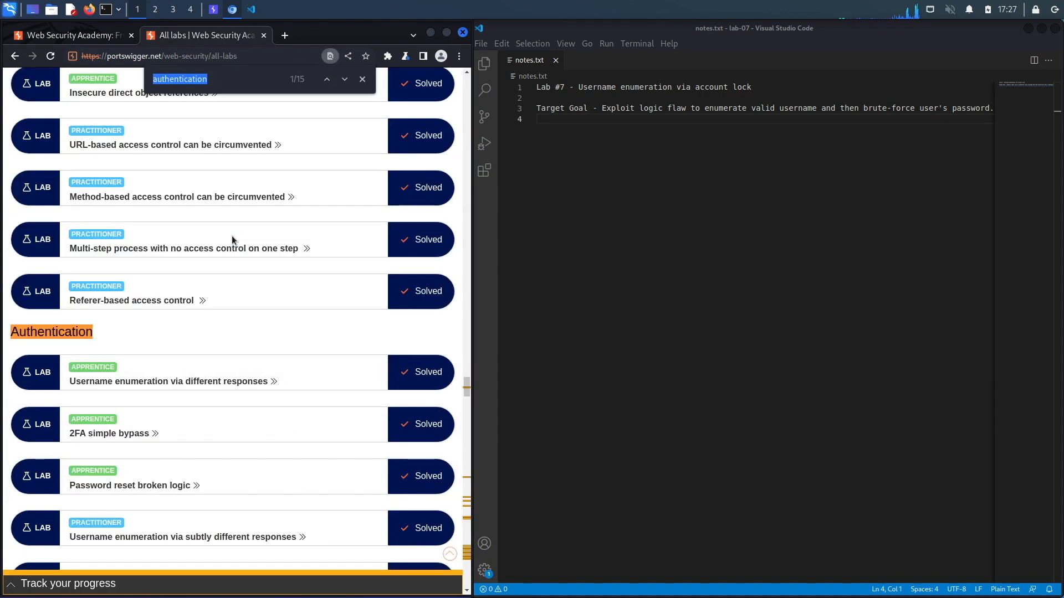
pyautogui.scroll(-3)
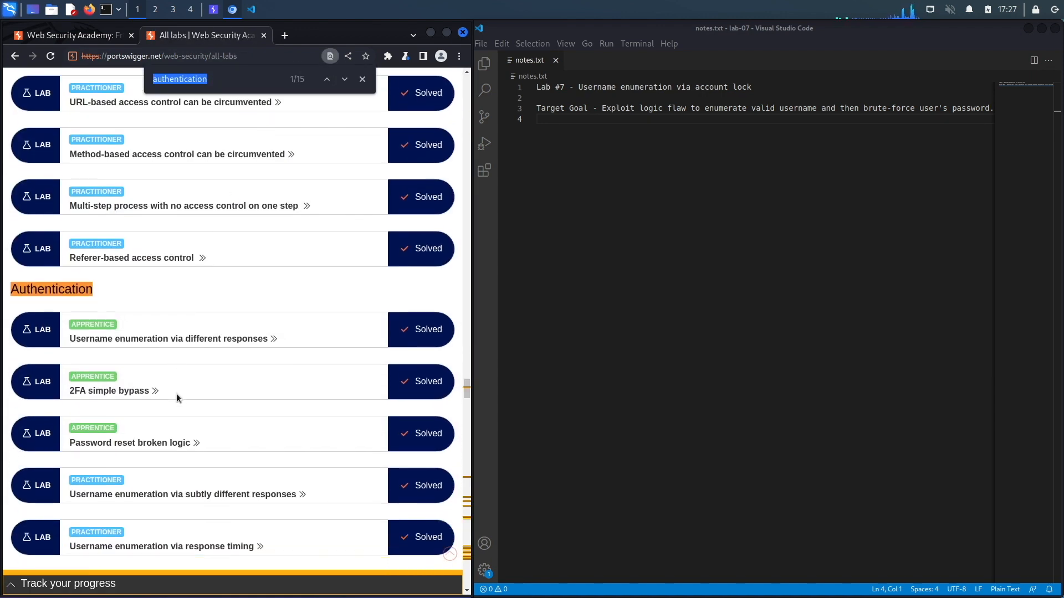
pyautogui.scroll(-3)
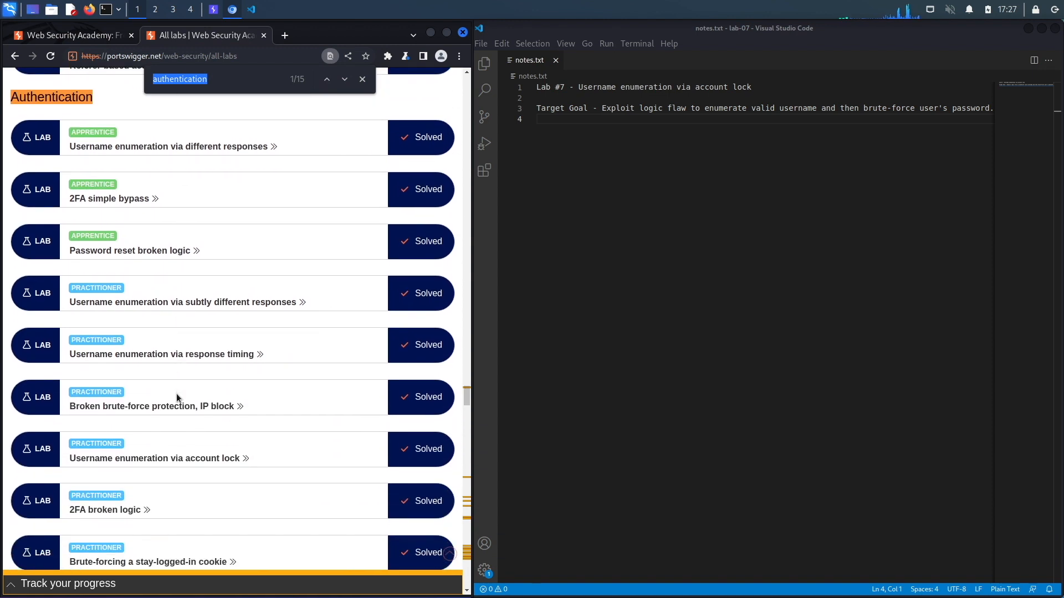
pyautogui.scroll(-3)
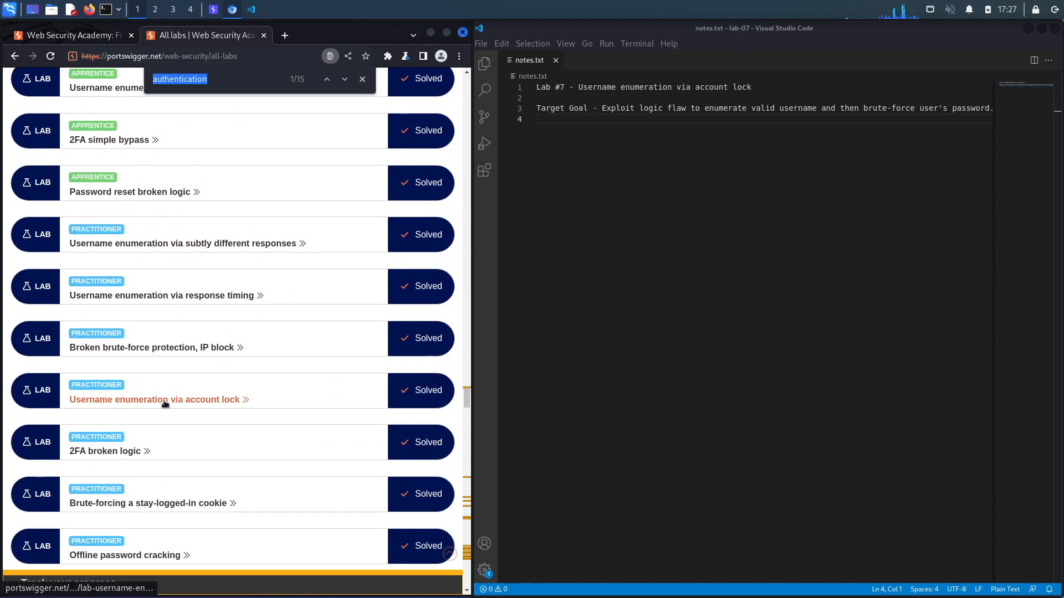
pyautogui.click(153, 400)
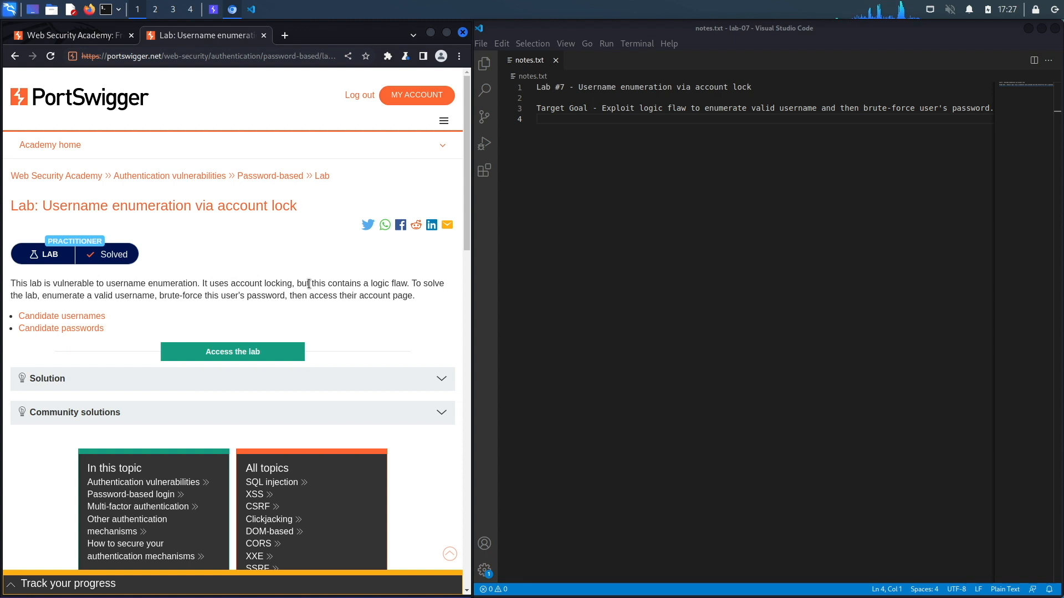
pyautogui.moveTo(132, 326)
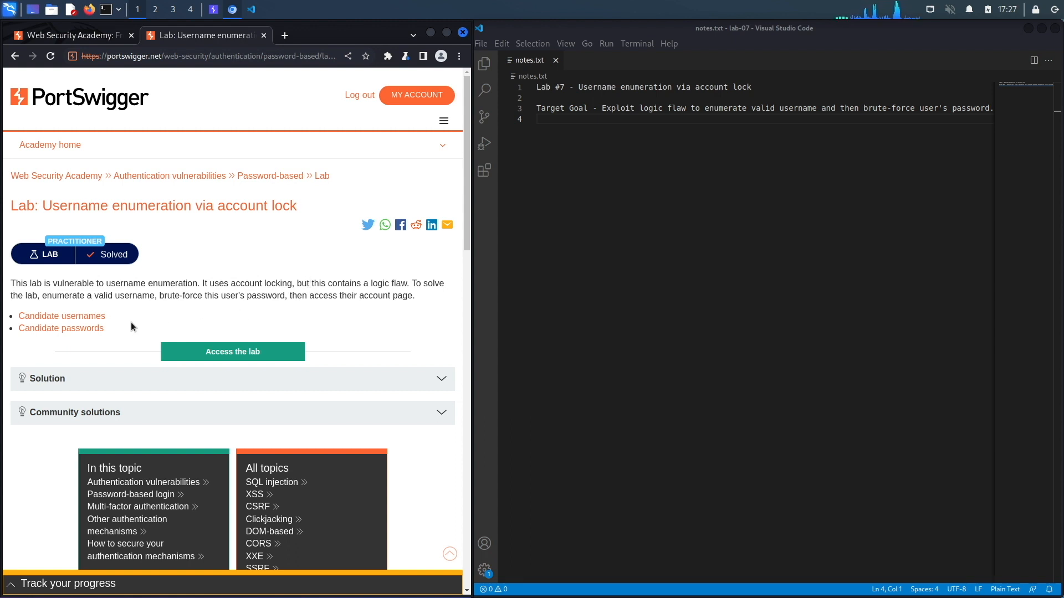
pyautogui.moveTo(195, 296)
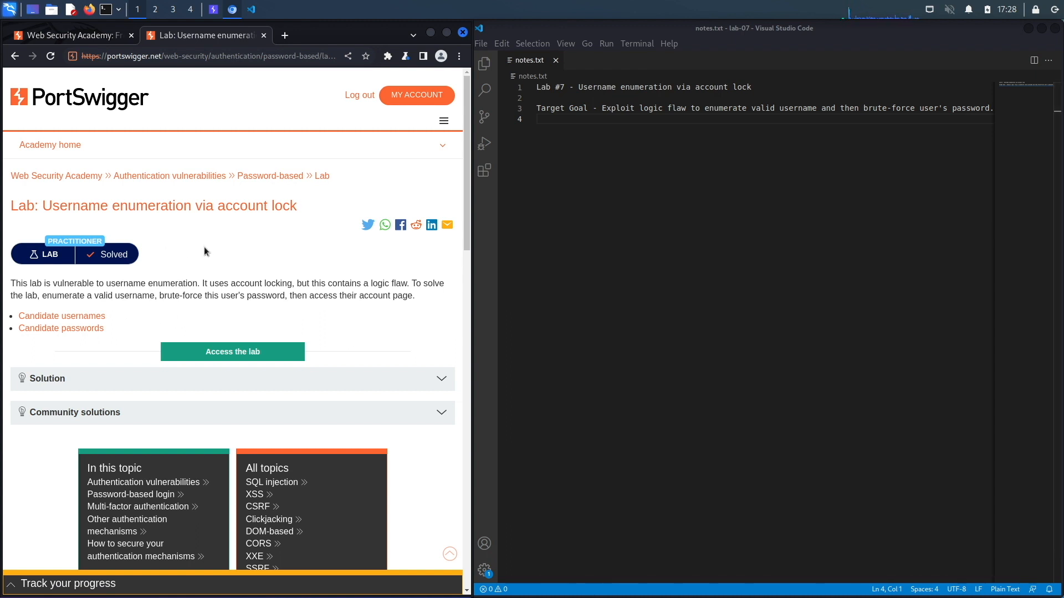
pyautogui.moveTo(256, 319)
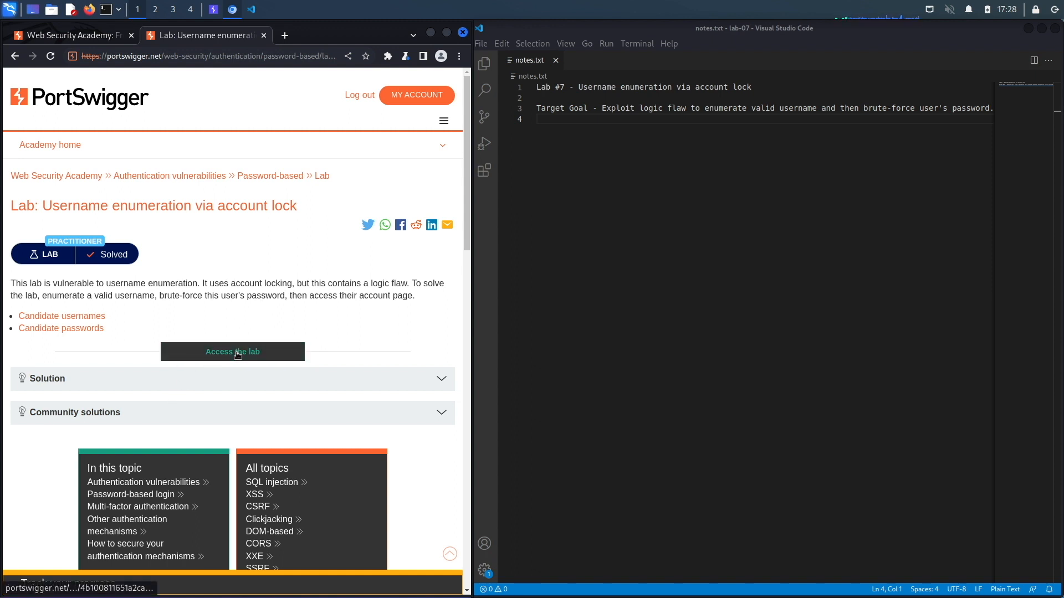
# Launch the lab instance and go to its My account login page.
pyautogui.click(232, 351)
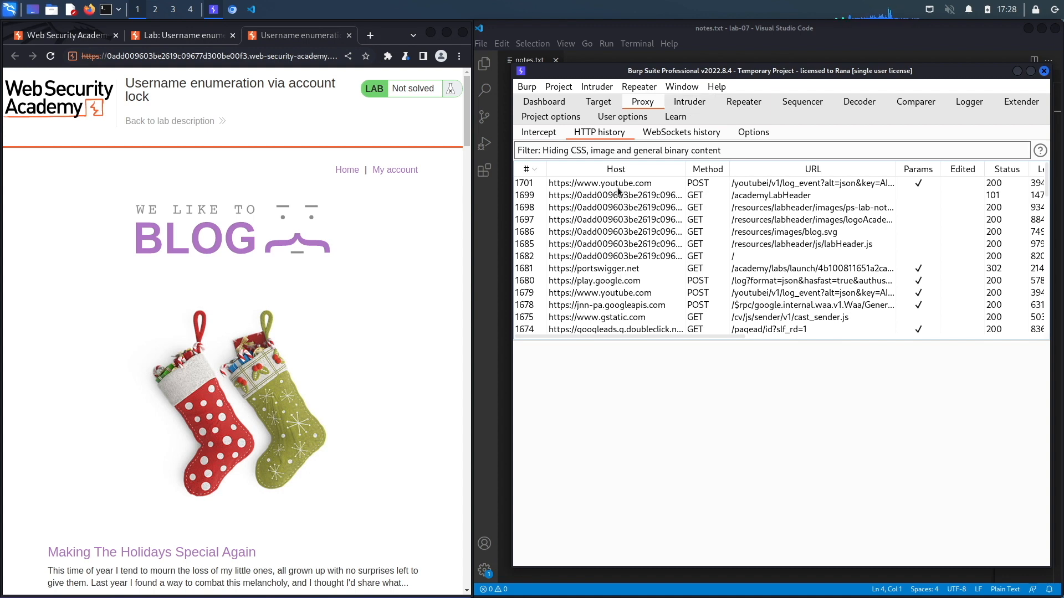
pyautogui.click(610, 183)
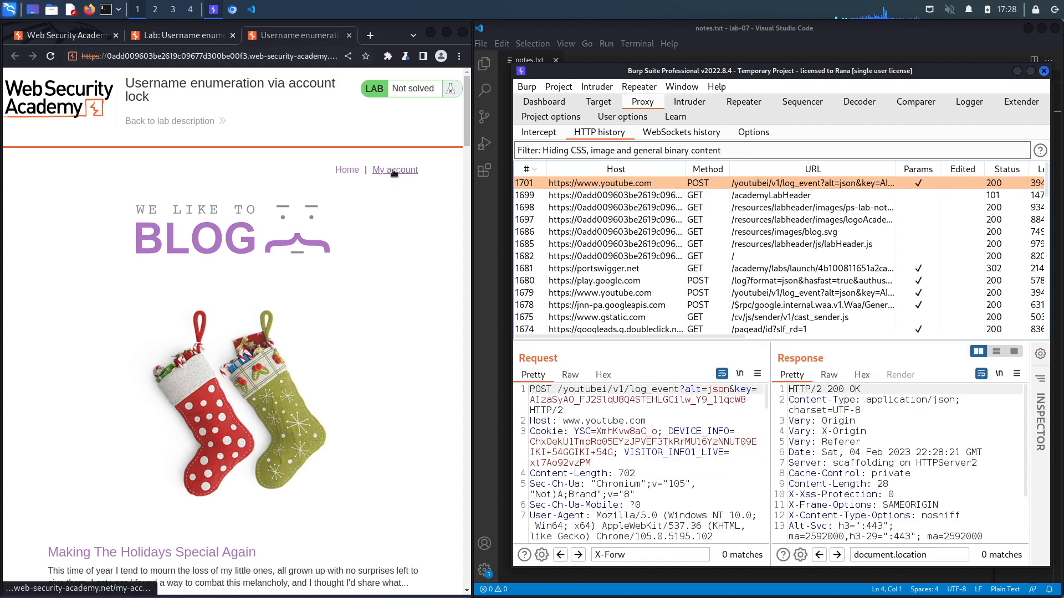
pyautogui.click(394, 169)
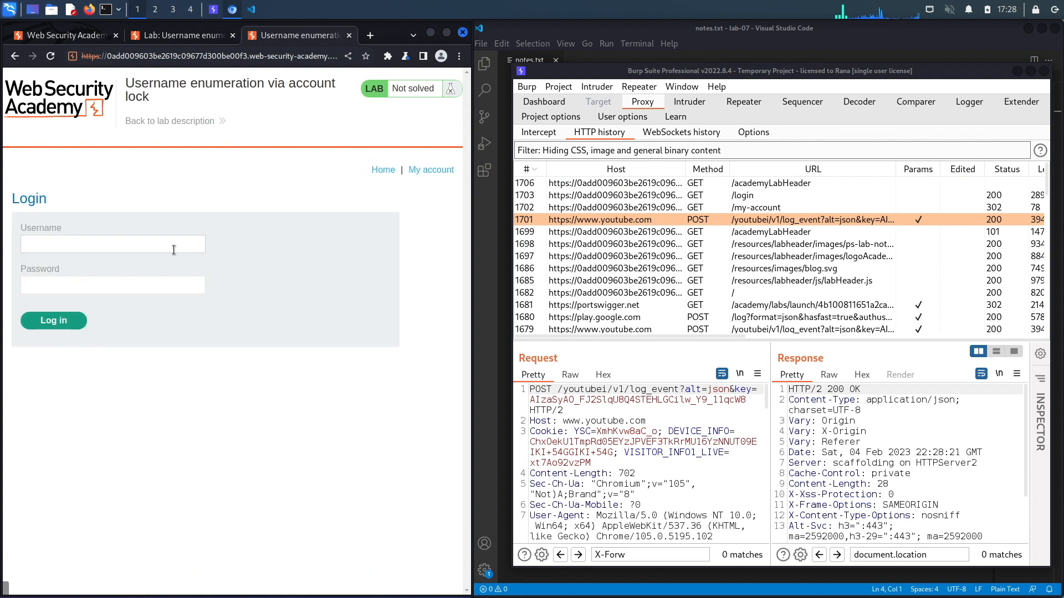
pyautogui.click(112, 244)
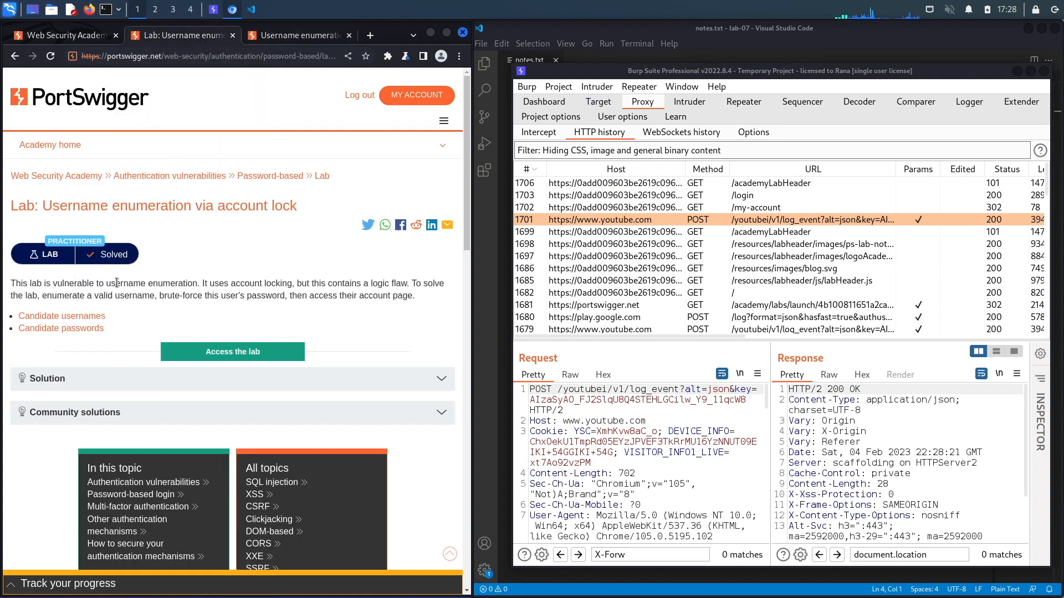
pyautogui.click(298, 36)
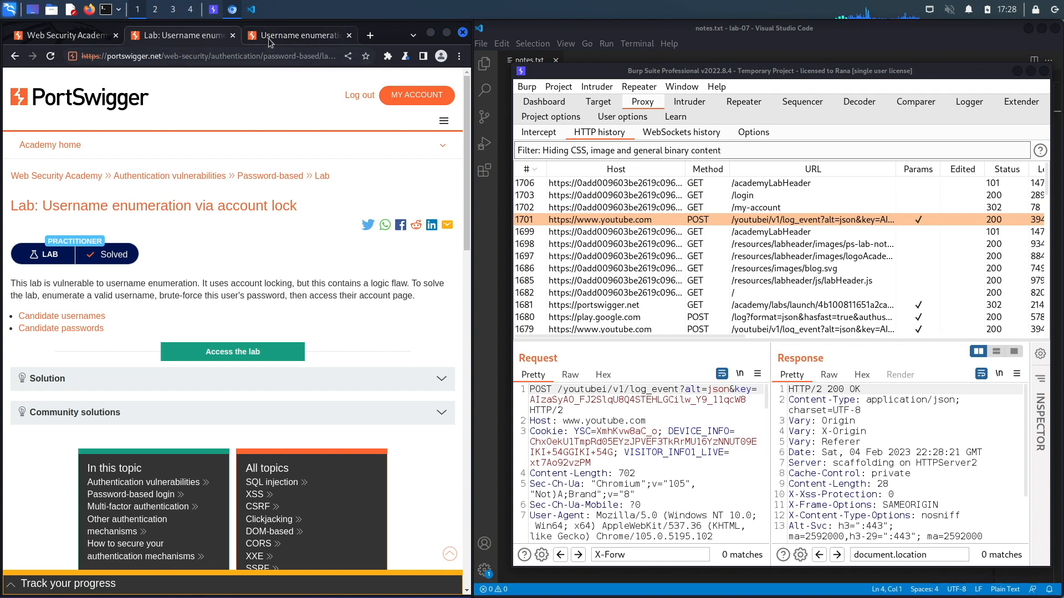
# Submit a test login as carlos with a password, getting Invalid username or password.
pyautogui.write('carl')
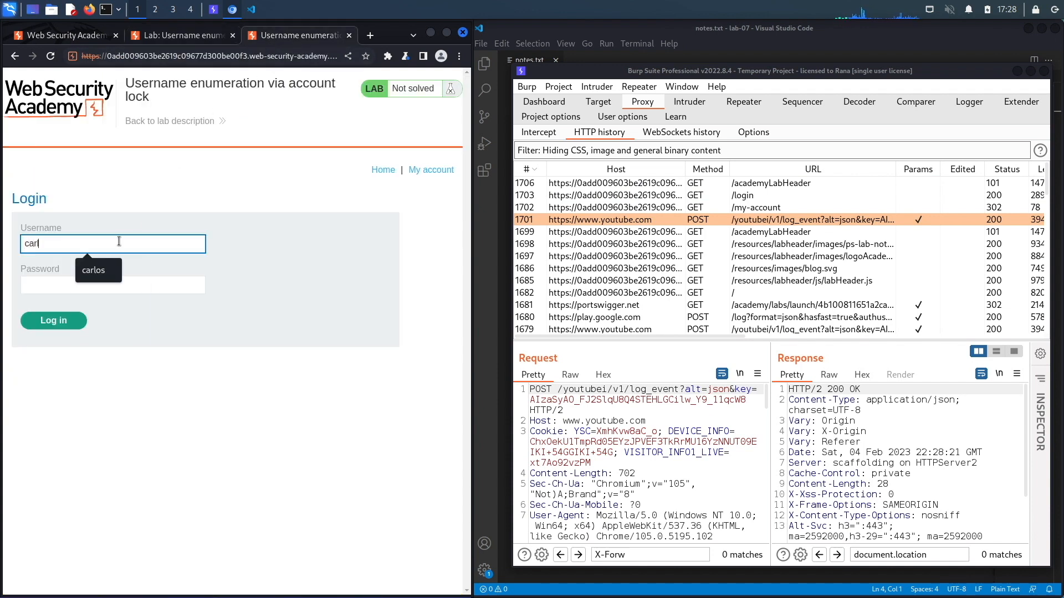
pyautogui.click(112, 284)
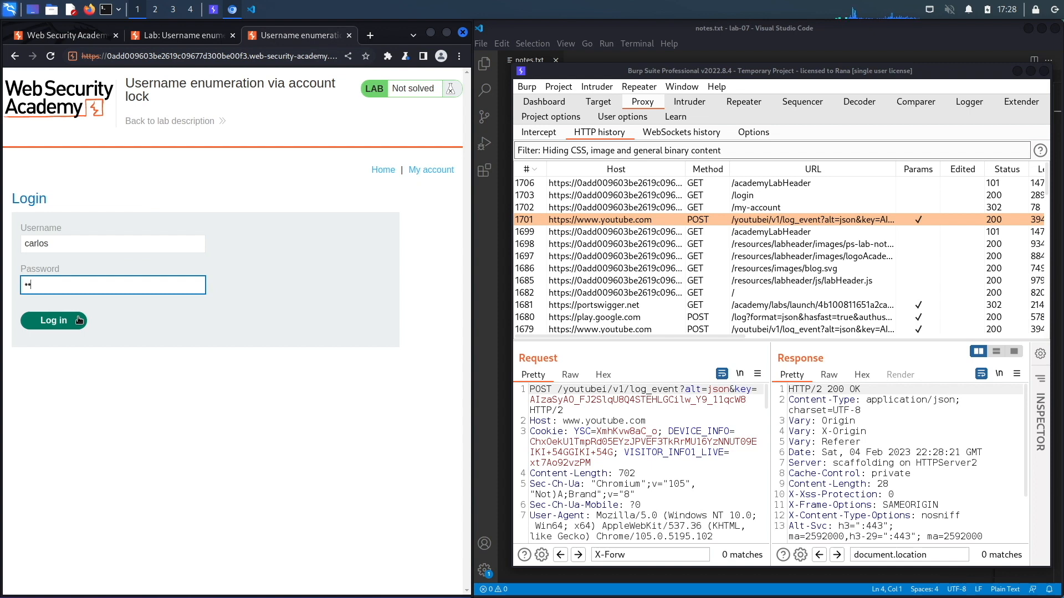
pyautogui.click(53, 321)
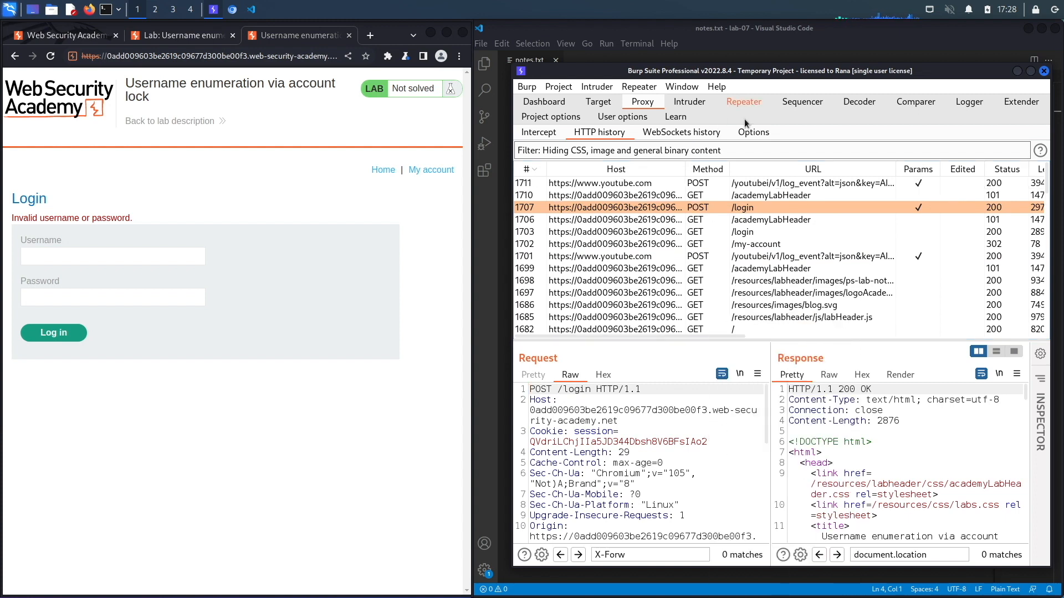
# Resend the carlos login POST in Repeater several times, still getting Invalid username or password.
pyautogui.click(742, 101)
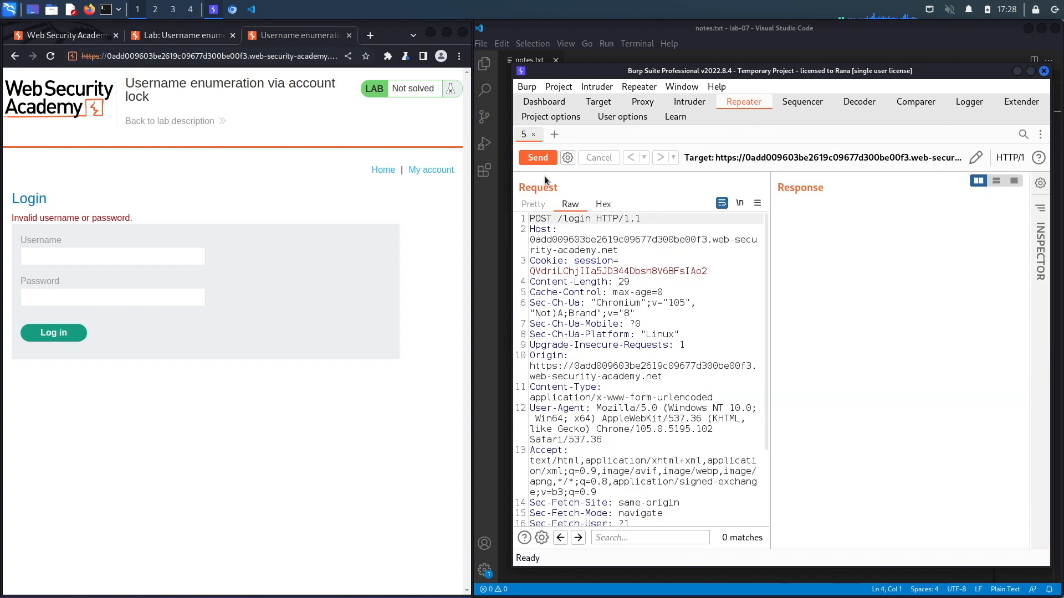
pyautogui.click(536, 158)
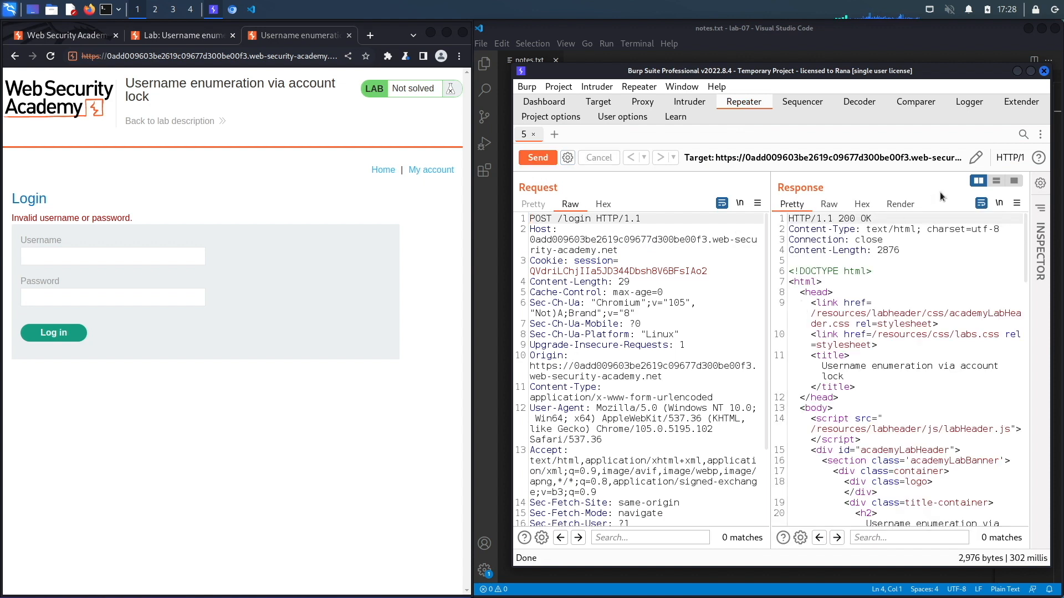
pyautogui.click(899, 204)
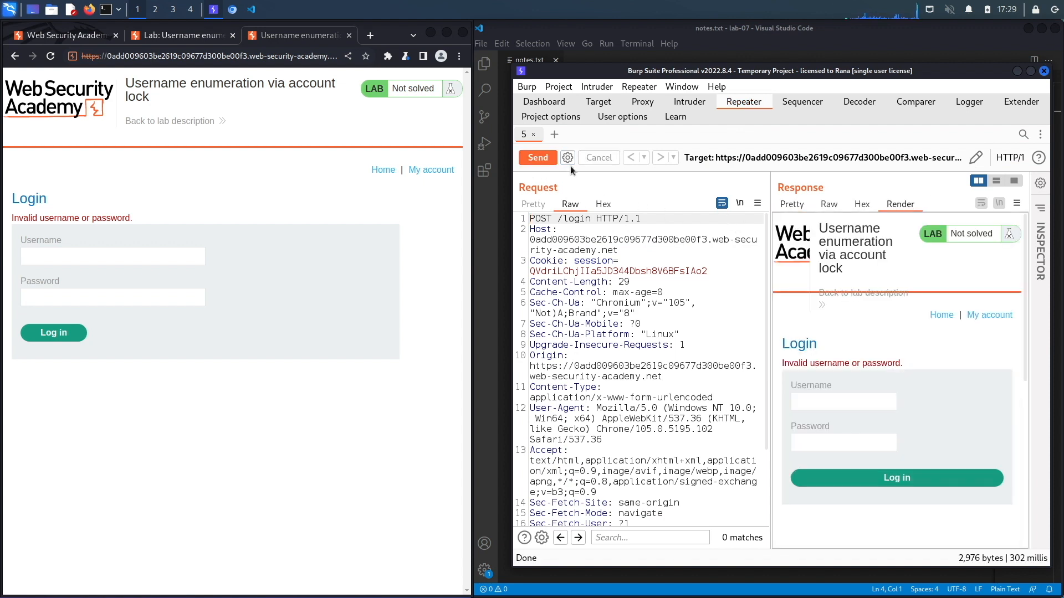
pyautogui.click(537, 158)
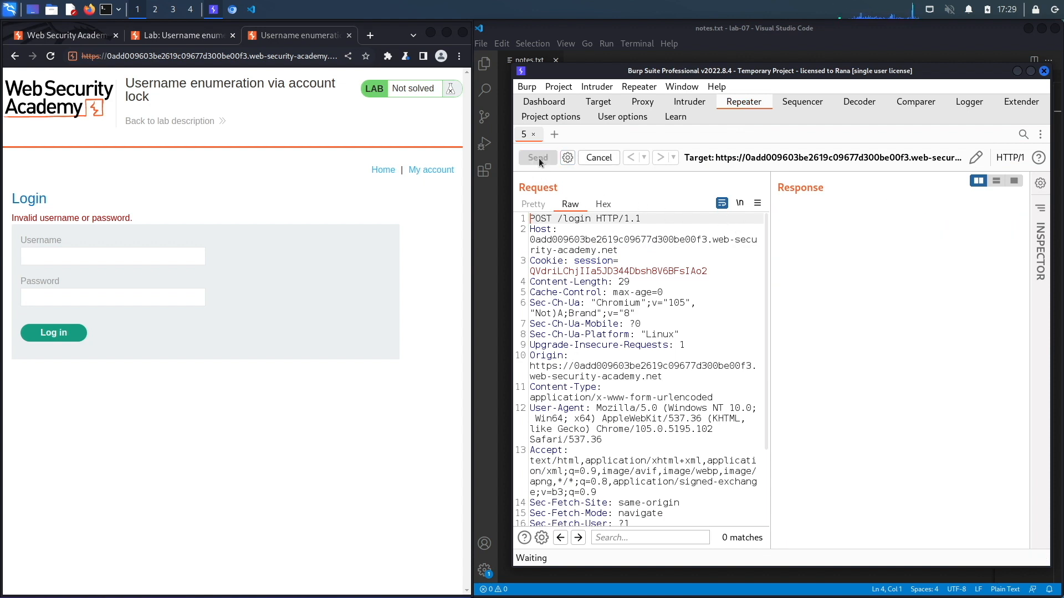
pyautogui.click(536, 157)
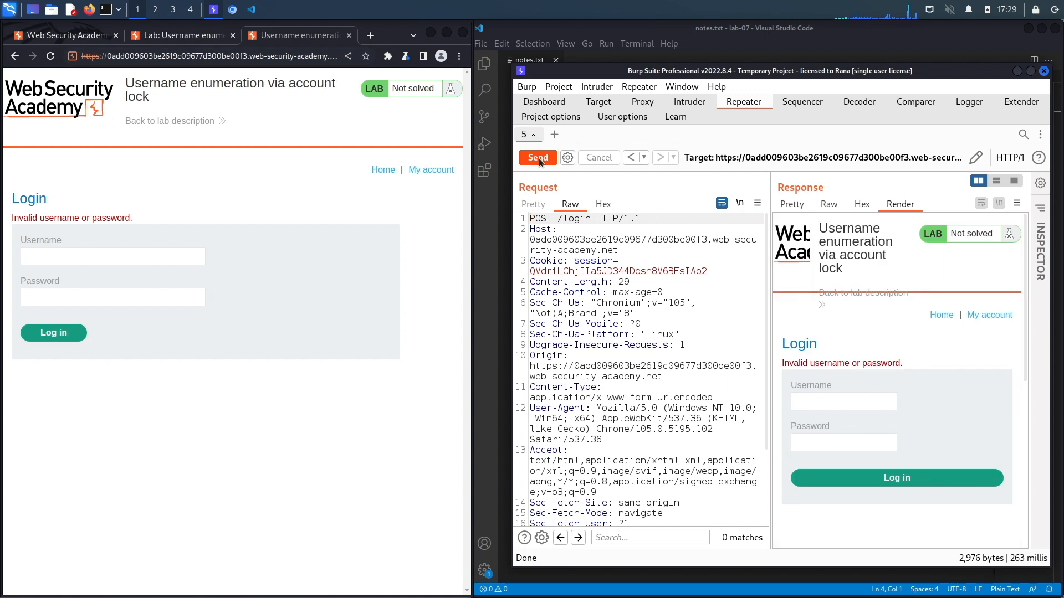
pyautogui.click(536, 157)
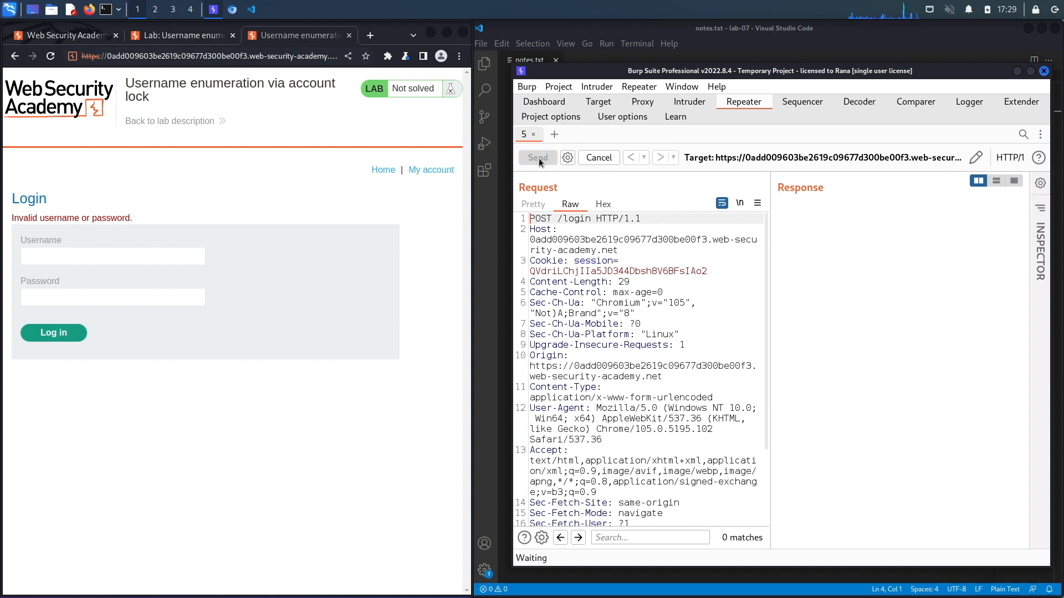
pyautogui.click(536, 158)
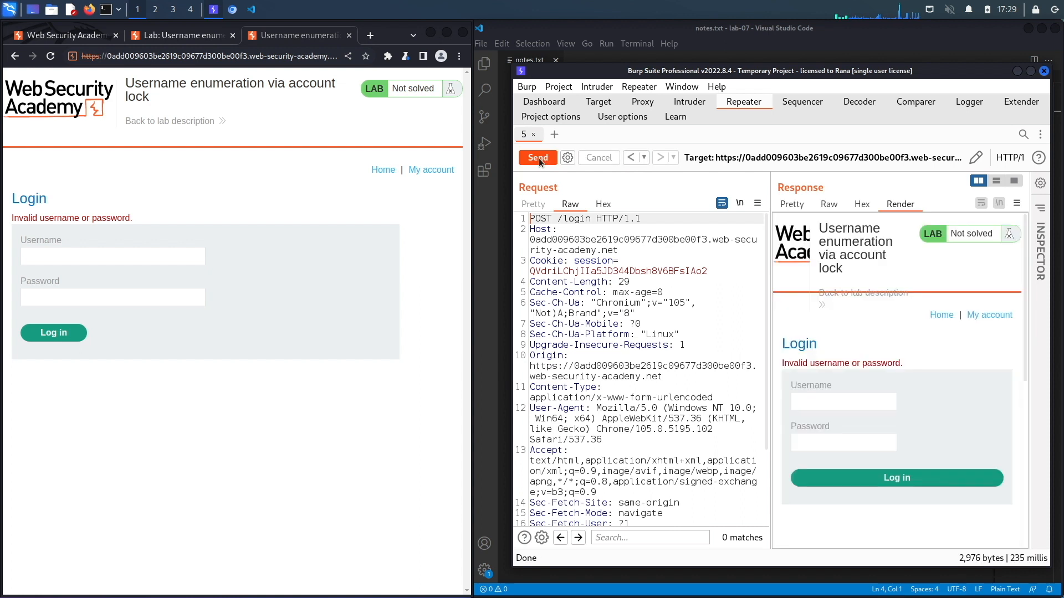
pyautogui.click(537, 157)
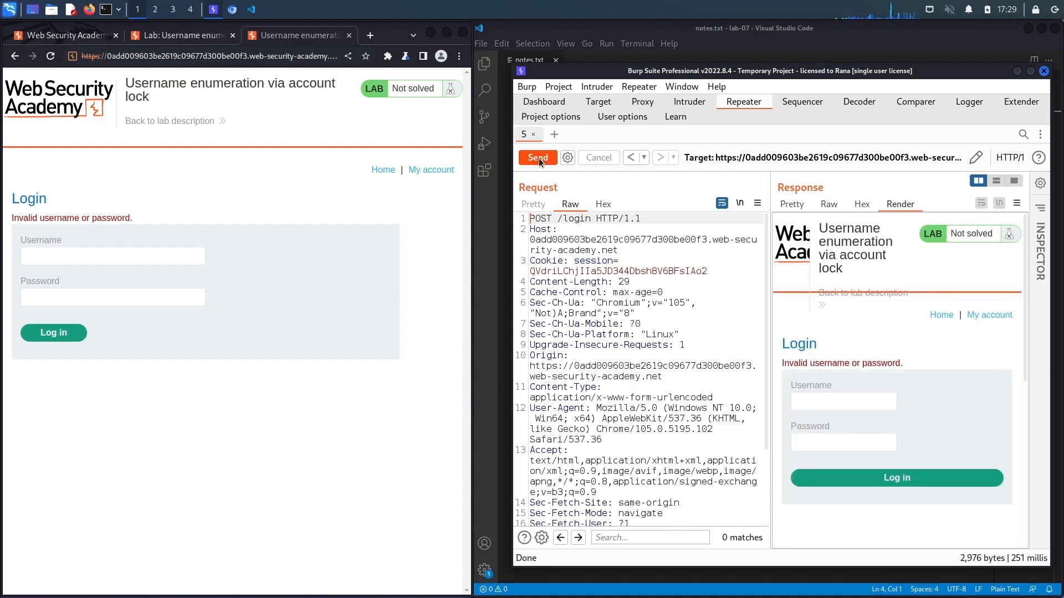
pyautogui.click(537, 158)
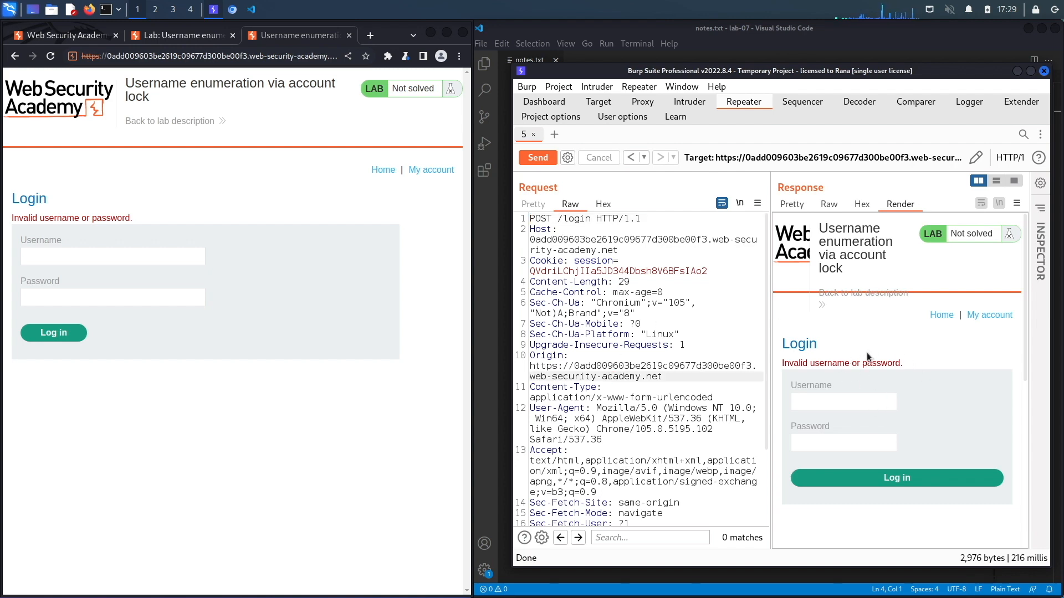
# Select the username value carlos in the request body and bring up its context actions.
pyautogui.scroll(-3)
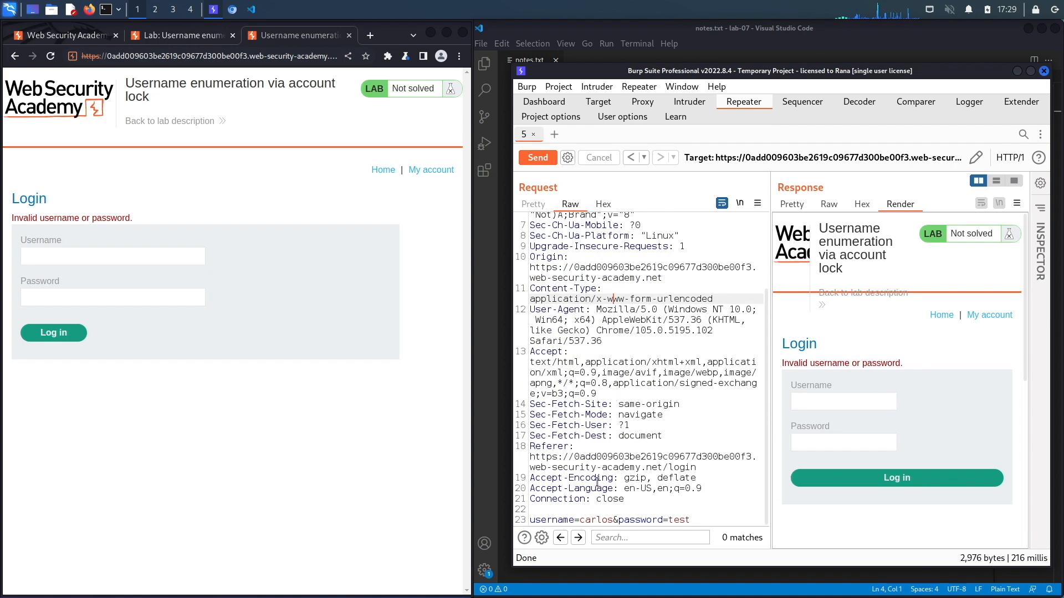
pyautogui.doubleClick(592, 519)
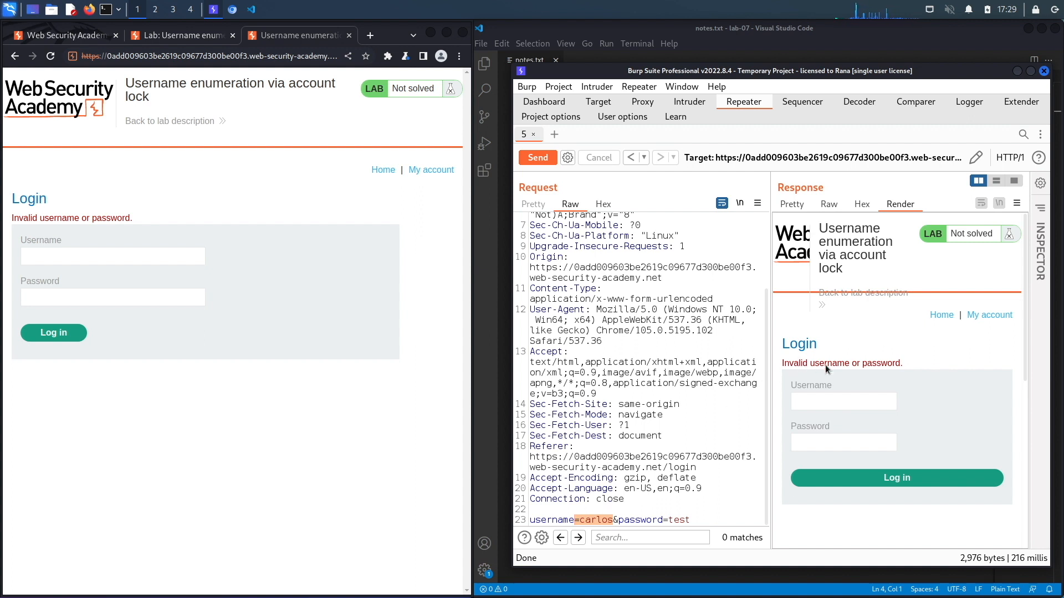
pyautogui.moveTo(891, 341)
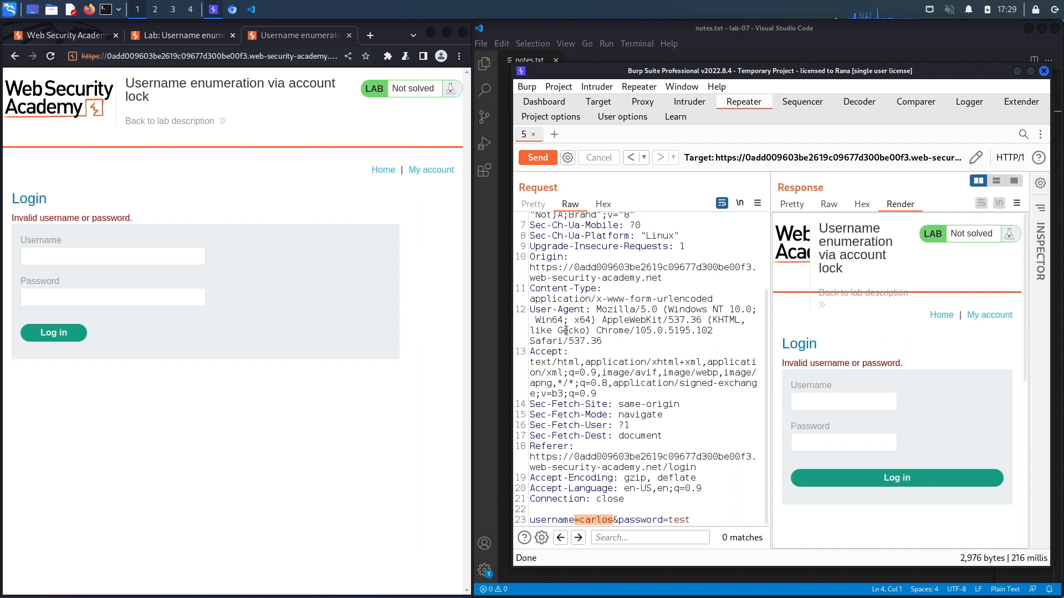
pyautogui.click(657, 319)
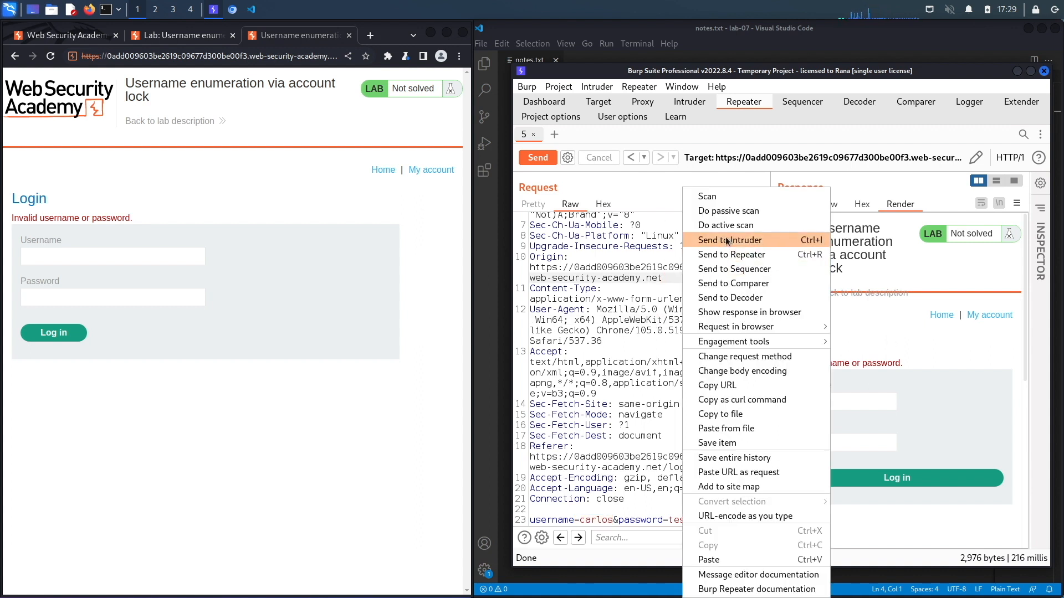
# Send the request to Intruder with carlos and an empty password as the only payload positions.
pyautogui.click(730, 240)
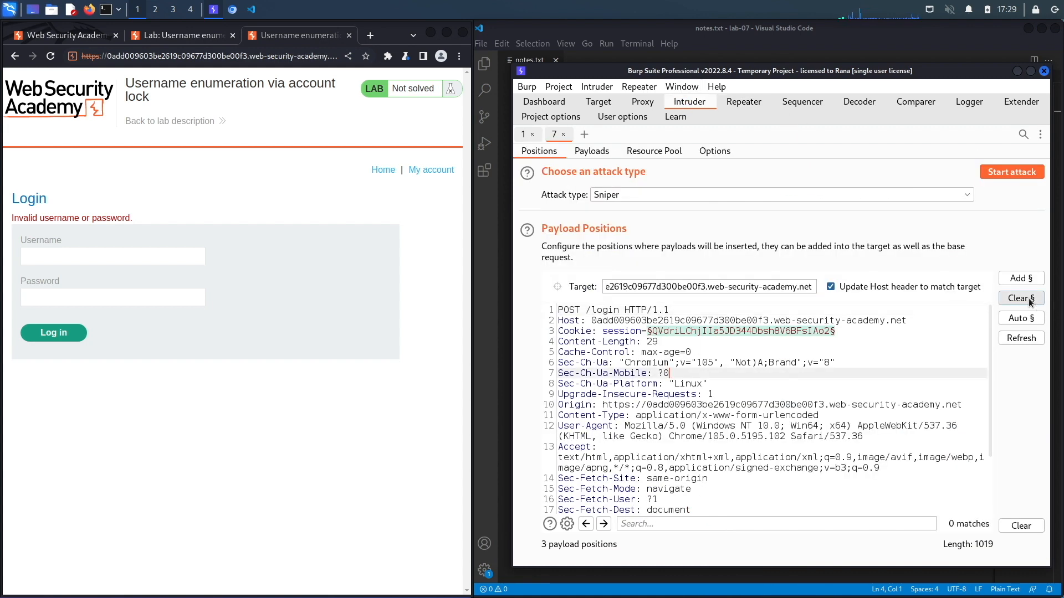
pyautogui.click(1021, 298)
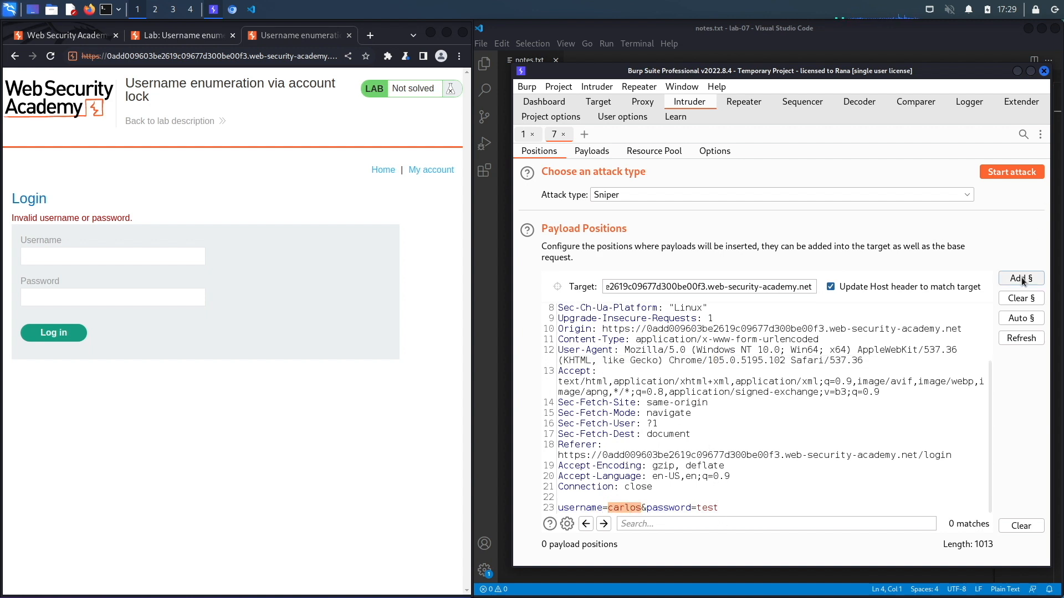
pyautogui.click(1020, 278)
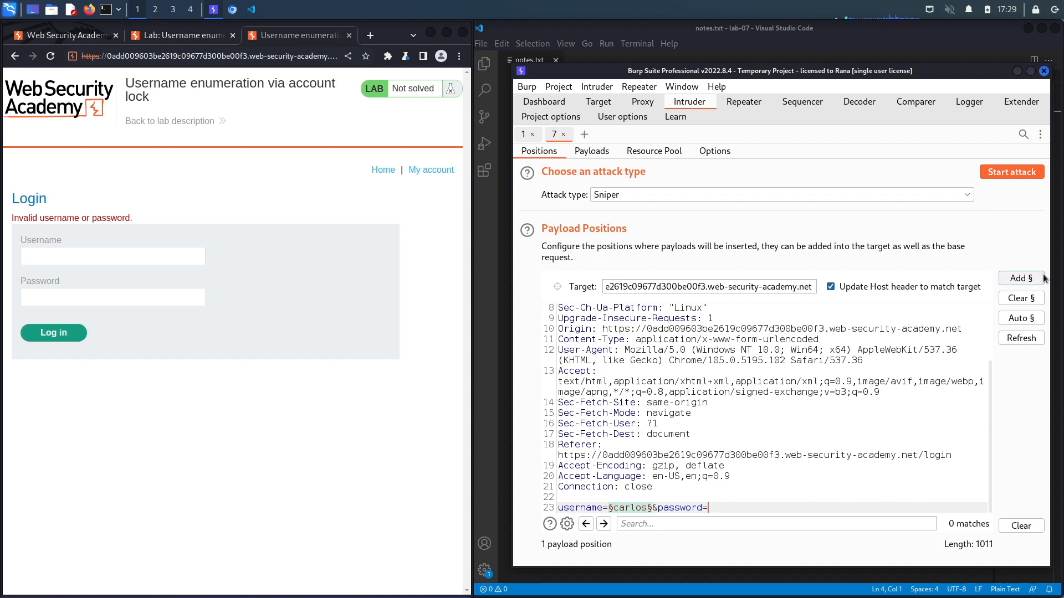
pyautogui.click(1019, 278)
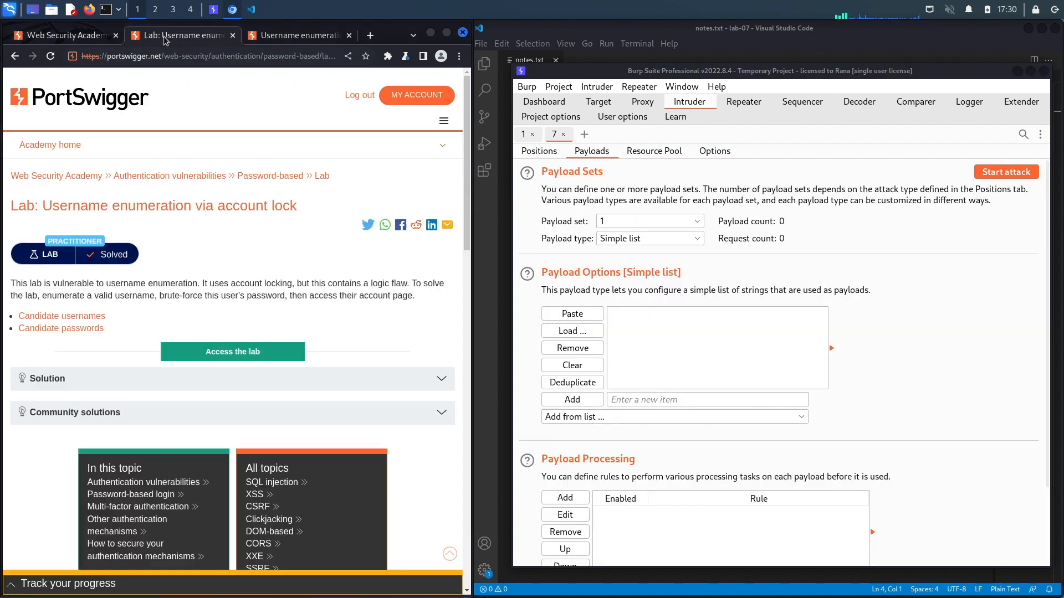
# Paste the lab's 101 candidate usernames into the first payload set.
pyautogui.rightClick(62, 315)
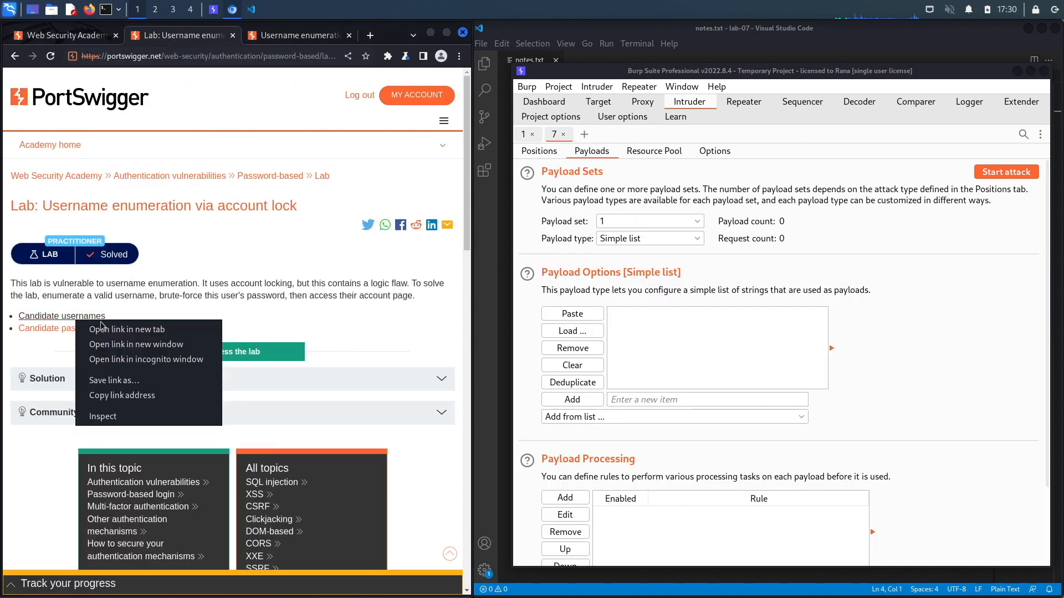
pyautogui.click(125, 329)
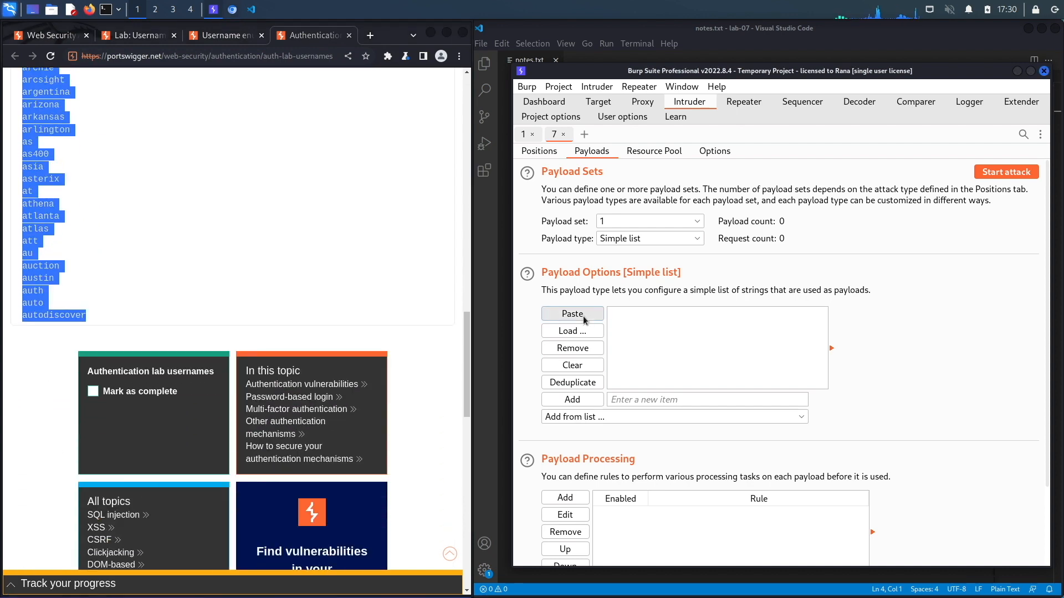
pyautogui.click(538, 150)
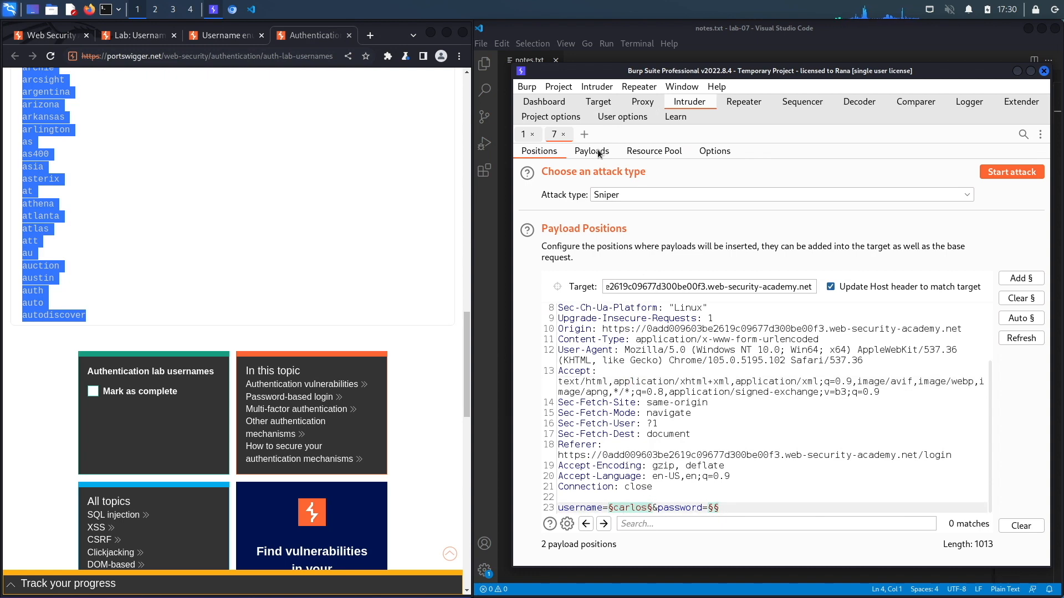
pyautogui.click(591, 151)
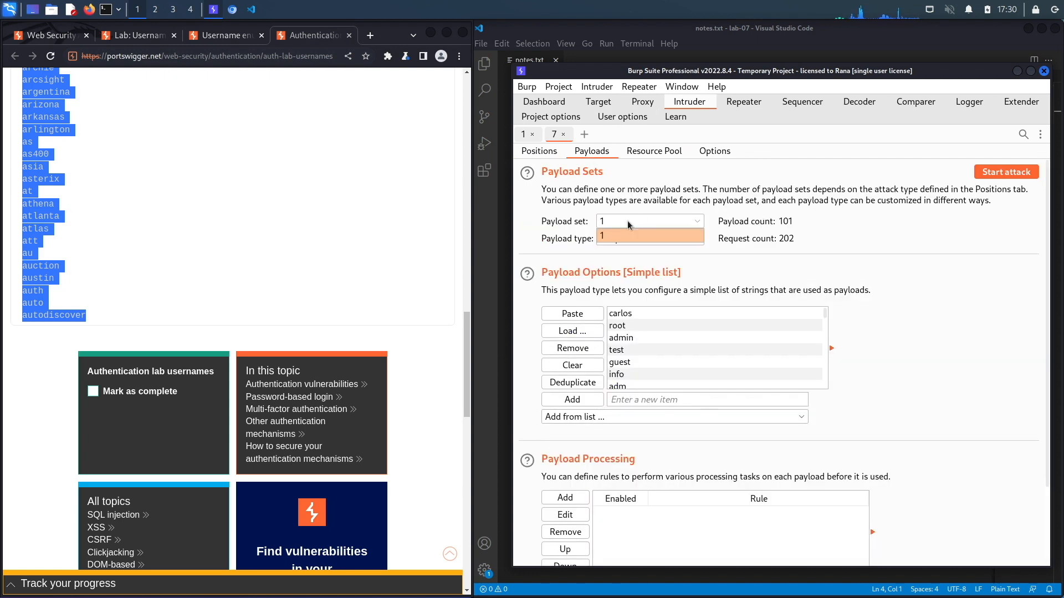
# Set the Intruder attack type to Pitchfork on the Positions settings.
pyautogui.click(539, 151)
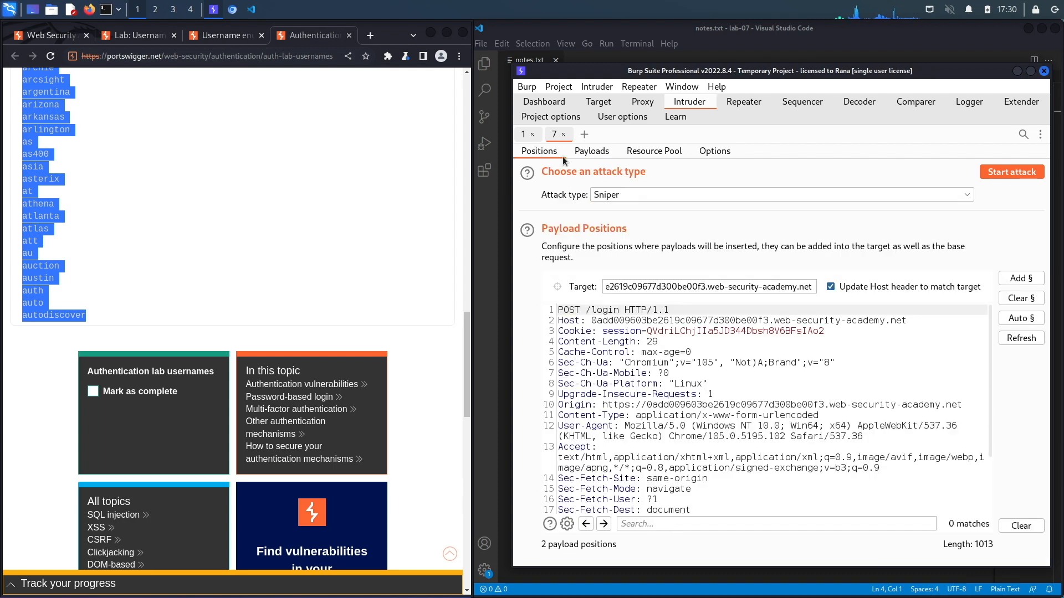
pyautogui.click(779, 195)
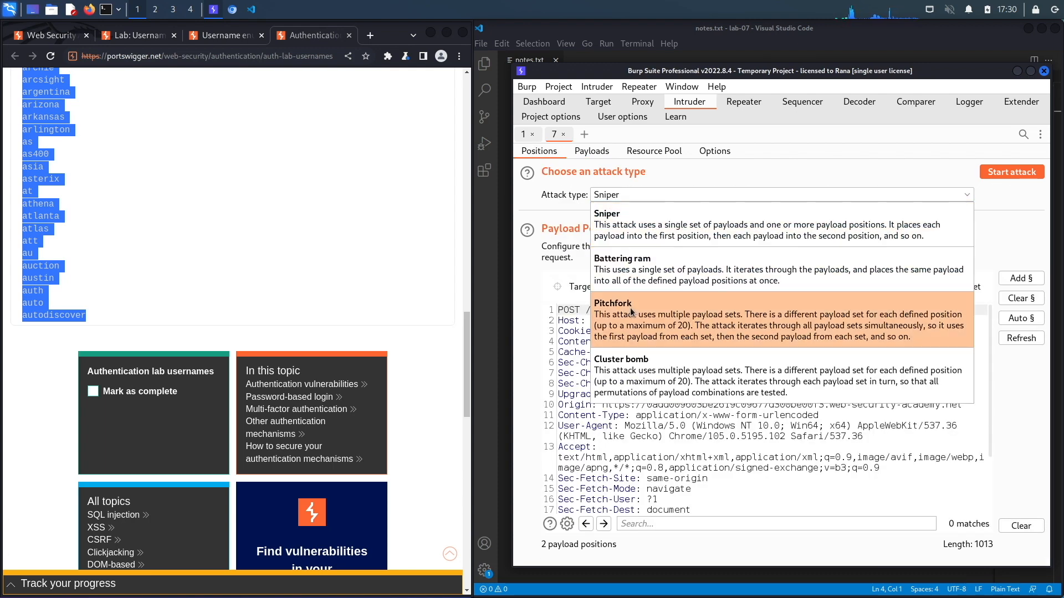
pyautogui.click(590, 151)
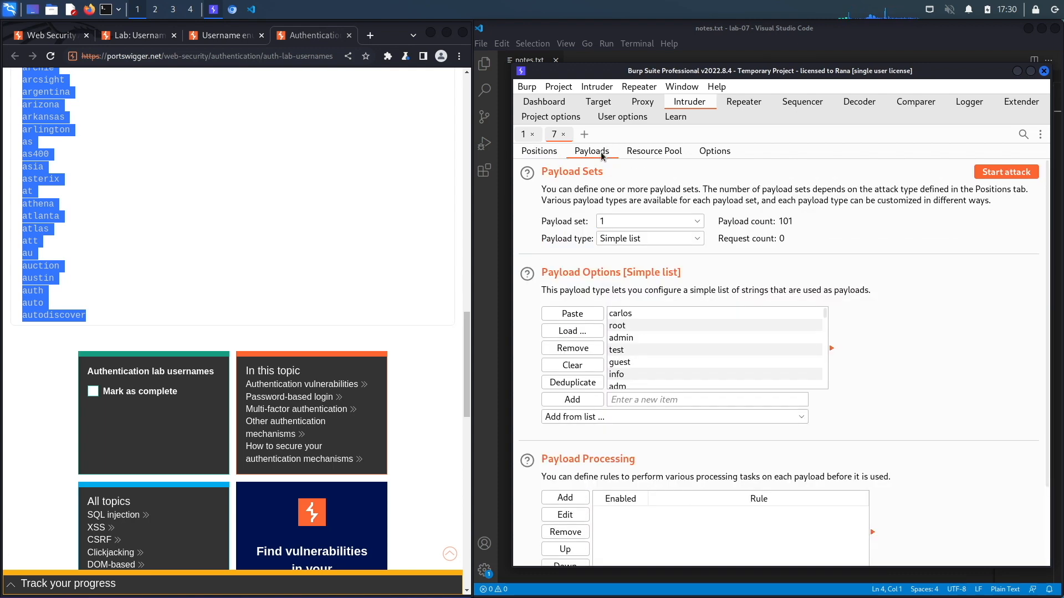
# Make payload set 2 generate 5 null payloads and review the marked request.
pyautogui.click(648, 221)
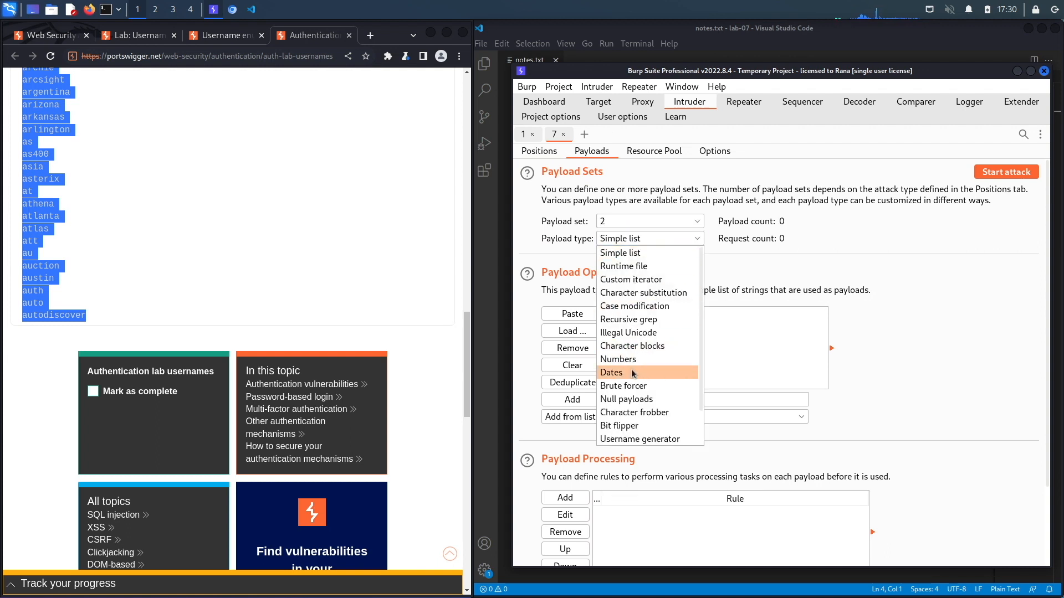
pyautogui.click(626, 399)
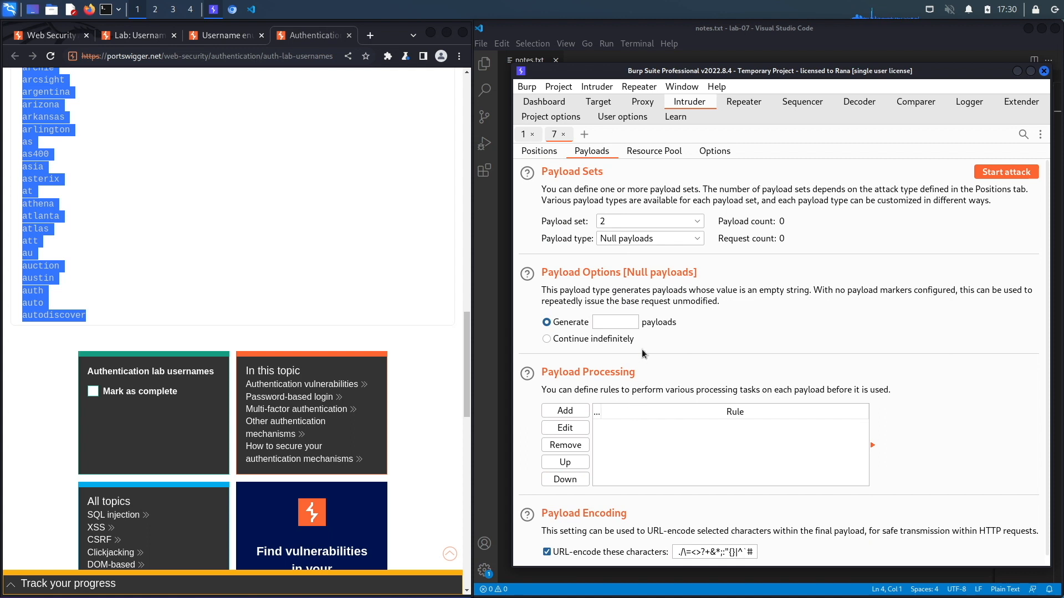
pyautogui.click(615, 321)
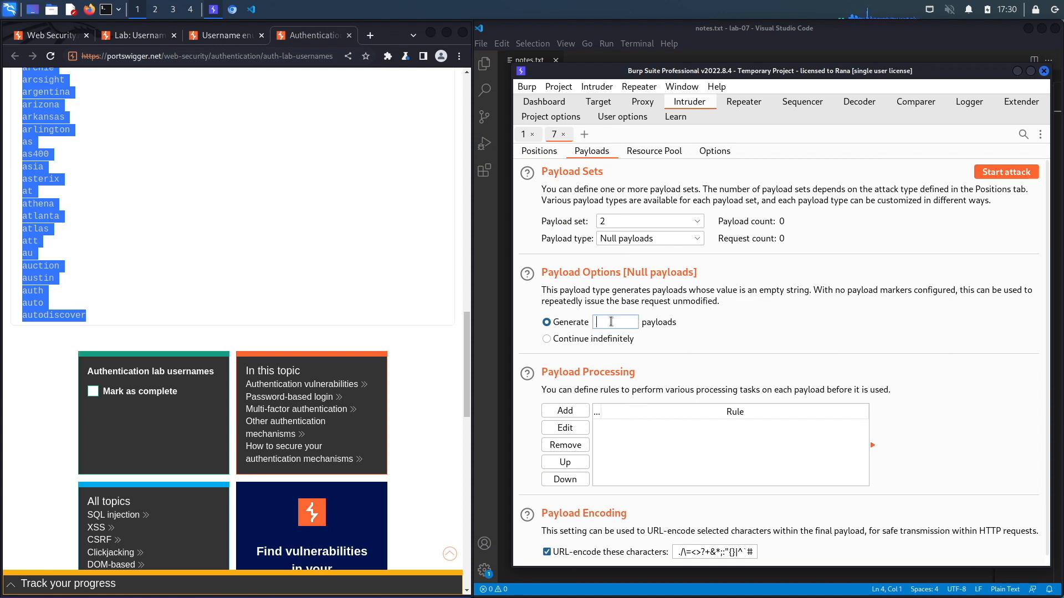
pyautogui.write('5')
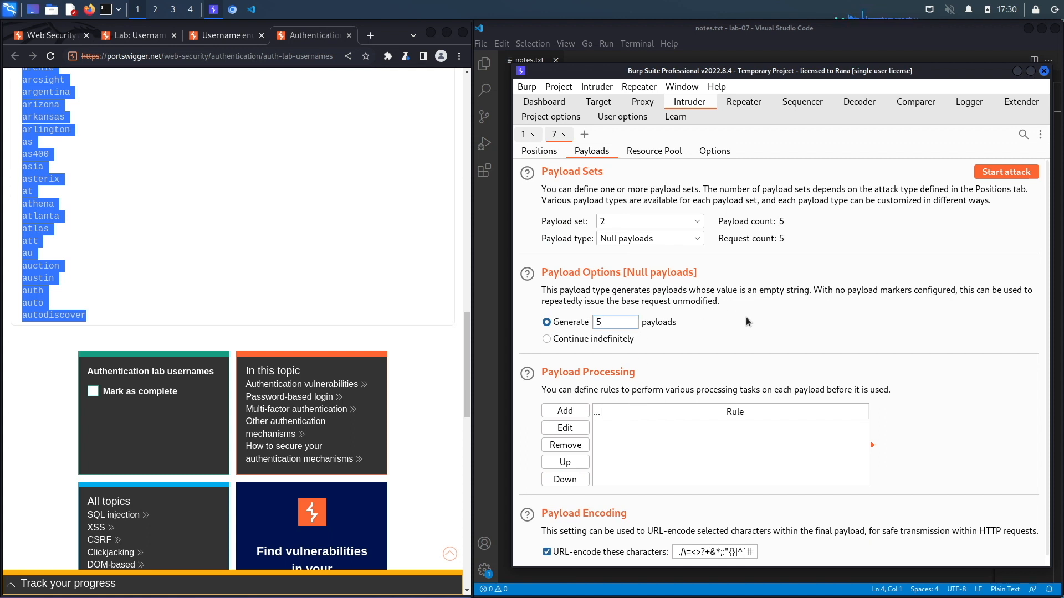
pyautogui.click(613, 322)
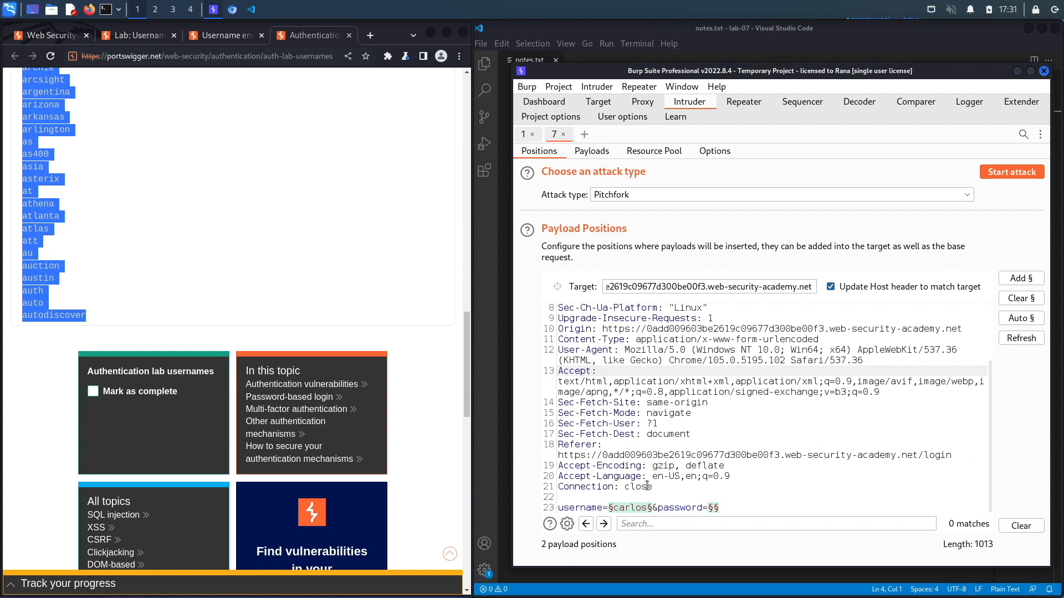
pyautogui.click(601, 371)
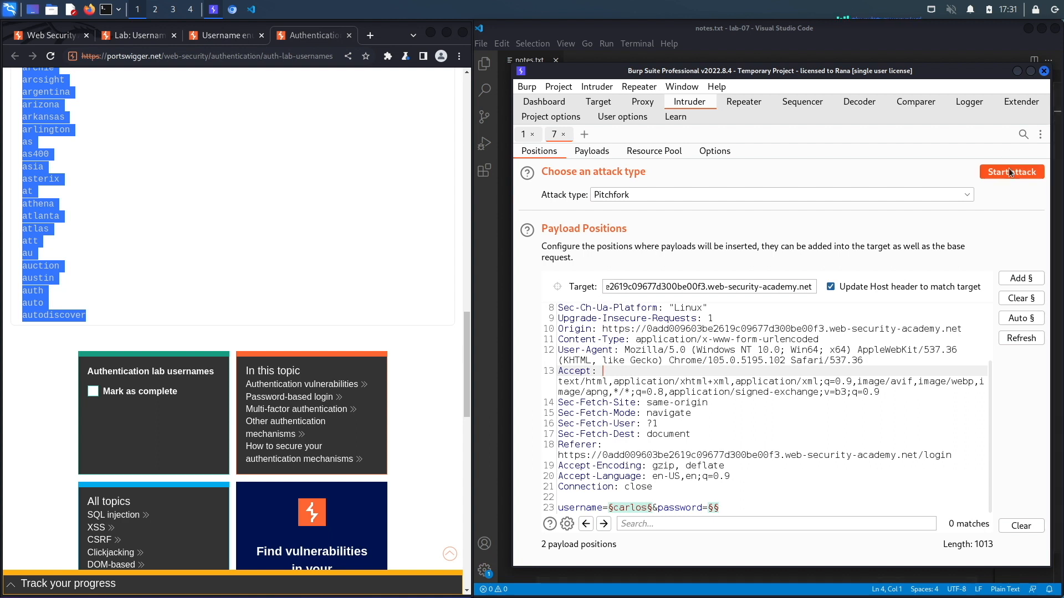
# Run the Pitchfork attack, where the five usernames return status 400 with length 133.
pyautogui.click(1011, 172)
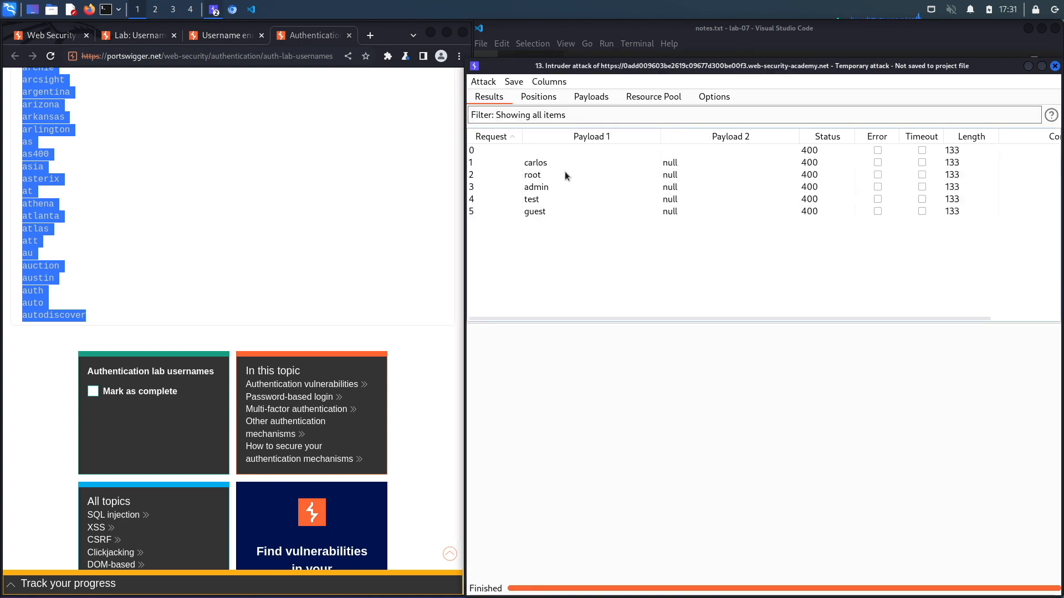
pyautogui.moveTo(805, 171)
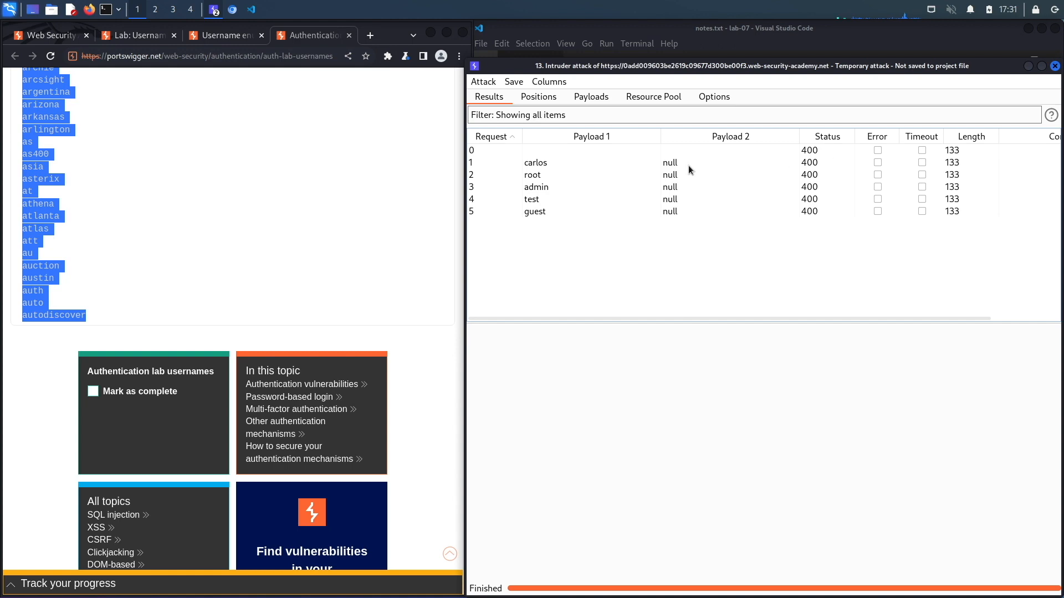
pyautogui.moveTo(945, 107)
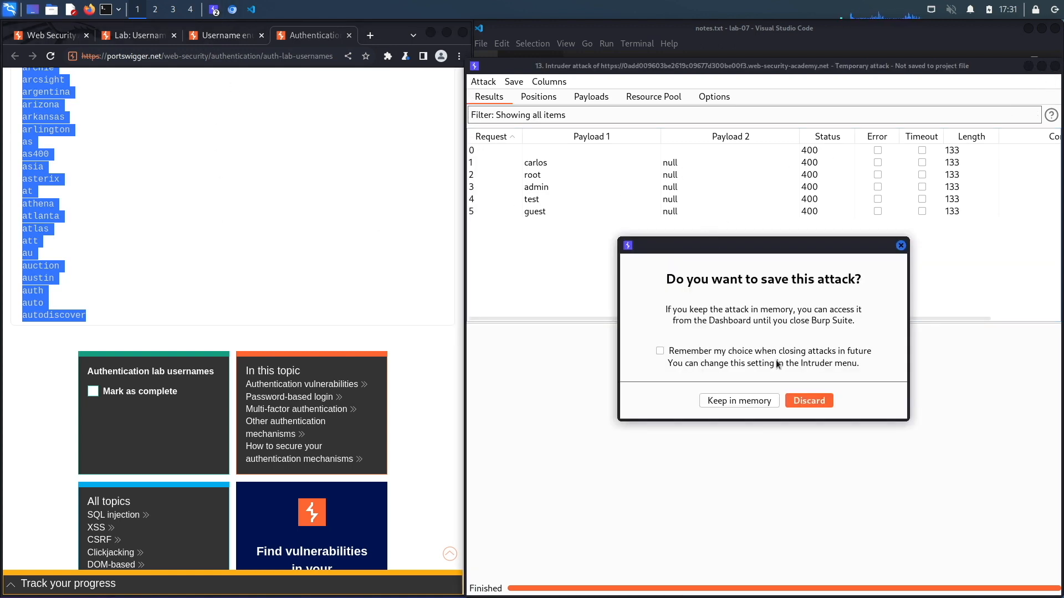
# Discard the results, switch to Cluster bomb for 505 requests and review both payload sets.
pyautogui.click(808, 400)
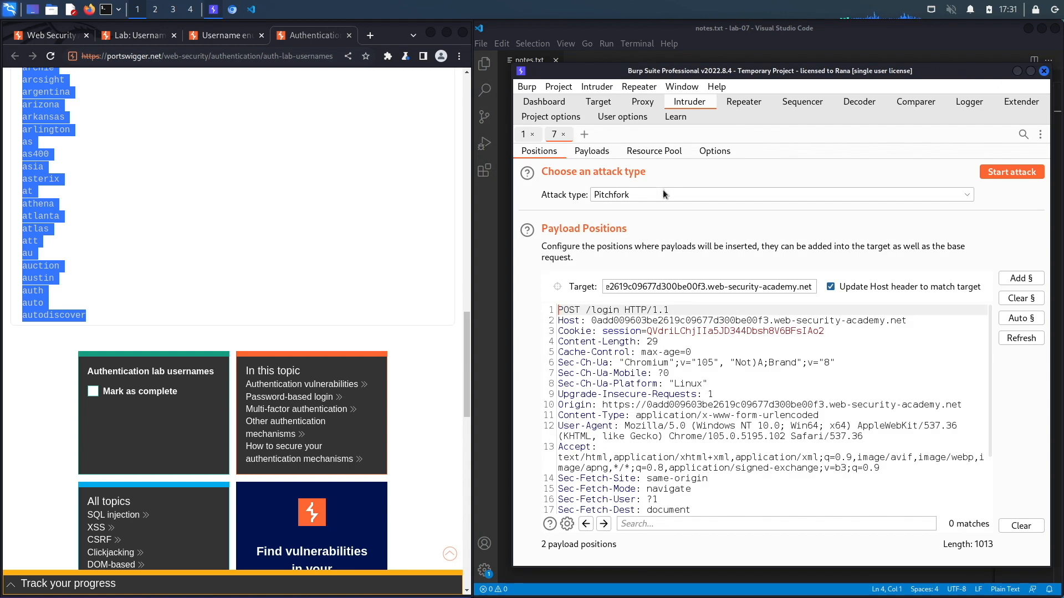
pyautogui.click(780, 195)
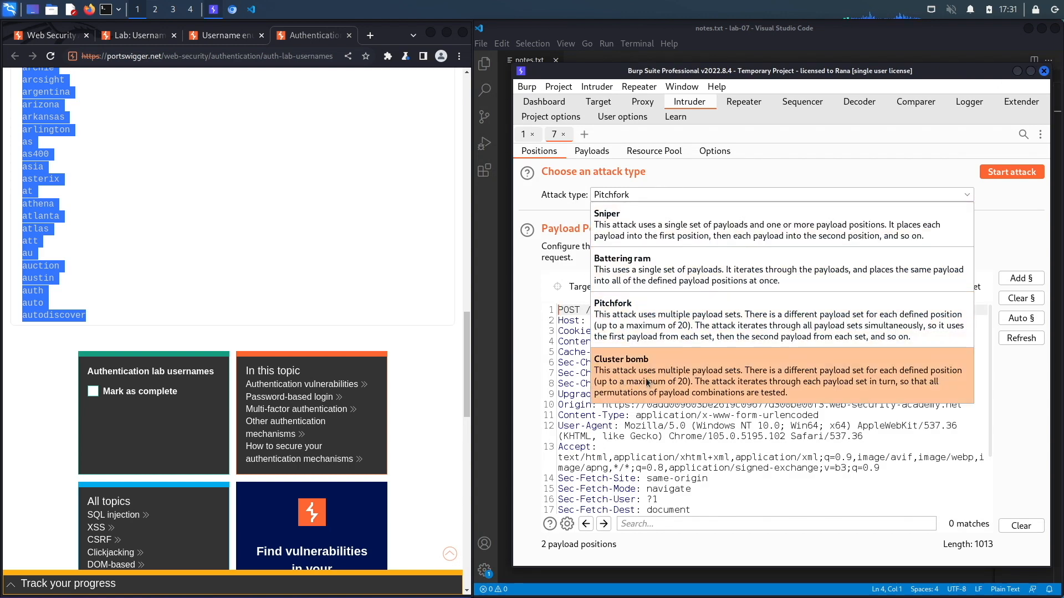
pyautogui.moveTo(601, 377)
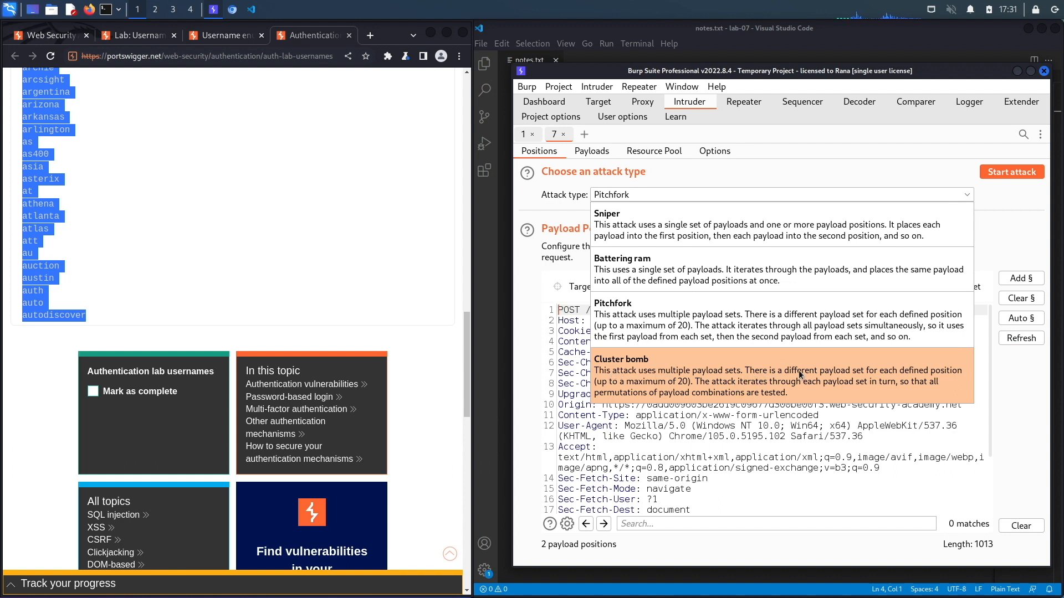
pyautogui.moveTo(895, 377)
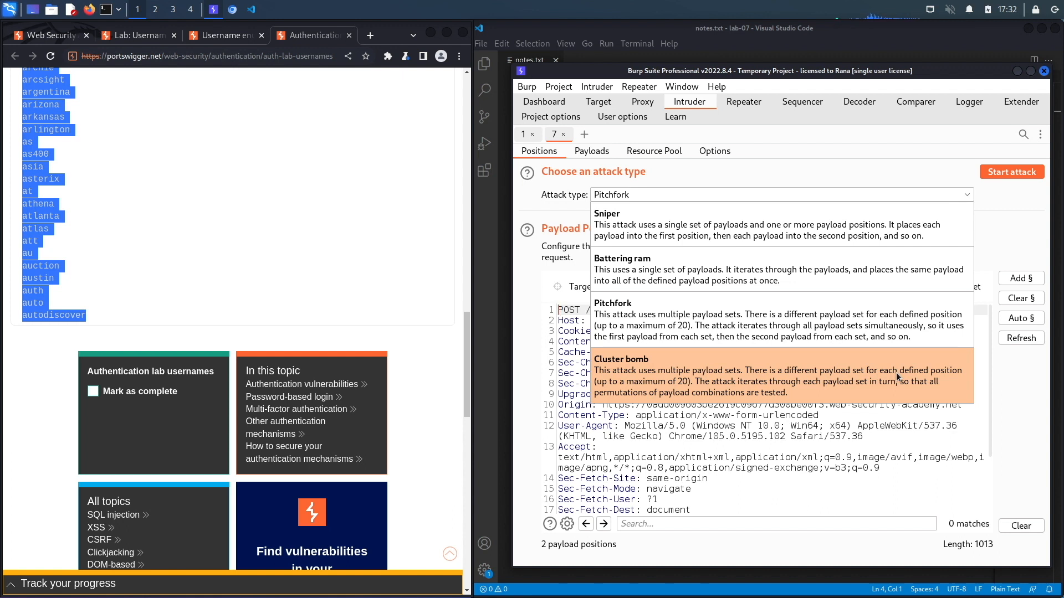
pyautogui.moveTo(805, 388)
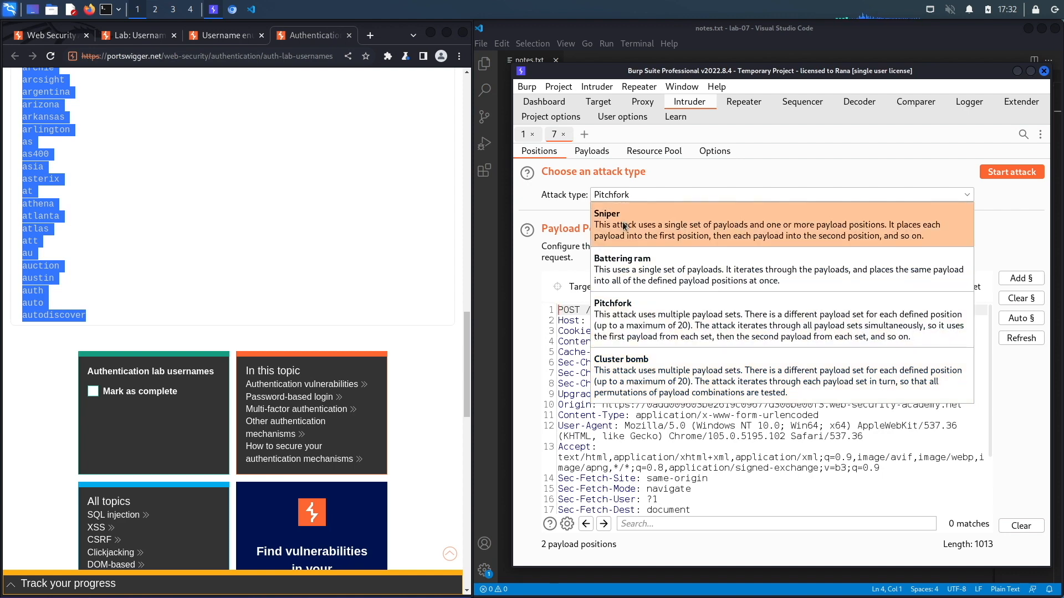
pyautogui.click(619, 359)
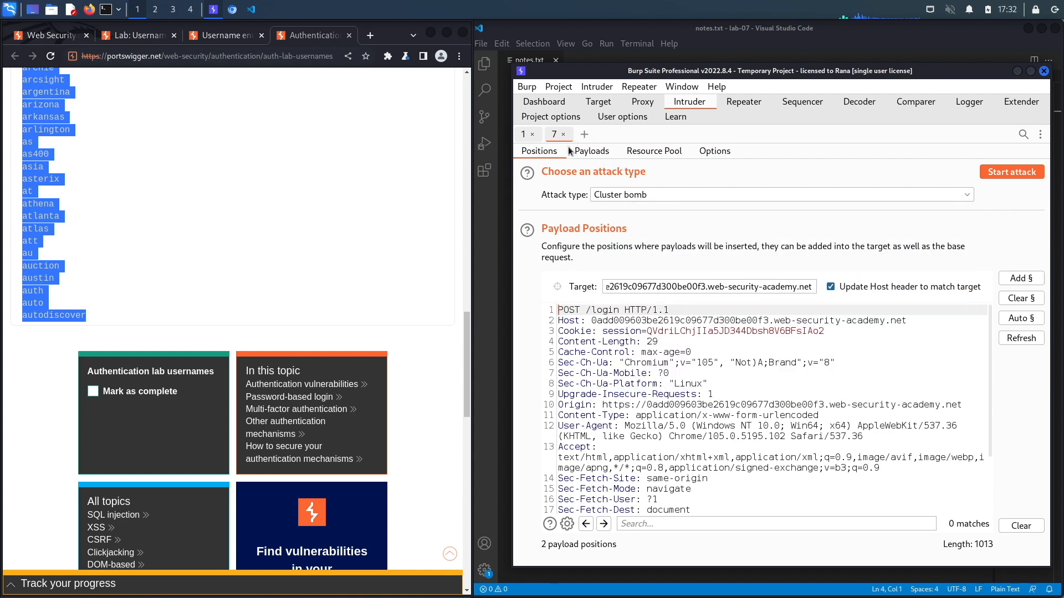
pyautogui.click(591, 151)
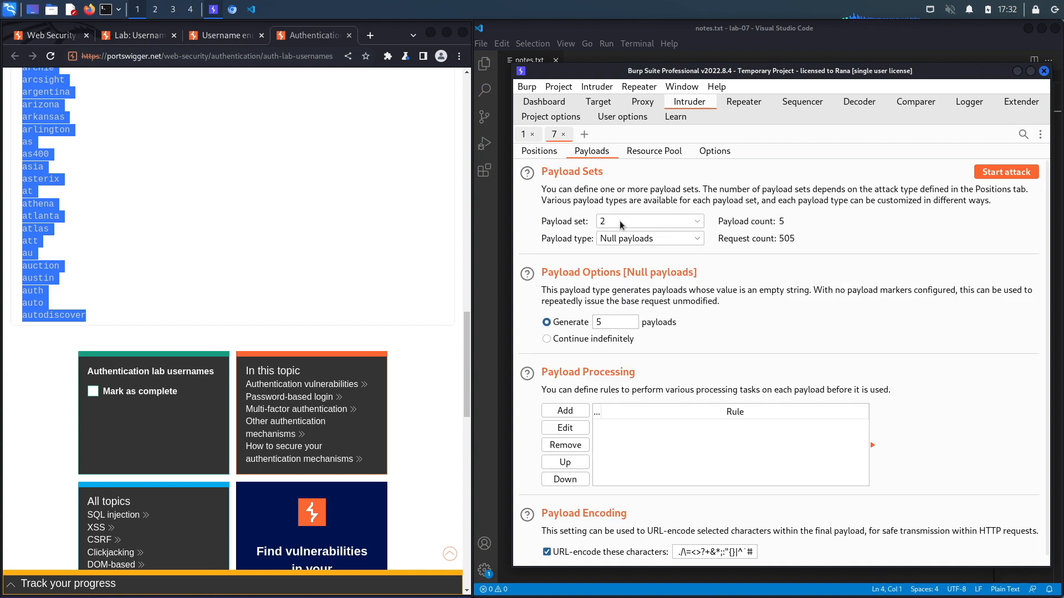
pyautogui.click(649, 222)
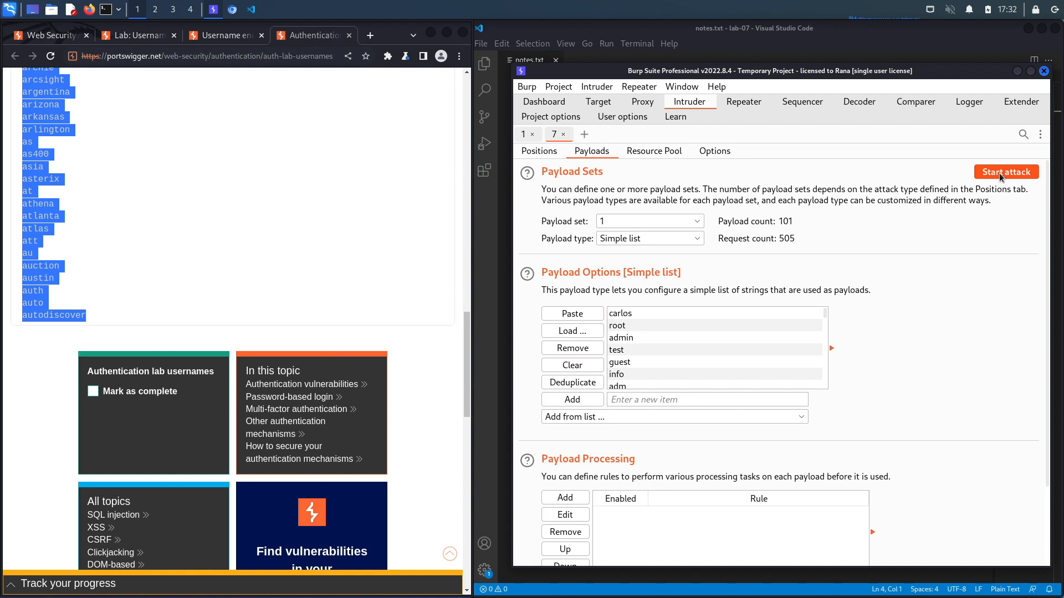
pyautogui.moveTo(693, 152)
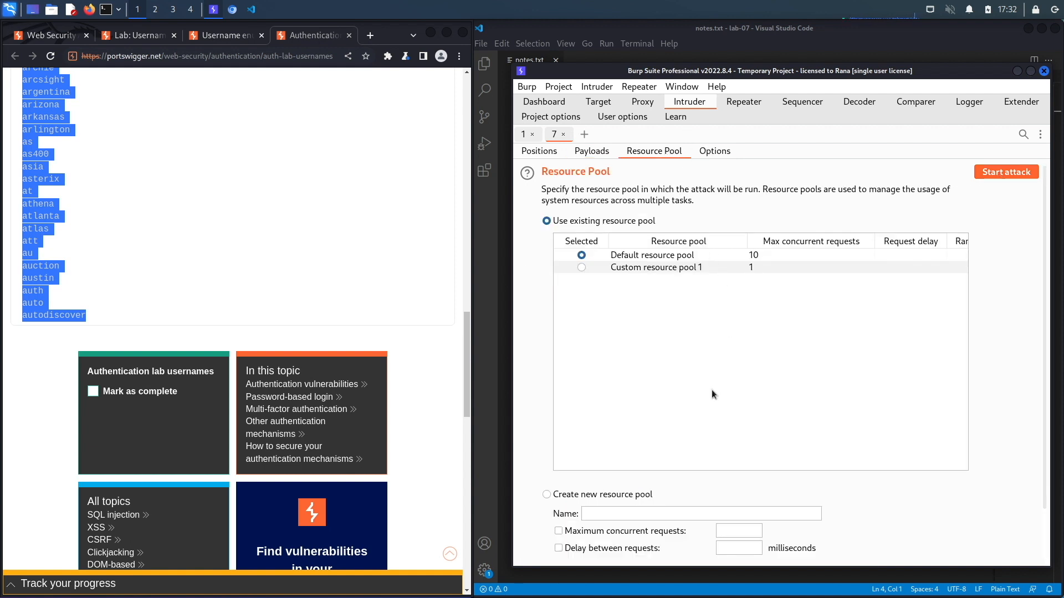
pyautogui.scroll(-3)
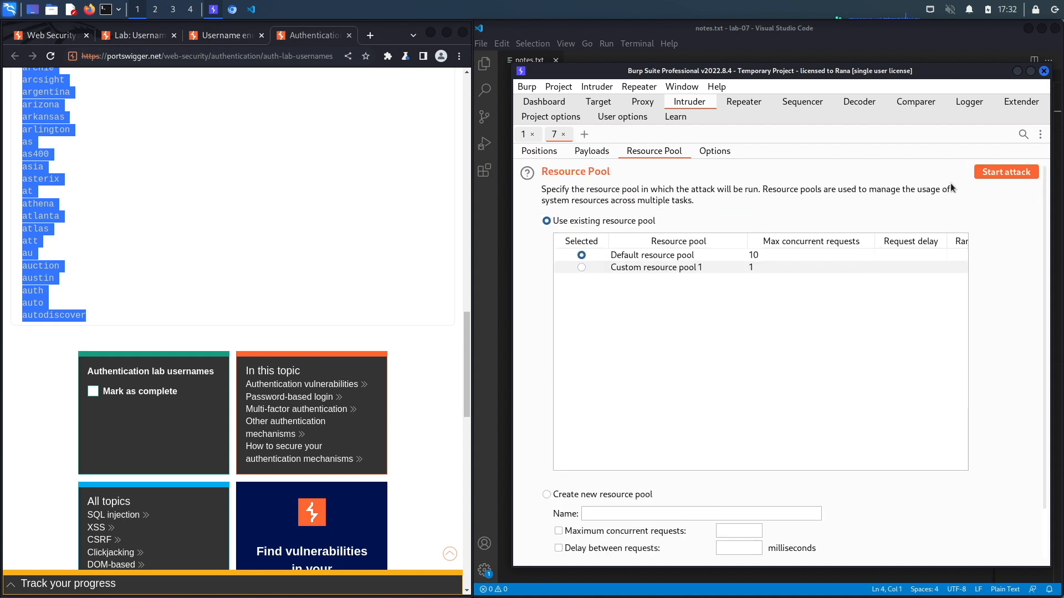
# Run the cluster bomb attack and inspect the guest request's 400 Missing parameter response.
pyautogui.click(1005, 170)
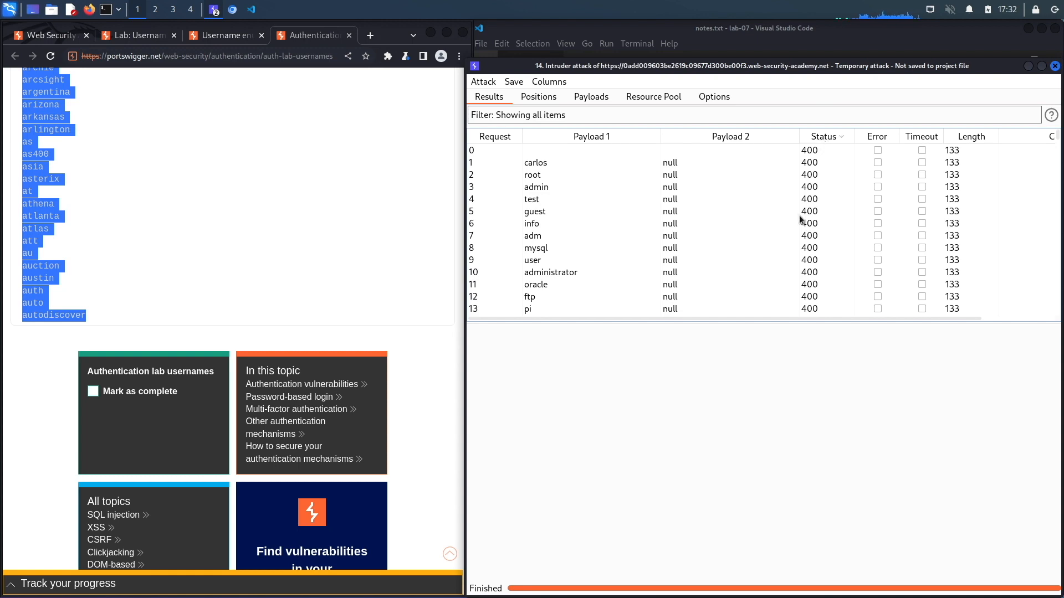
pyautogui.click(534, 210)
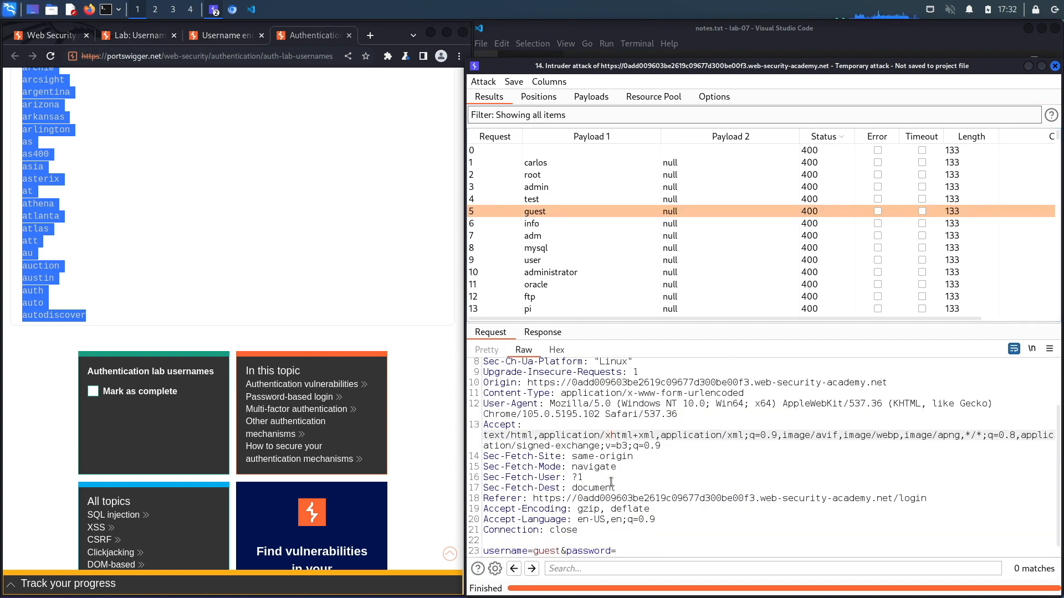
pyautogui.click(543, 332)
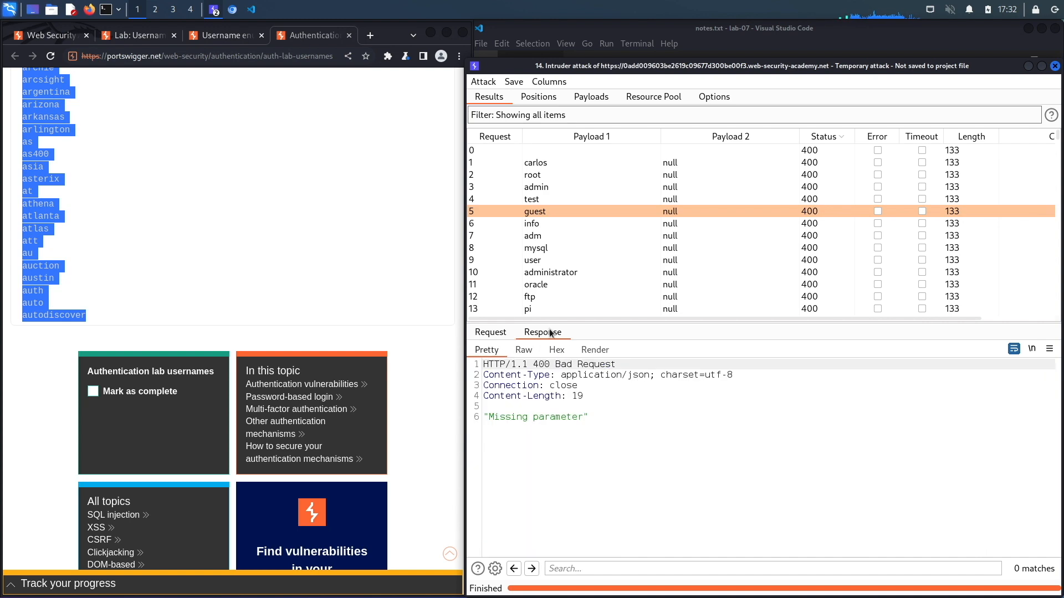
pyautogui.click(490, 332)
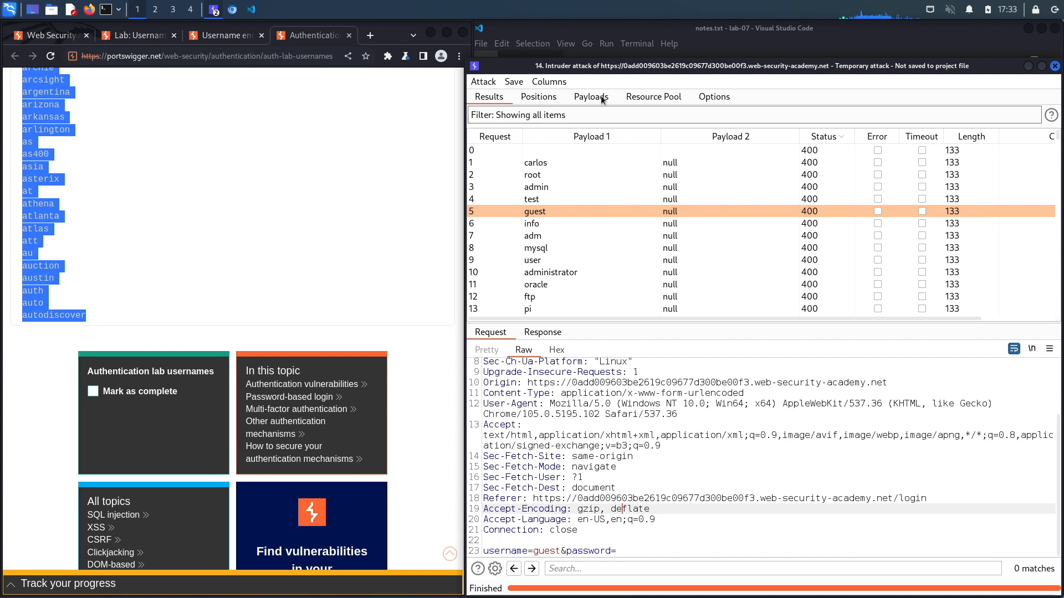
# Return to the attack setup and enter test as the password value in the request body.
pyautogui.click(538, 96)
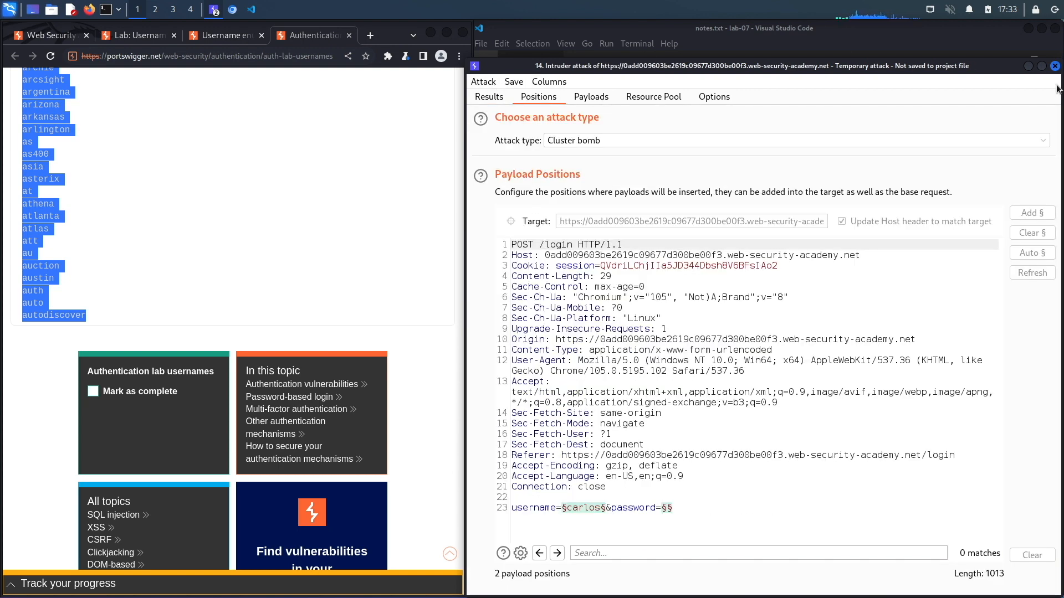
pyautogui.click(1054, 65)
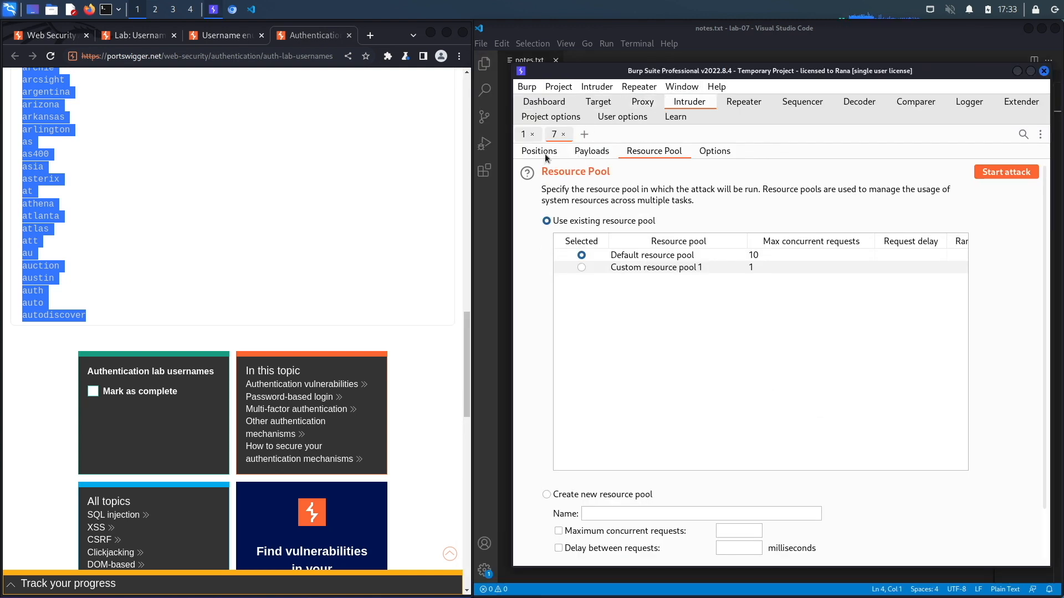
pyautogui.click(591, 151)
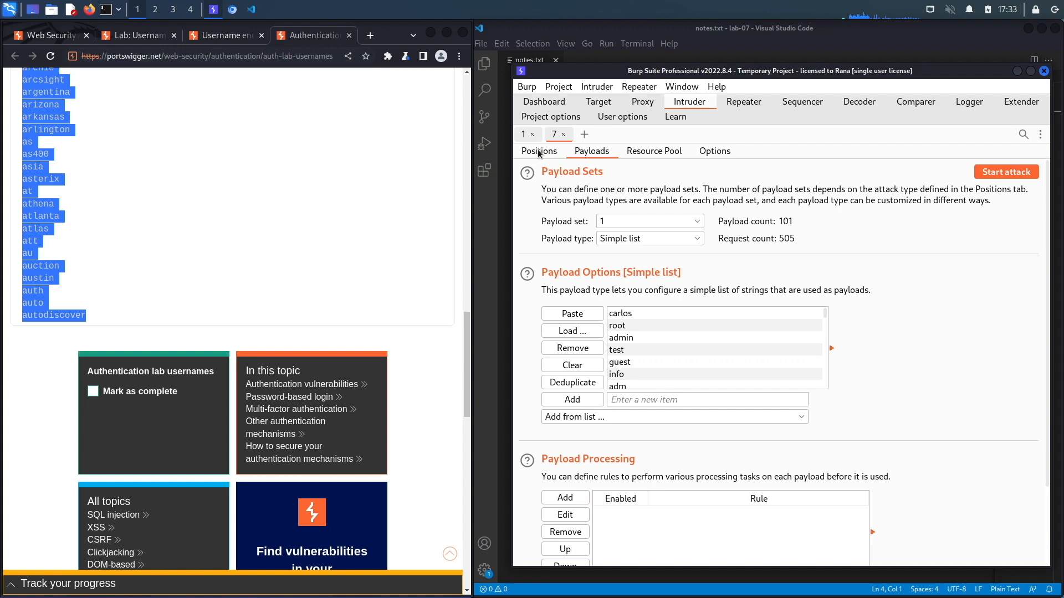
pyautogui.click(538, 151)
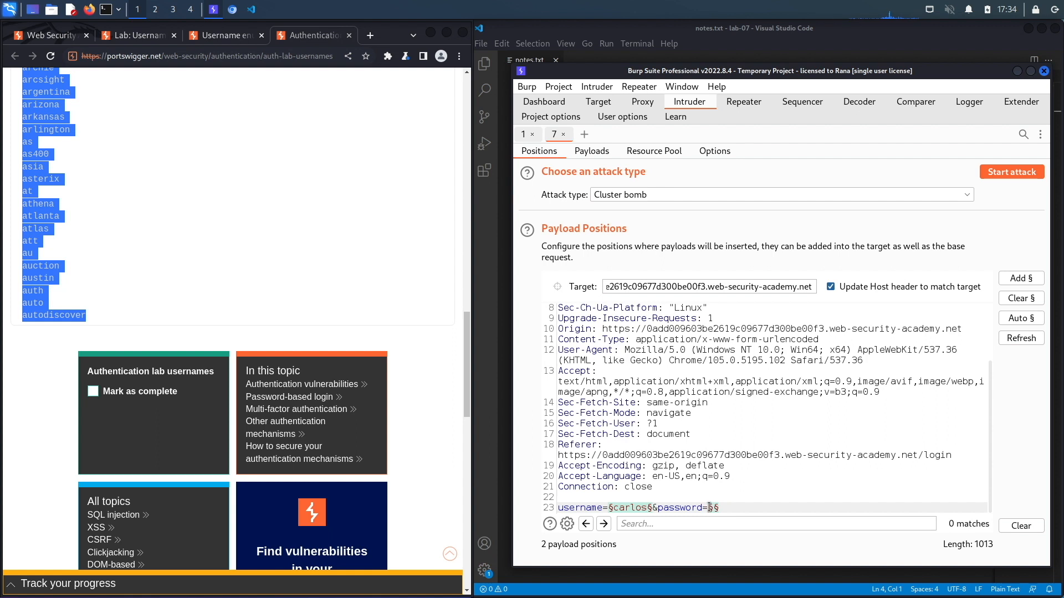
pyautogui.write('test')
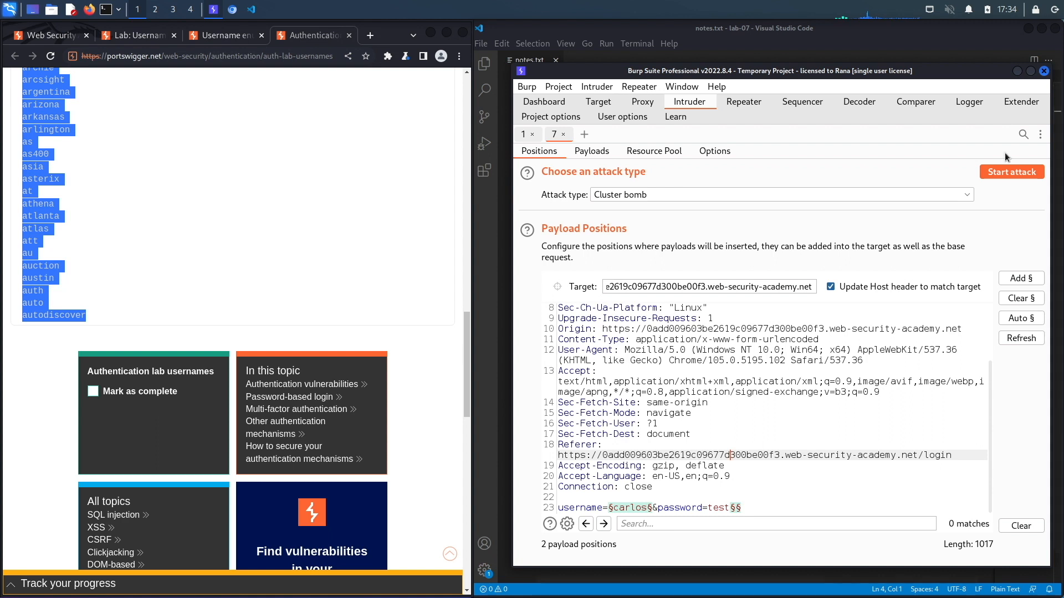
# Rerun the attack, sort by length and confirm acid's longer responses render the too-many-attempts lockout message.
pyautogui.click(1011, 171)
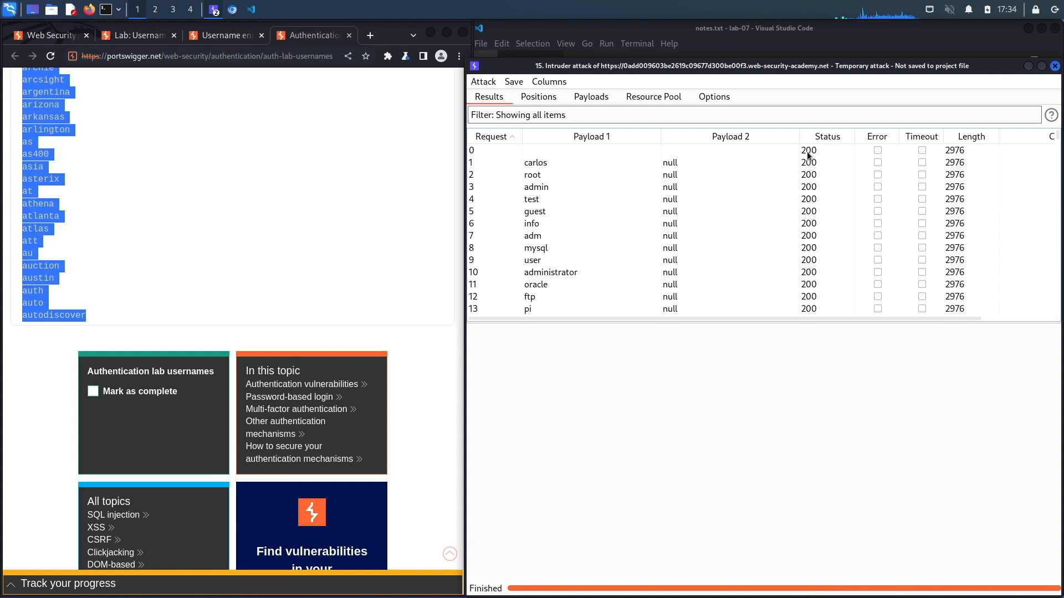
pyautogui.moveTo(979, 135)
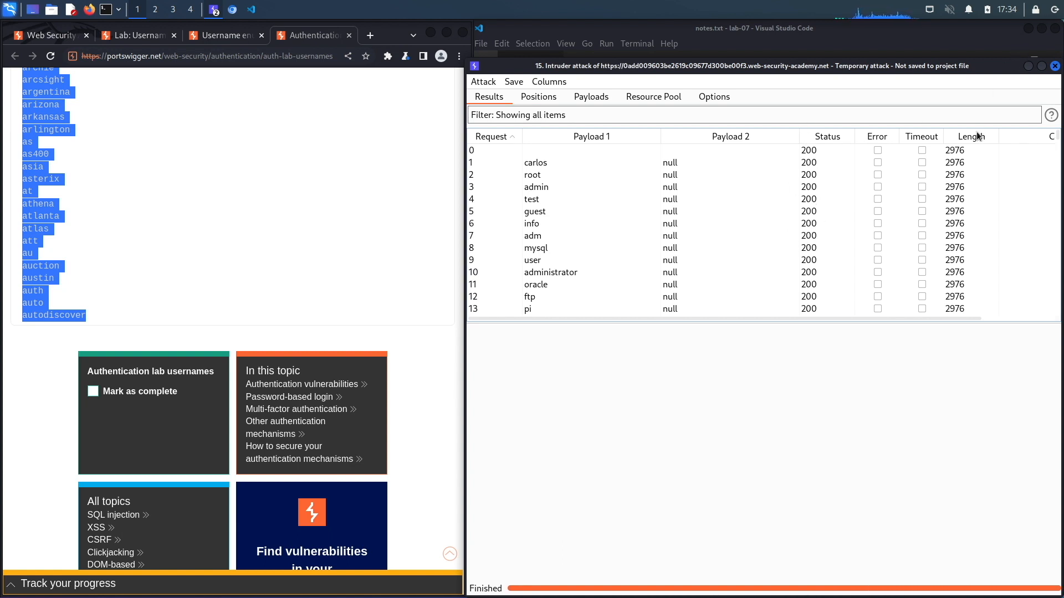
pyautogui.click(966, 137)
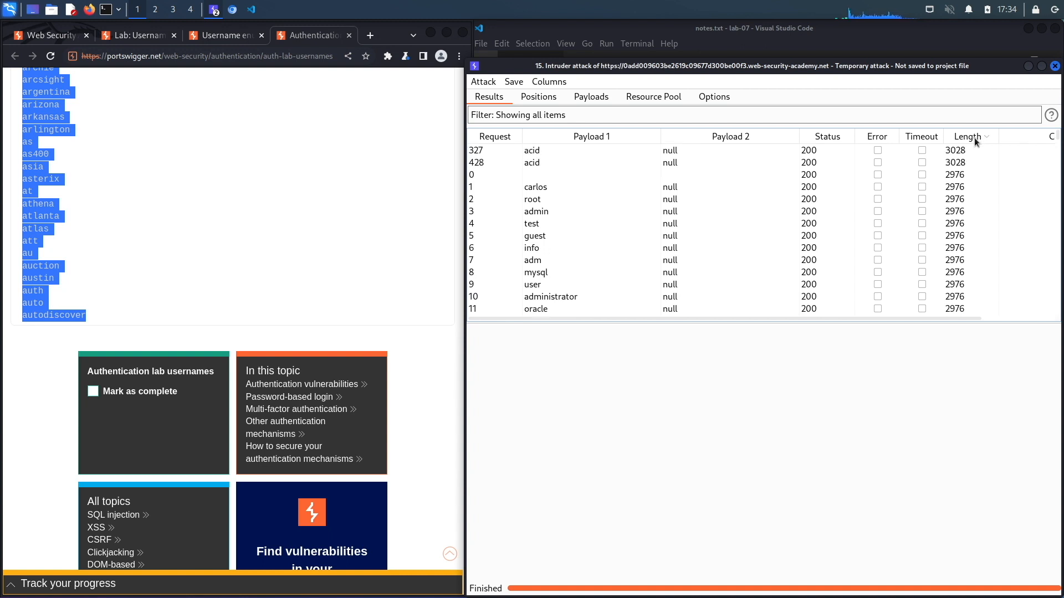
pyautogui.click(533, 162)
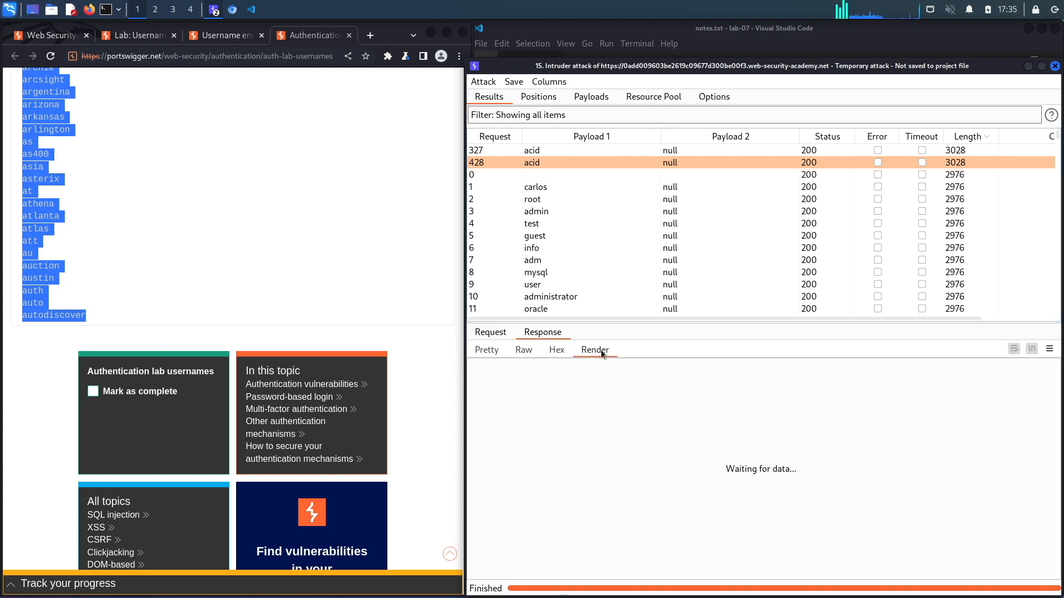
pyautogui.click(593, 349)
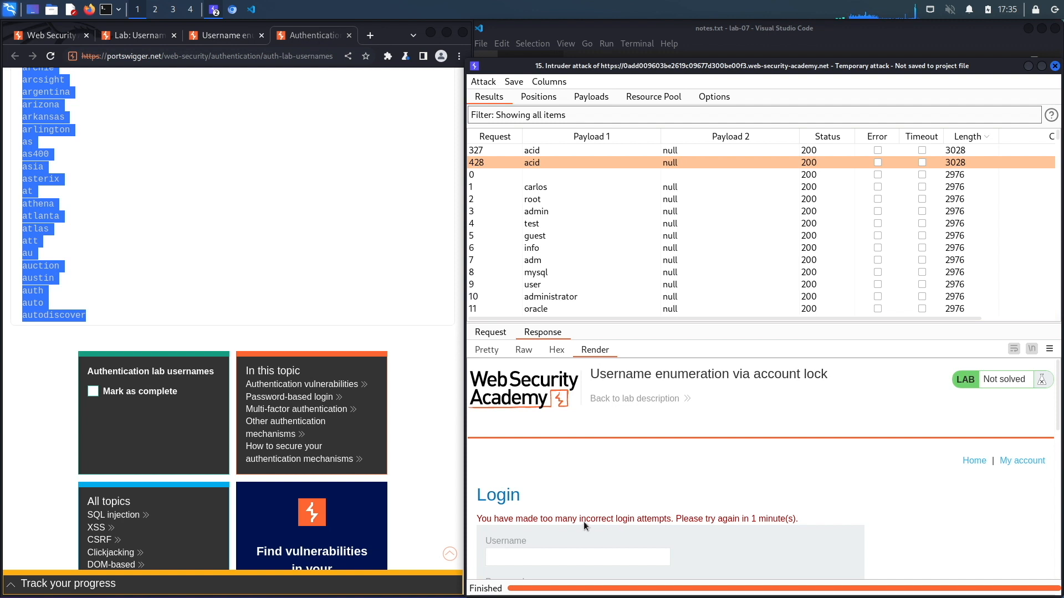
pyautogui.moveTo(658, 525)
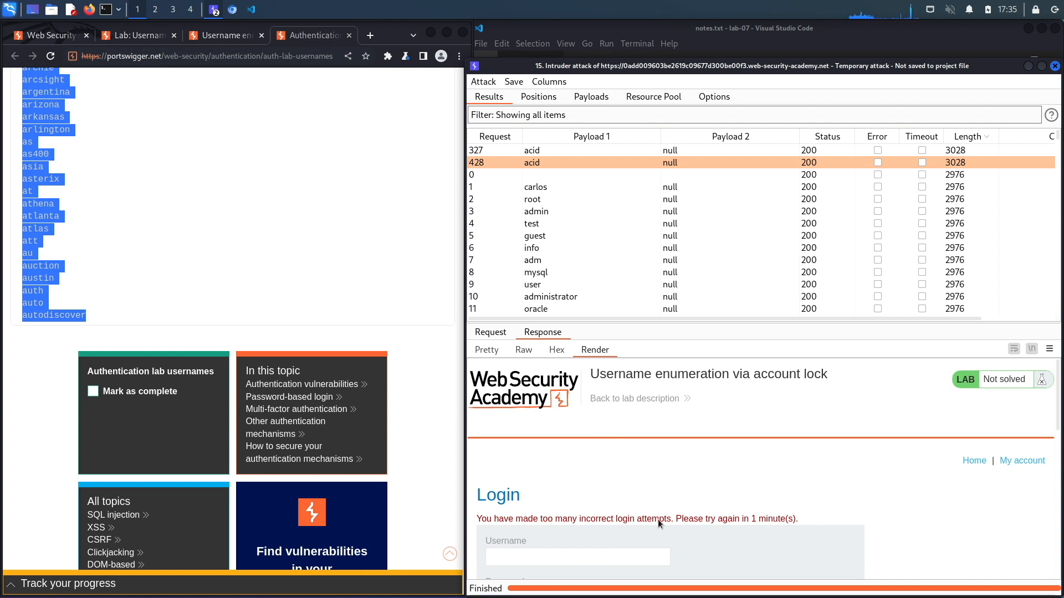
pyautogui.moveTo(548, 214)
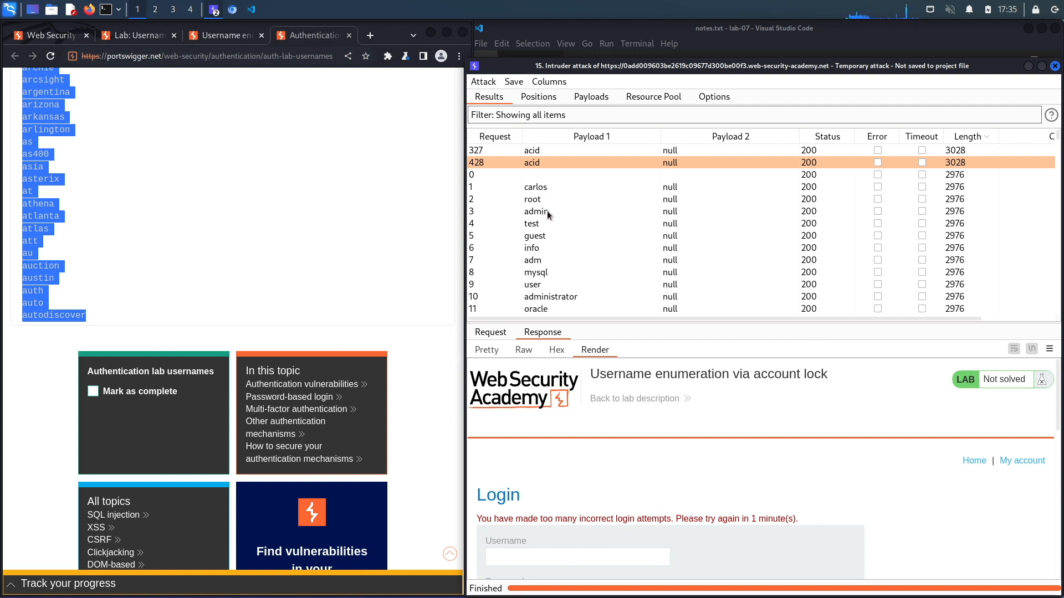
pyautogui.moveTo(550, 250)
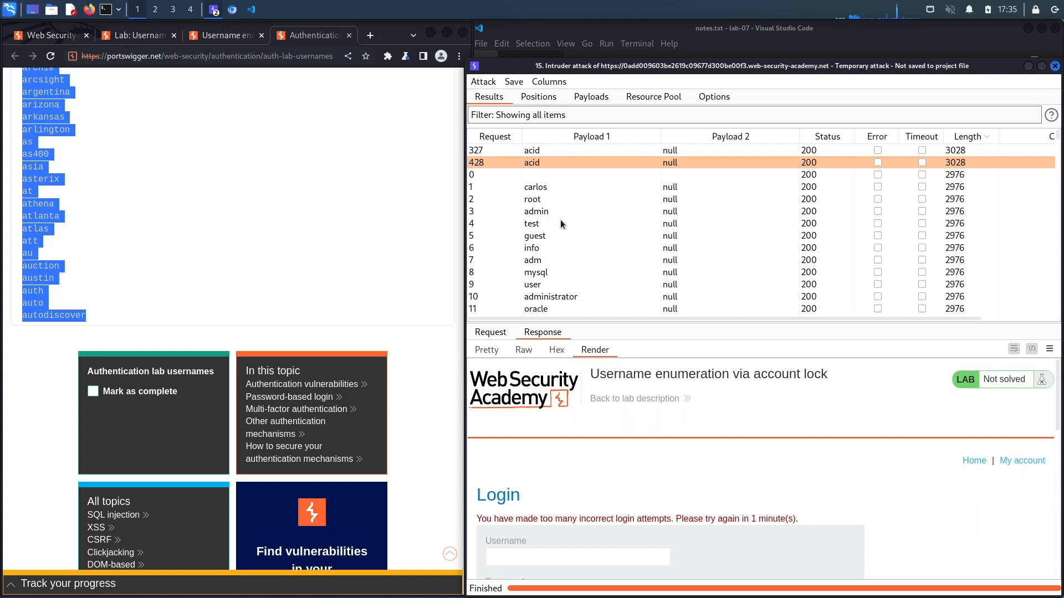
pyautogui.moveTo(549, 166)
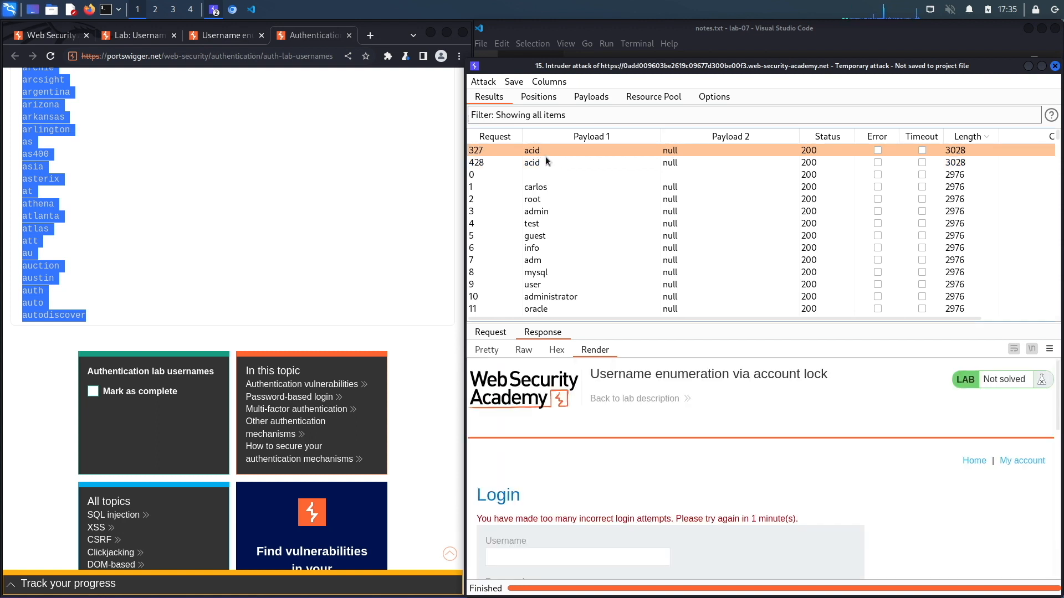
pyautogui.moveTo(617, 127)
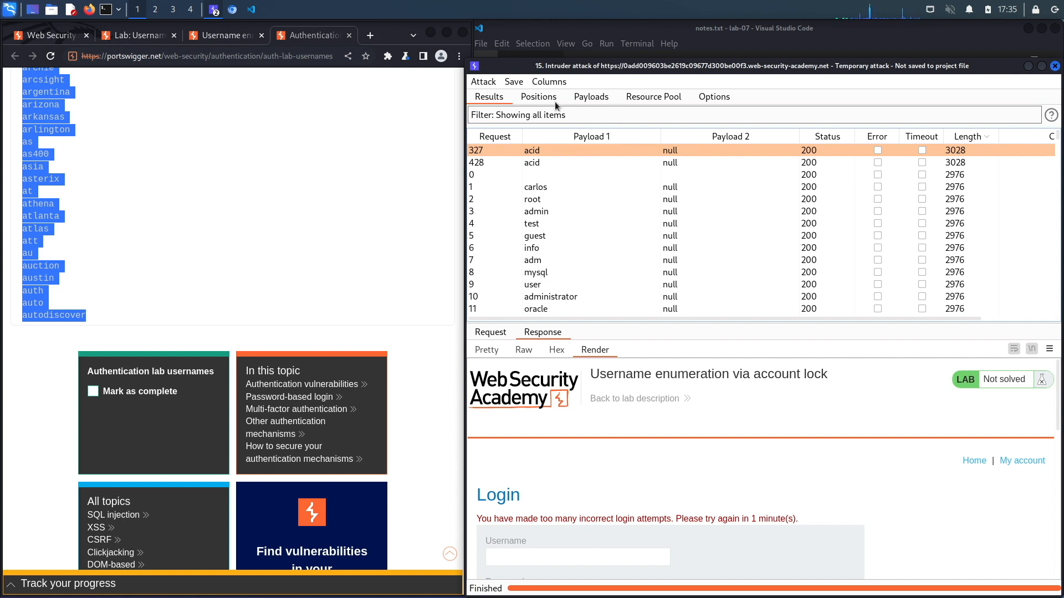
pyautogui.click(1056, 65)
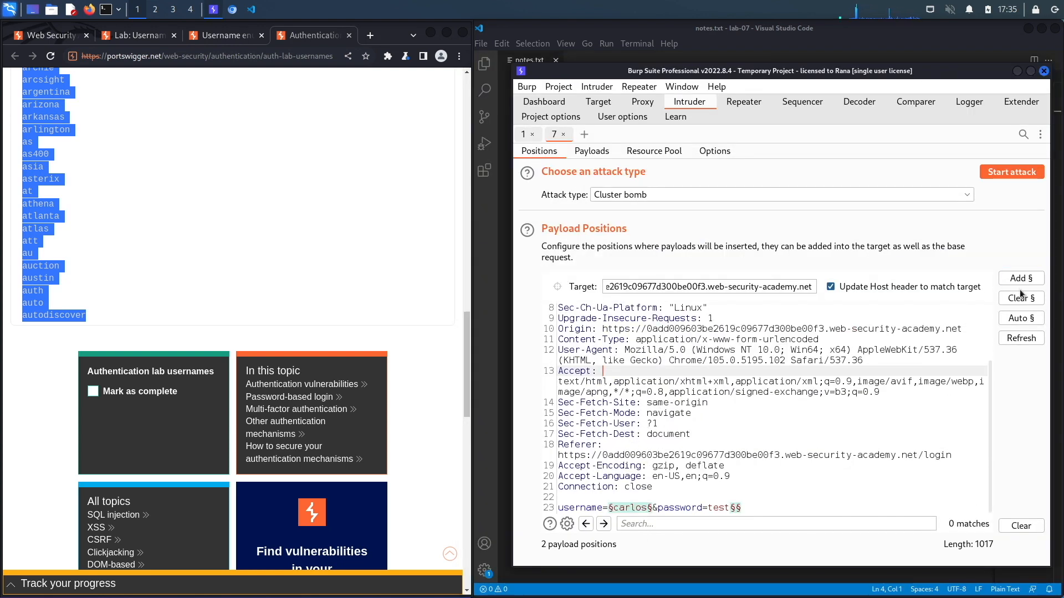
pyautogui.click(1020, 298)
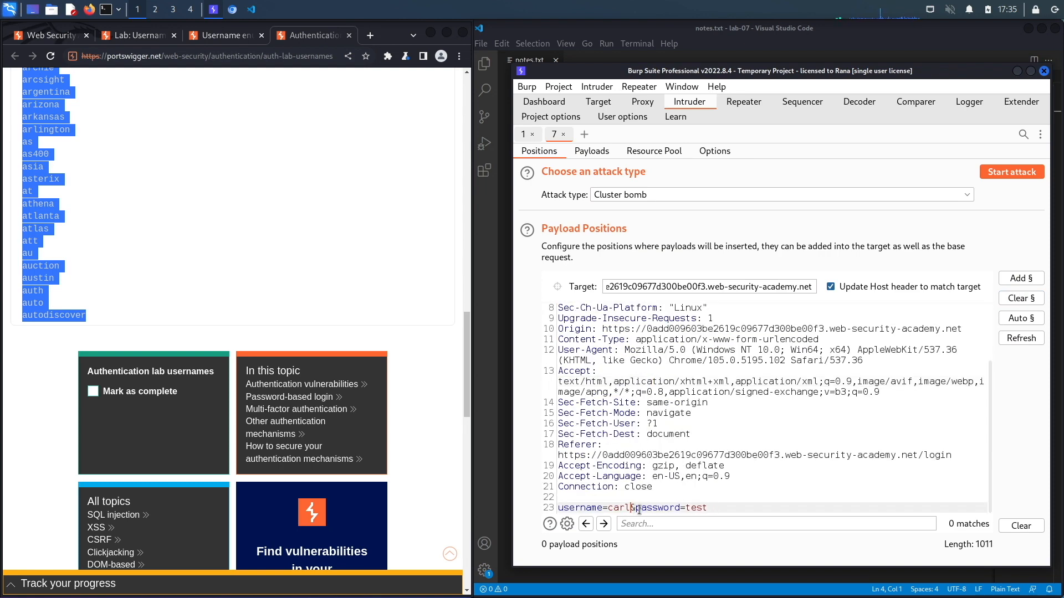
pyautogui.write('acid')
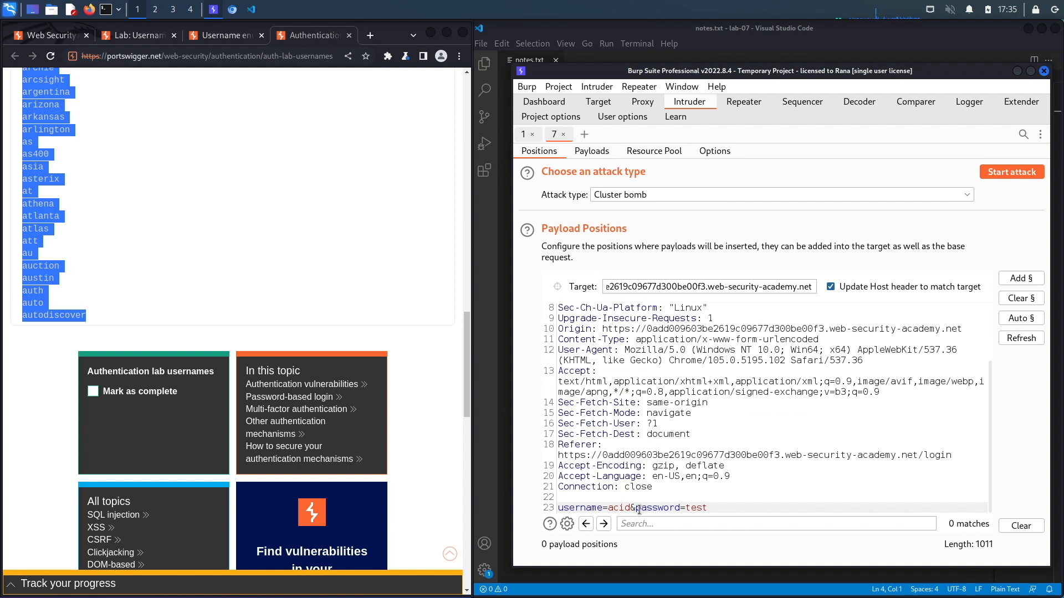
pyautogui.doubleClick(696, 507)
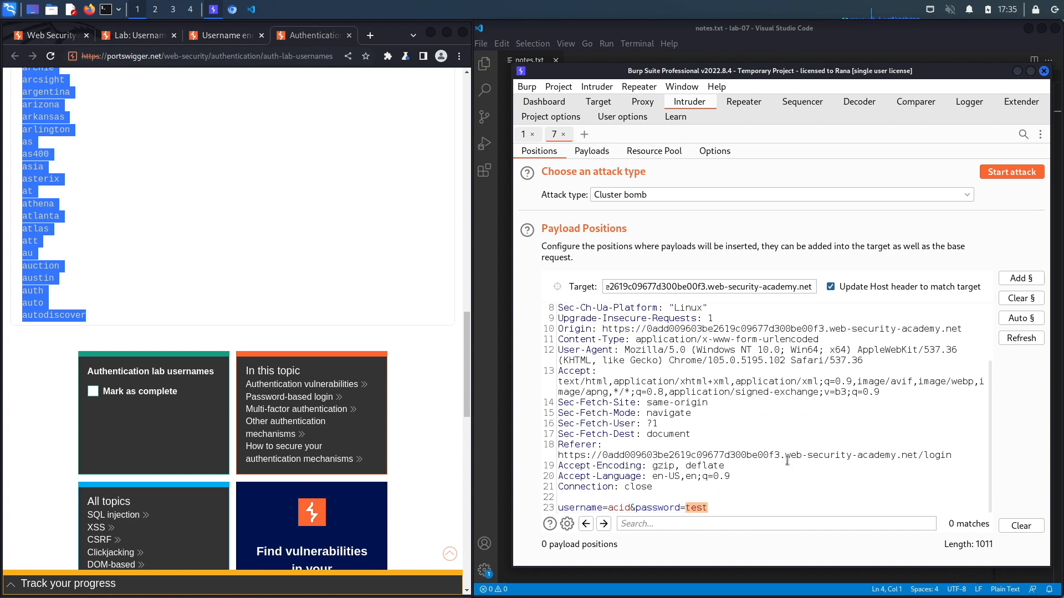
pyautogui.click(1020, 279)
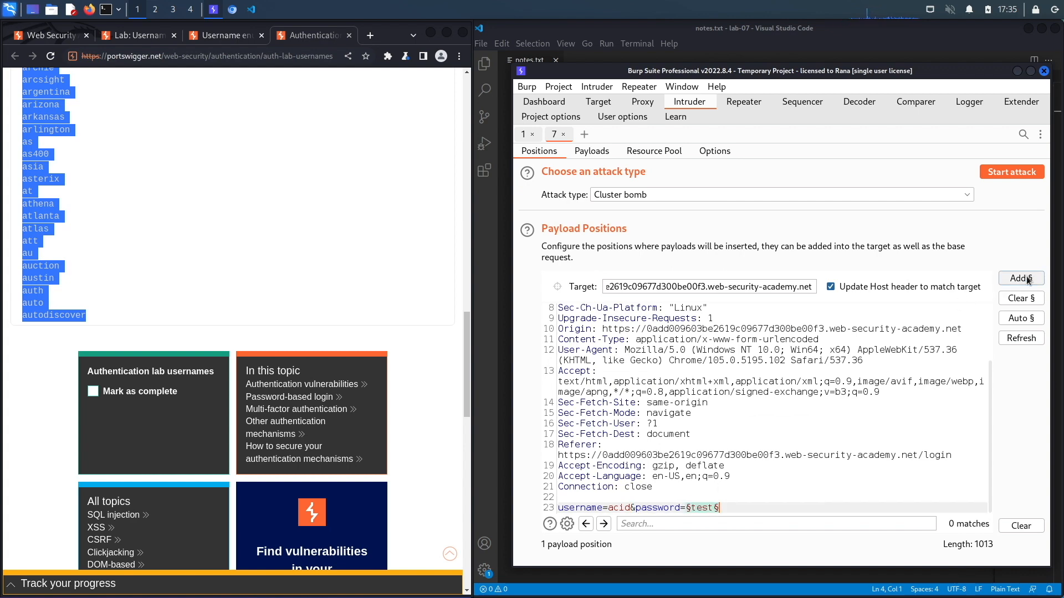
pyautogui.click(779, 195)
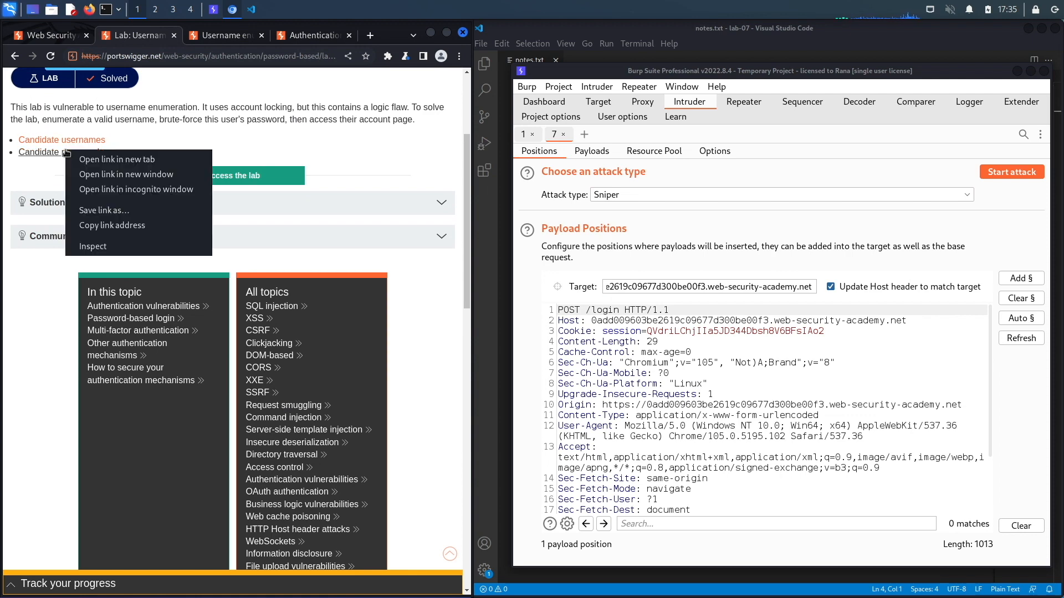
# Replace the payload list with the 100 copied candidate passwords and launch the attack against acid.
pyautogui.click(115, 159)
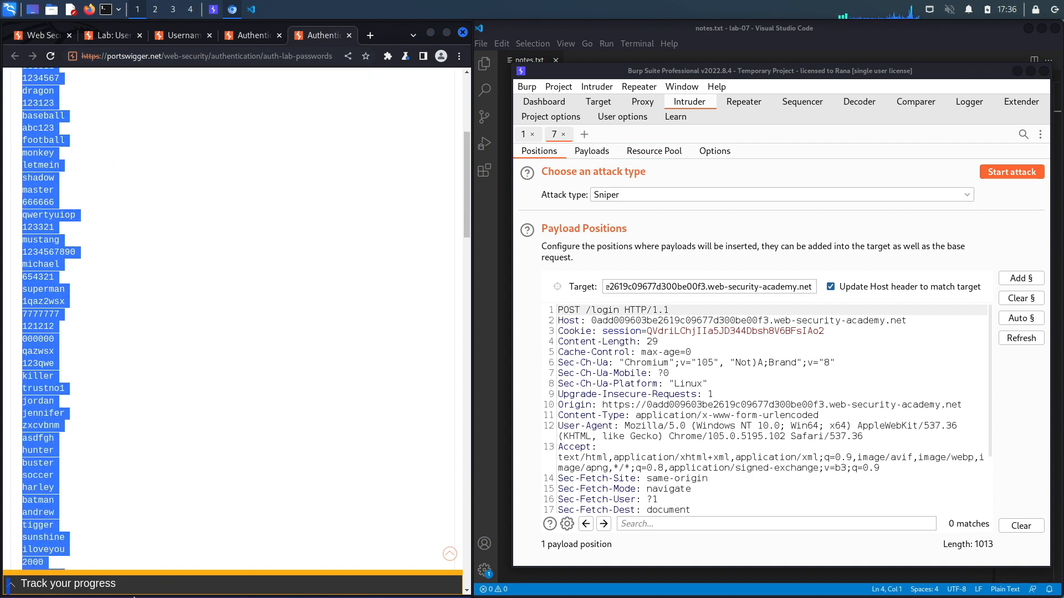
pyautogui.scroll(-3)
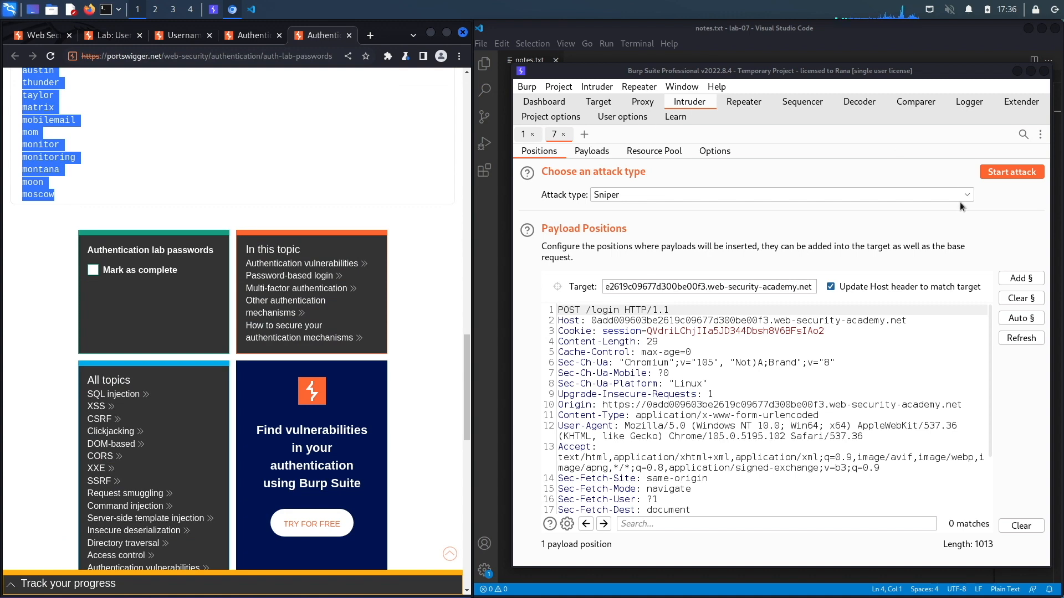
pyautogui.click(590, 151)
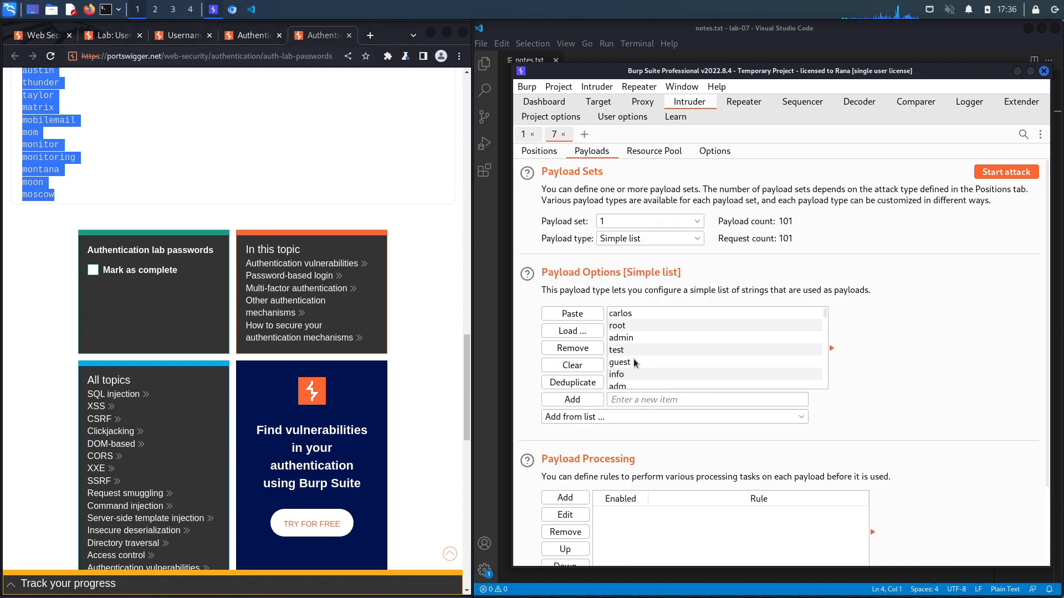
pyautogui.click(572, 364)
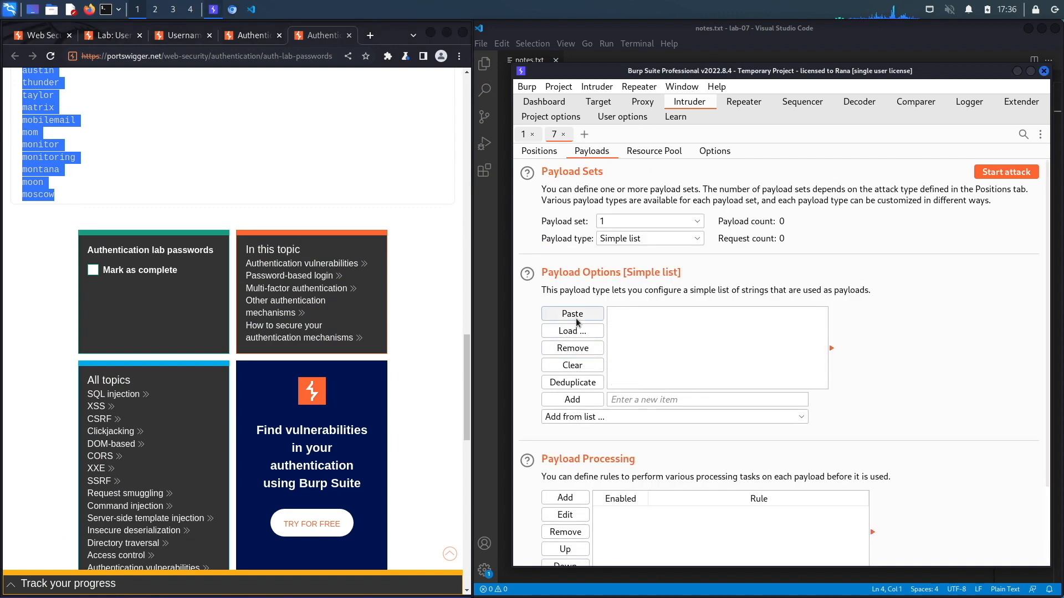
pyautogui.click(572, 314)
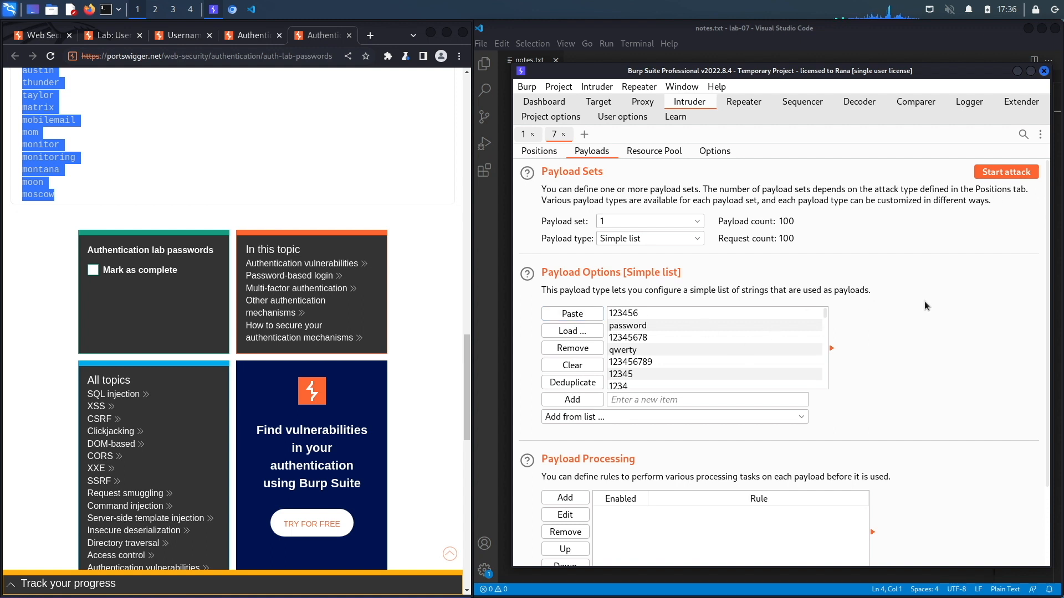
pyautogui.click(1005, 171)
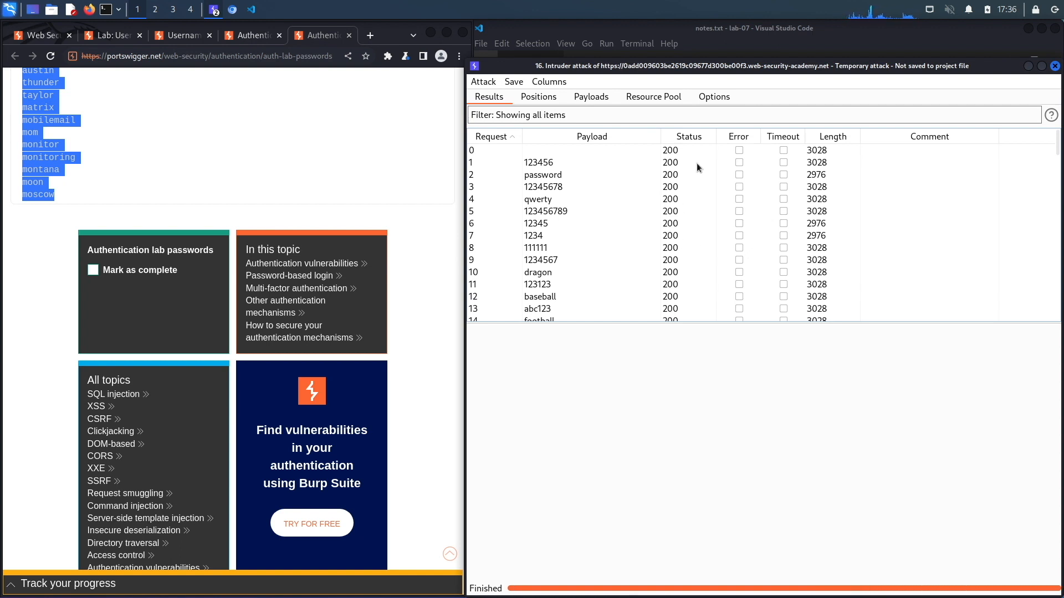
# Inspect the raw requests and rendered responses for the qwerty and 123456789 attempts.
pyautogui.click(687, 137)
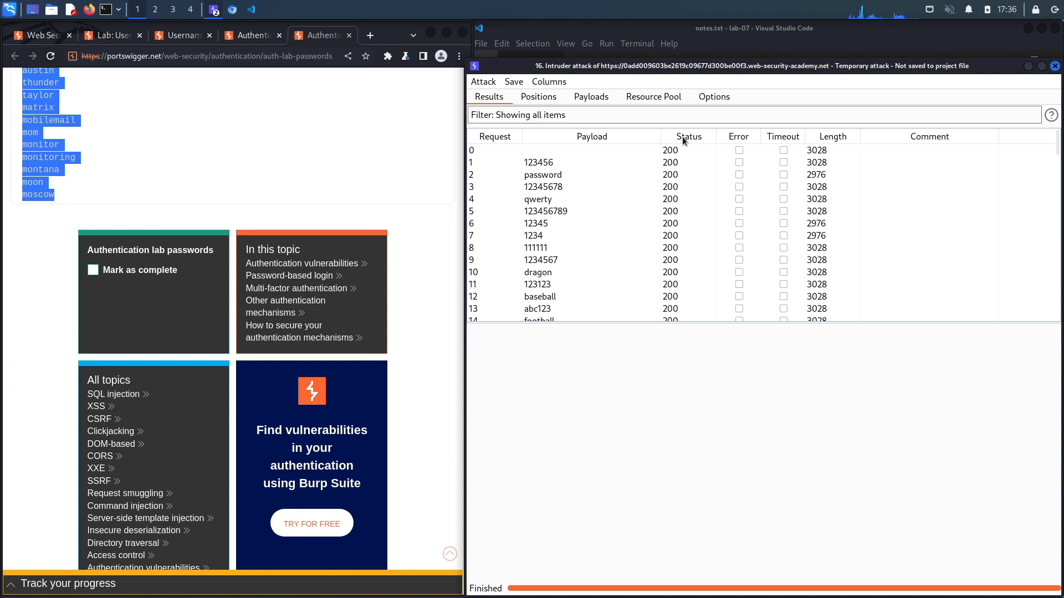
pyautogui.click(687, 136)
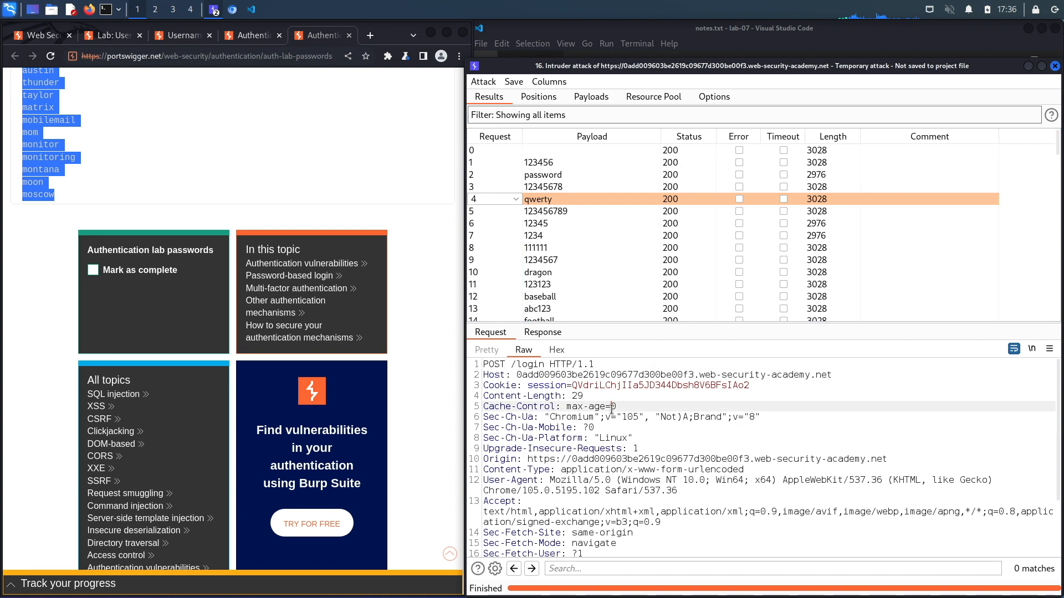
pyautogui.click(543, 331)
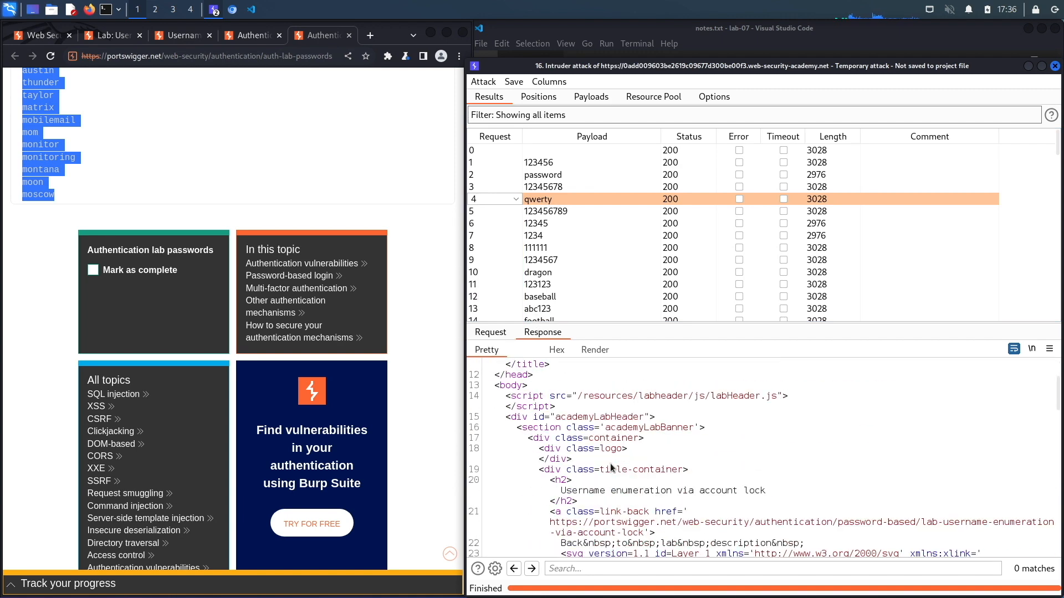
pyautogui.click(593, 349)
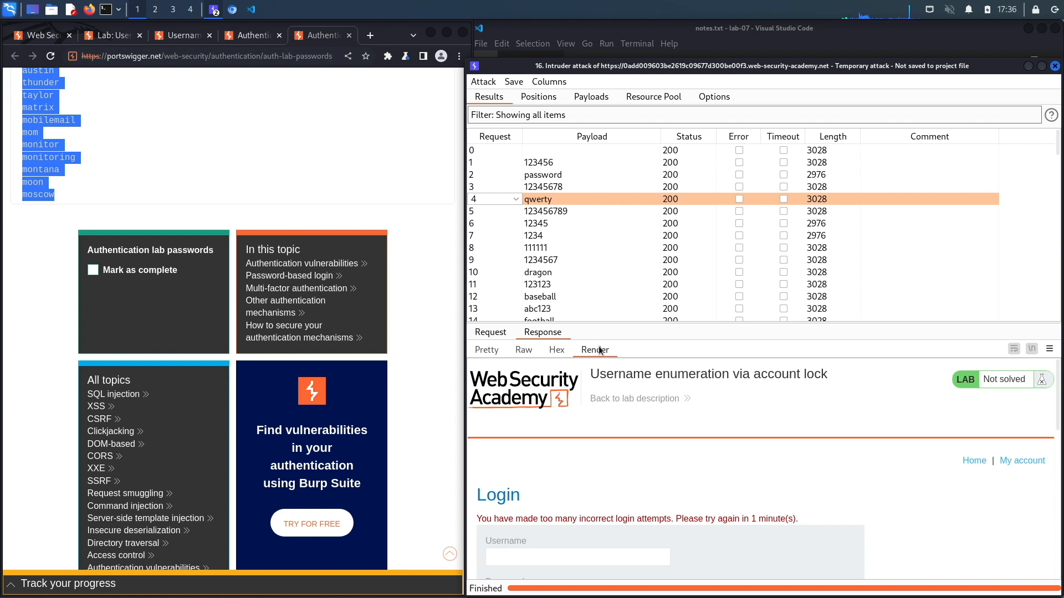
pyautogui.click(546, 211)
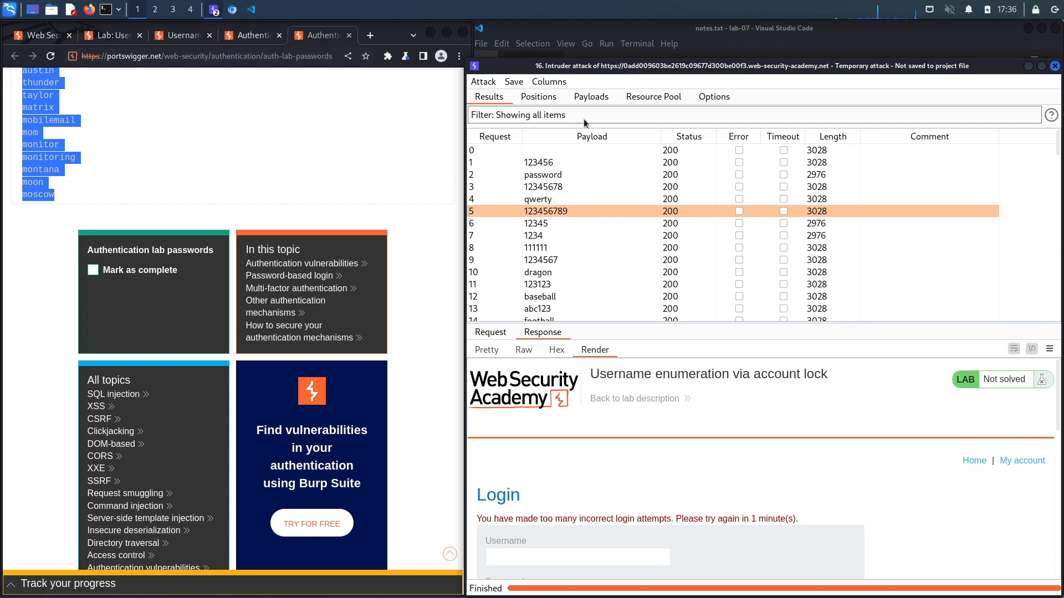
pyautogui.click(490, 331)
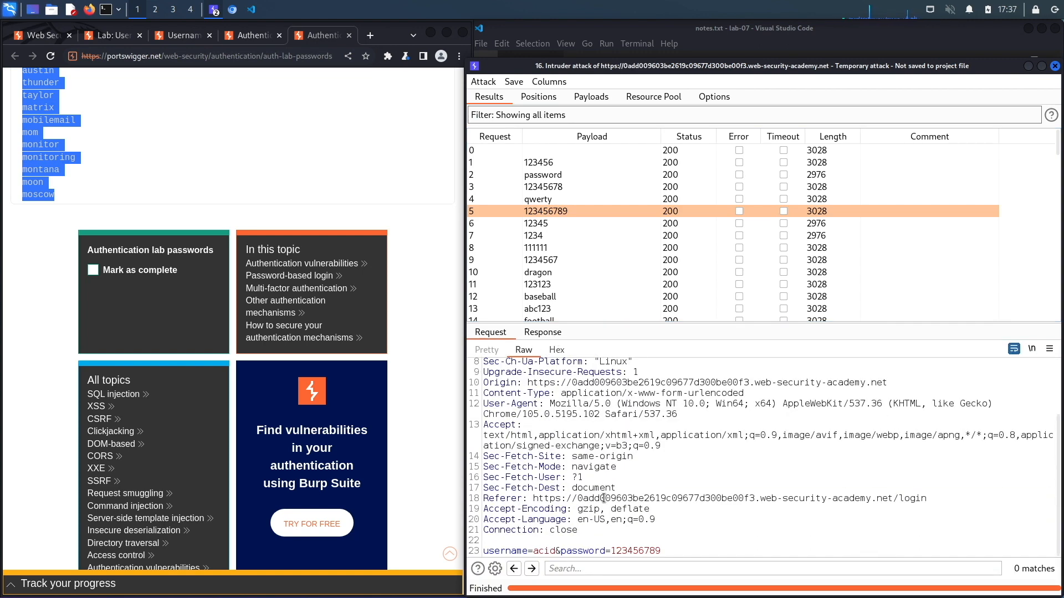
pyautogui.click(543, 331)
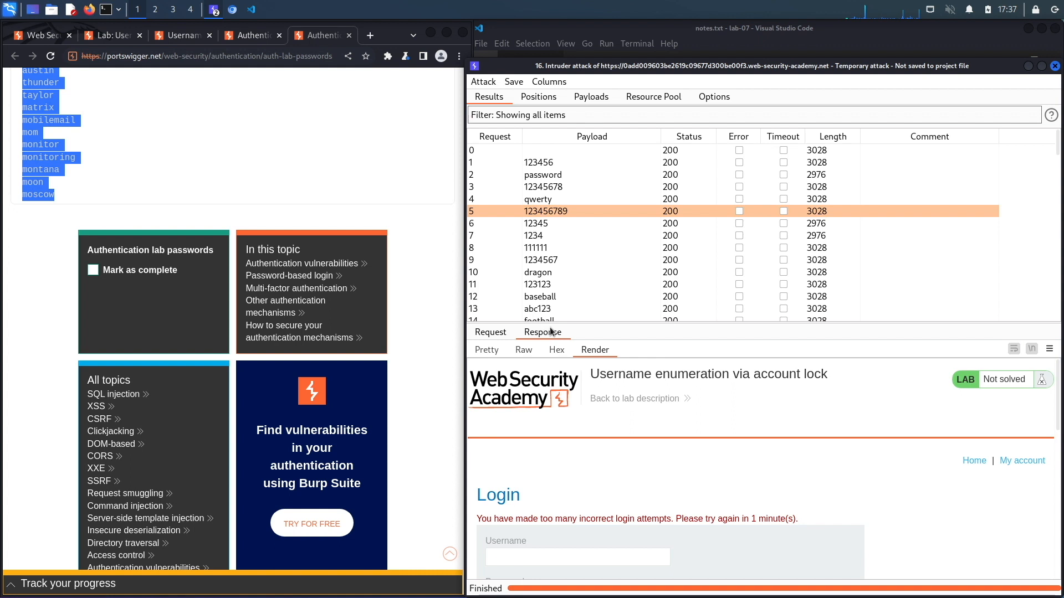
pyautogui.moveTo(826, 263)
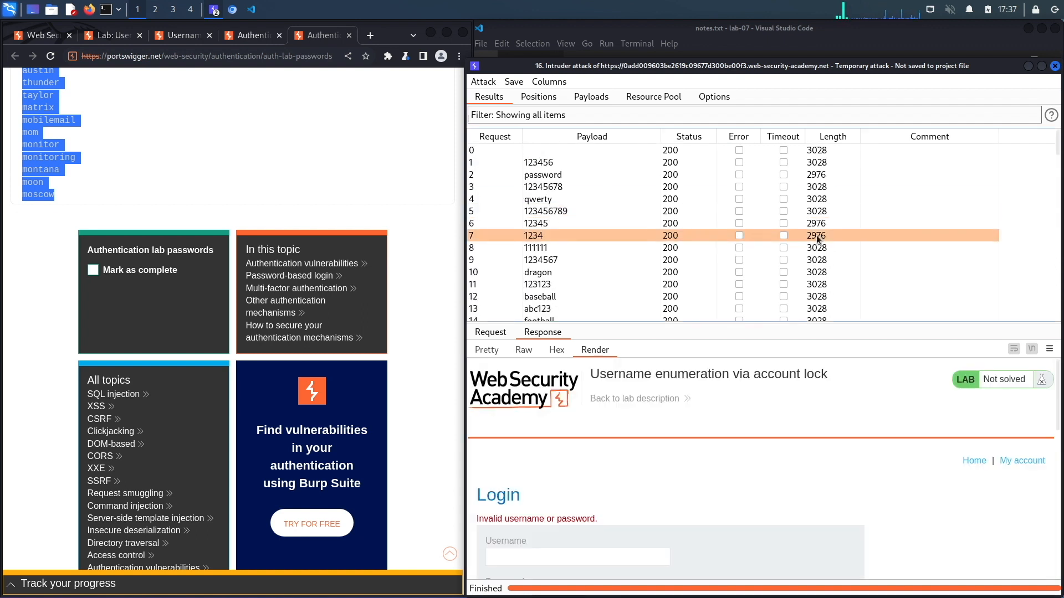
pyautogui.moveTo(829, 252)
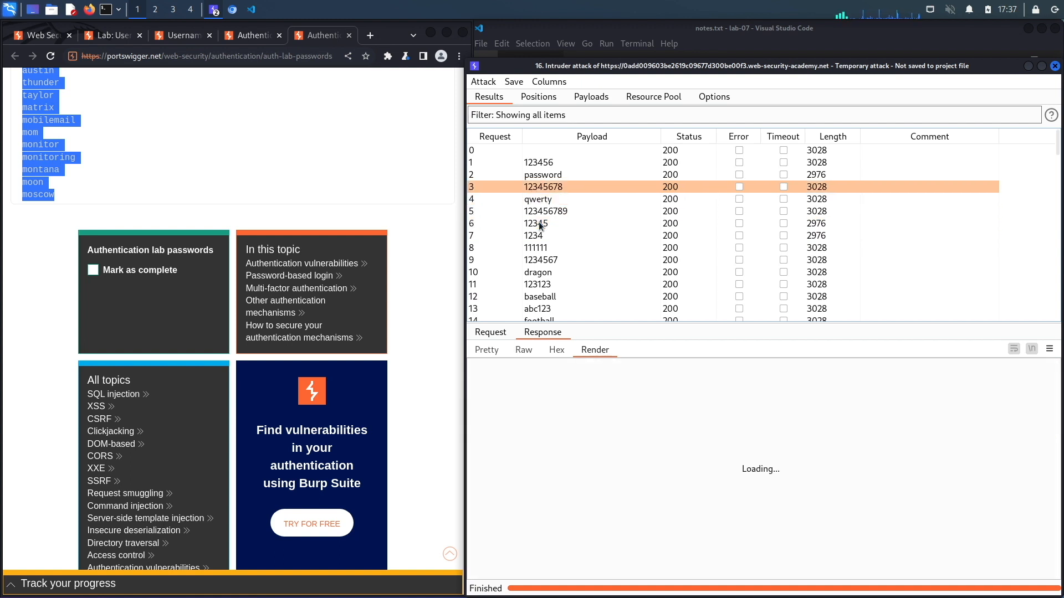
pyautogui.click(539, 173)
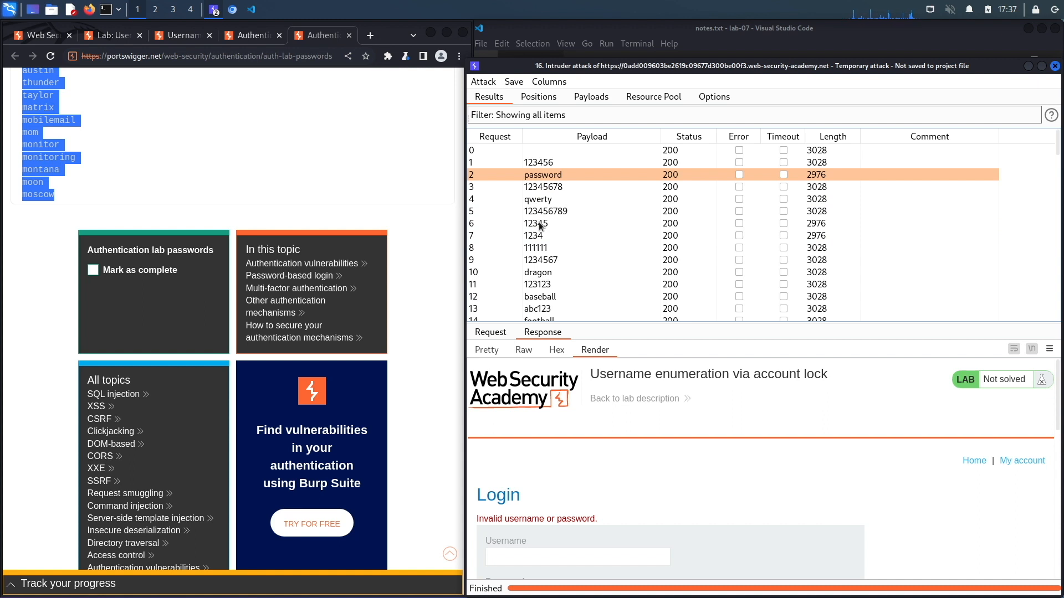
pyautogui.click(494, 150)
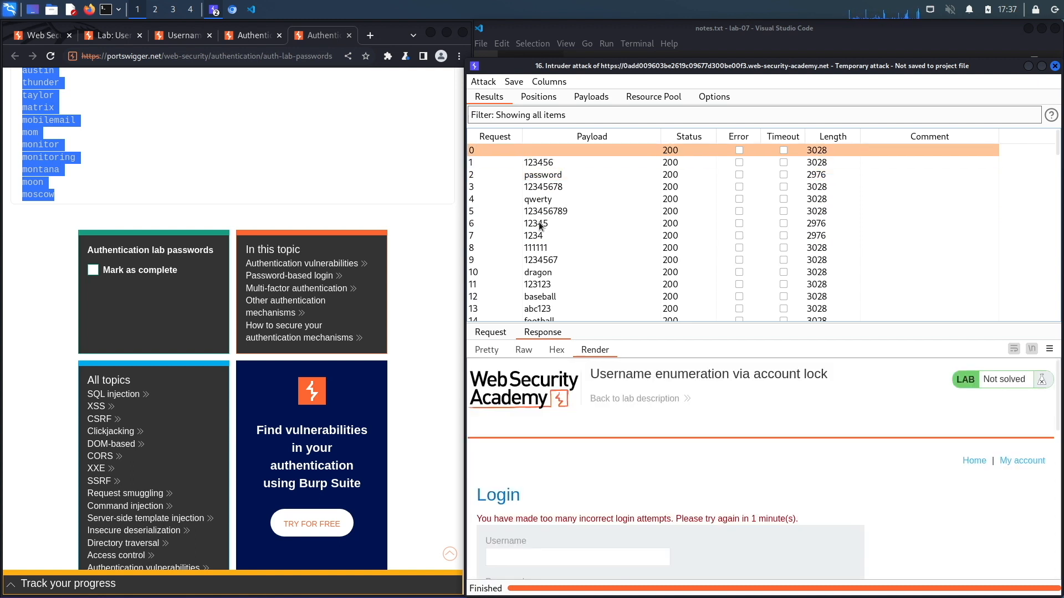
pyautogui.click(540, 162)
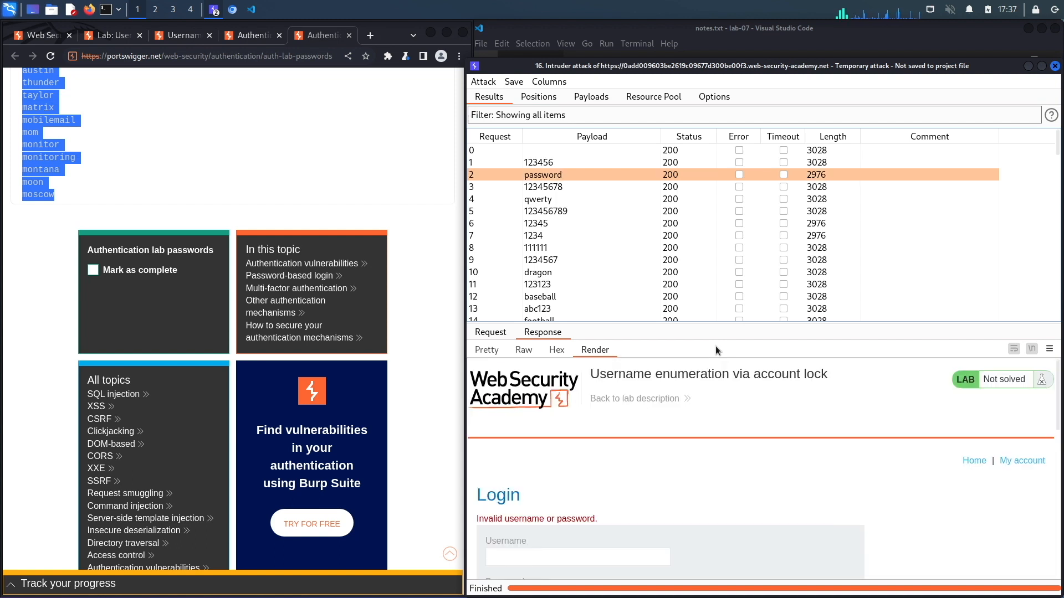
pyautogui.click(830, 136)
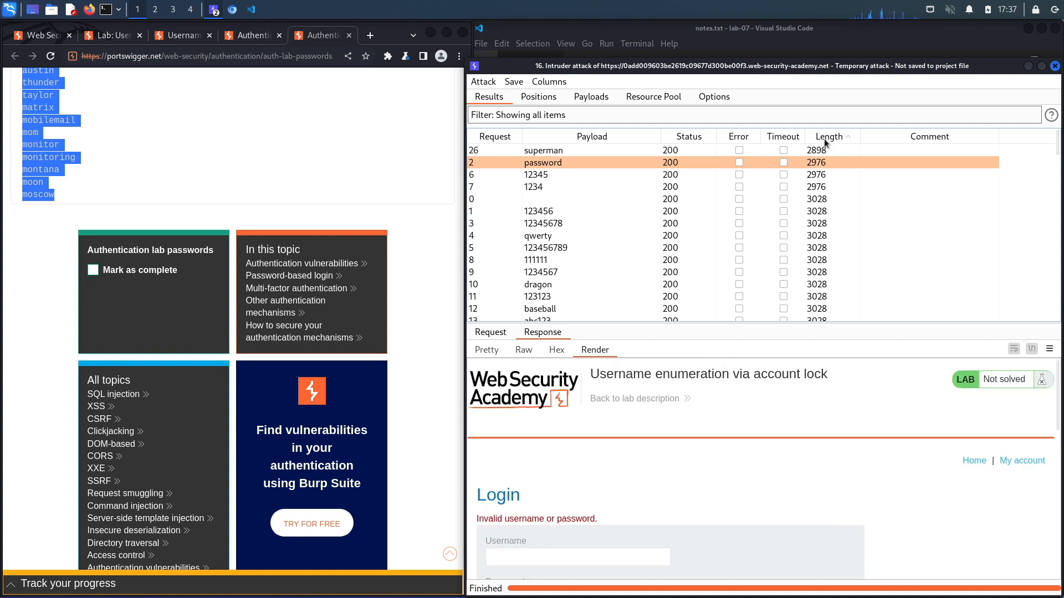
pyautogui.moveTo(603, 158)
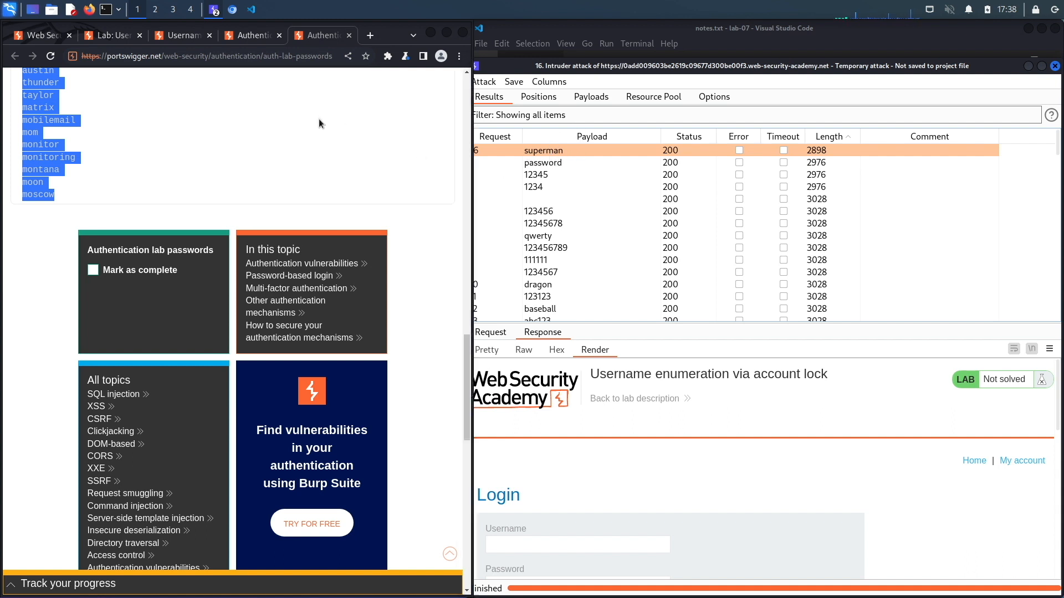
pyautogui.click(182, 34)
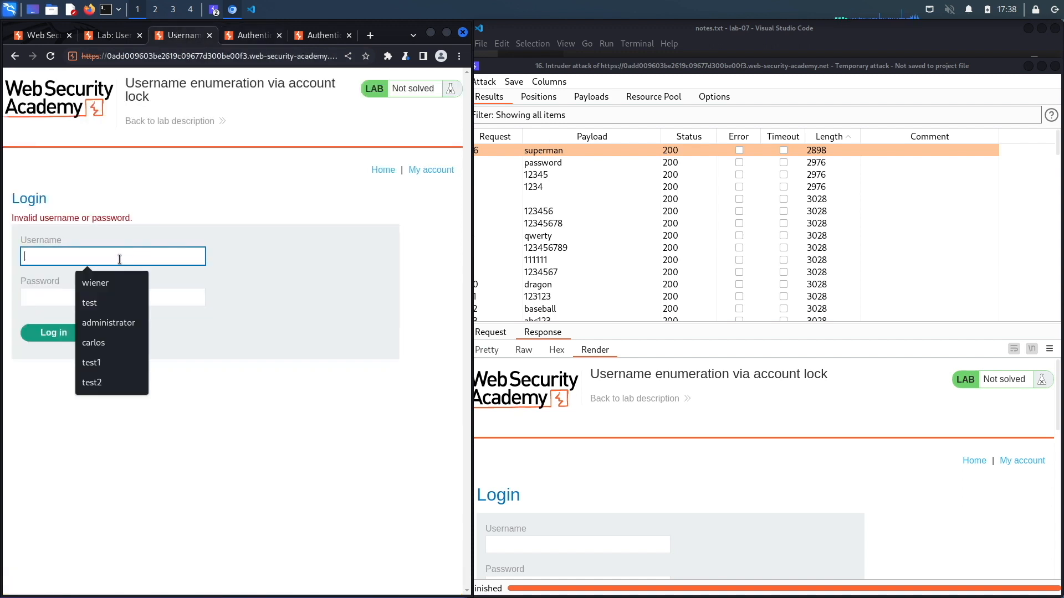
pyautogui.write('acid')
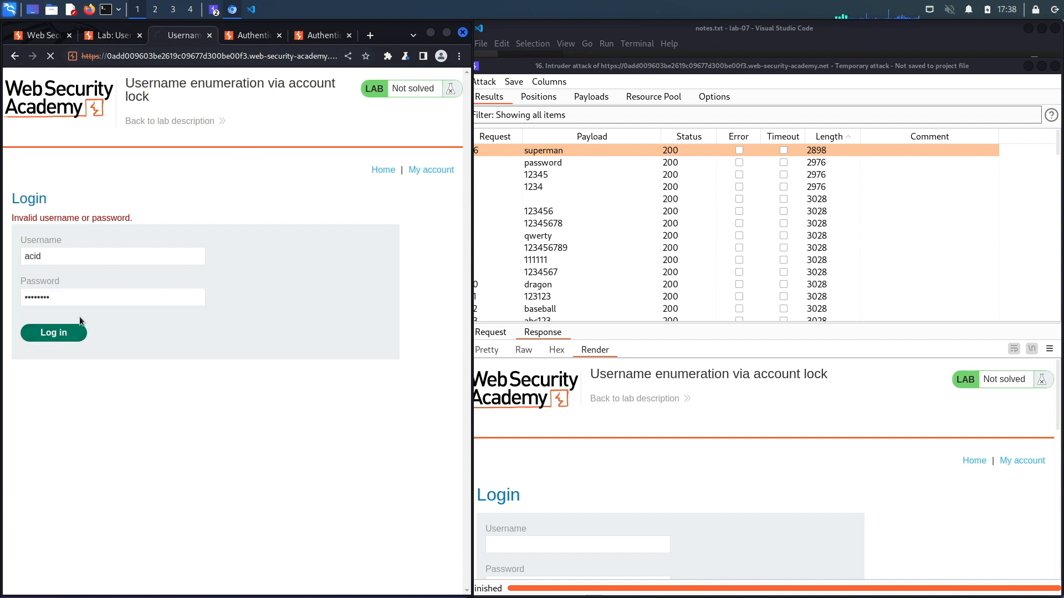
pyautogui.click(53, 332)
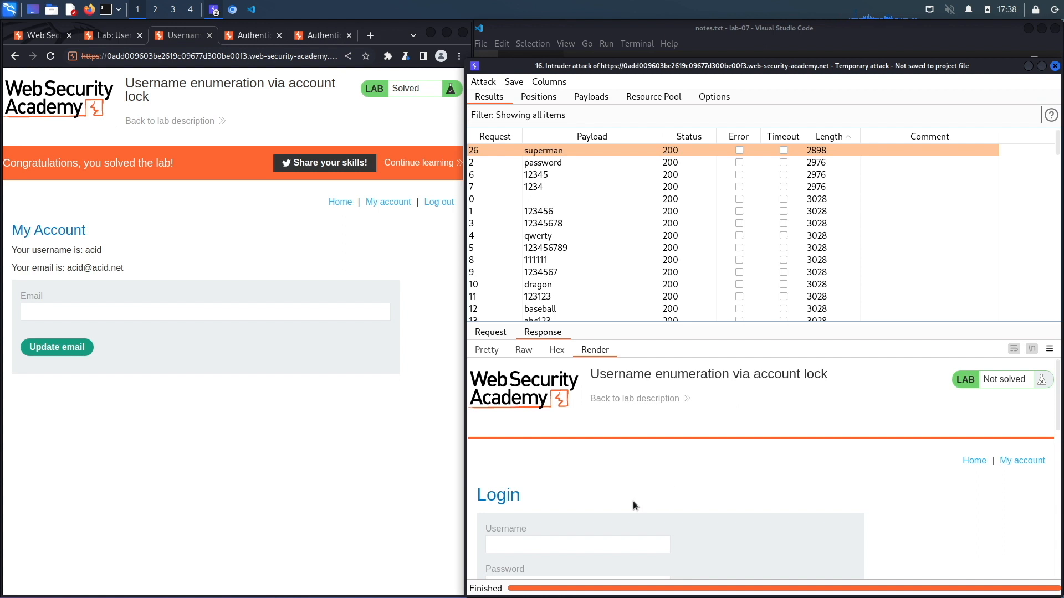
pyautogui.moveTo(644, 498)
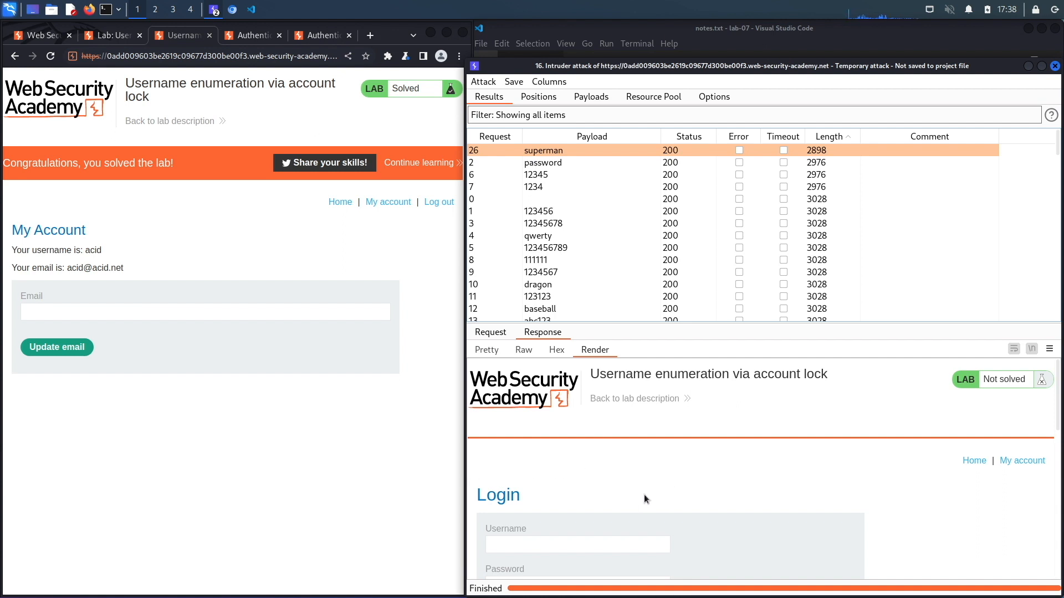
pyautogui.click(543, 162)
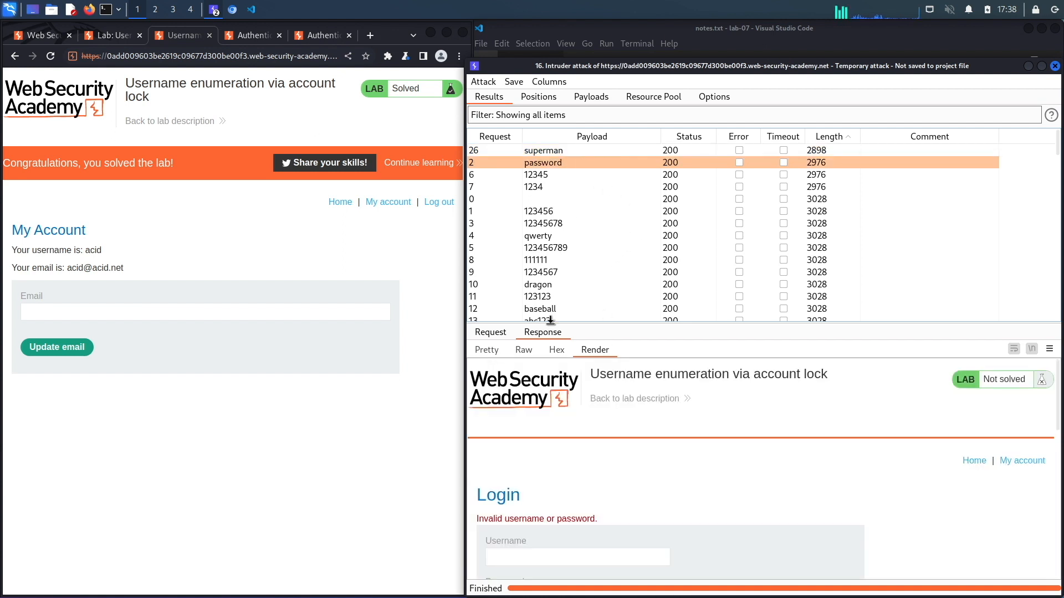
pyautogui.moveTo(597, 509)
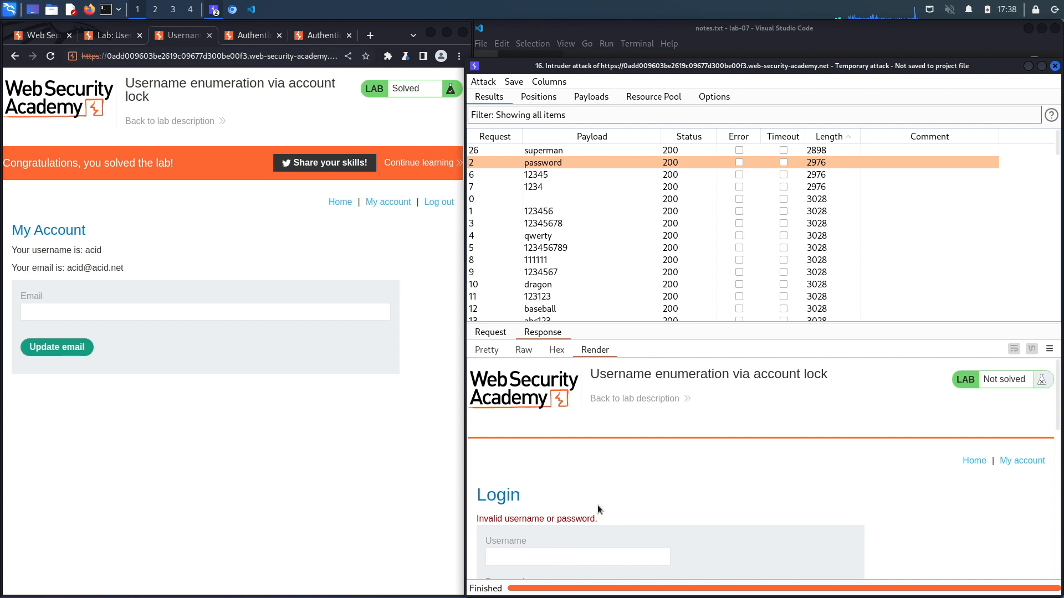
pyautogui.click(543, 150)
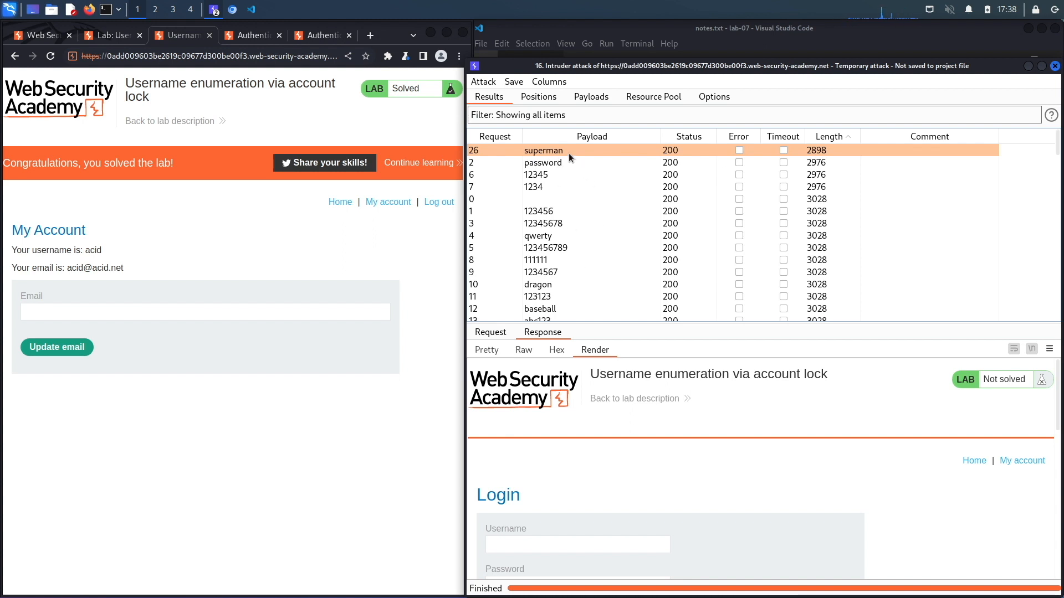
pyautogui.moveTo(564, 154)
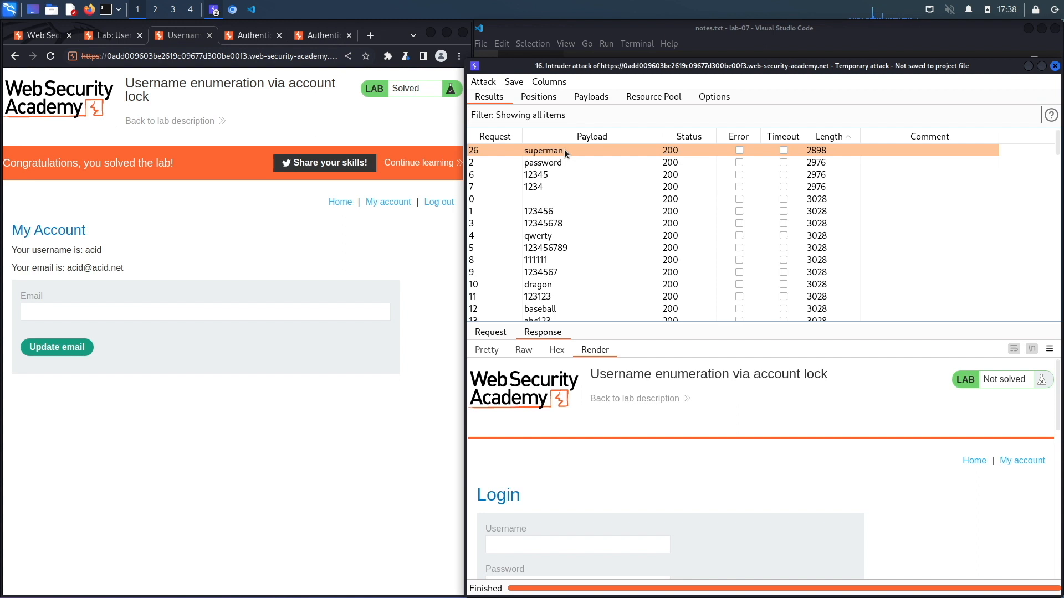
pyautogui.moveTo(153, 263)
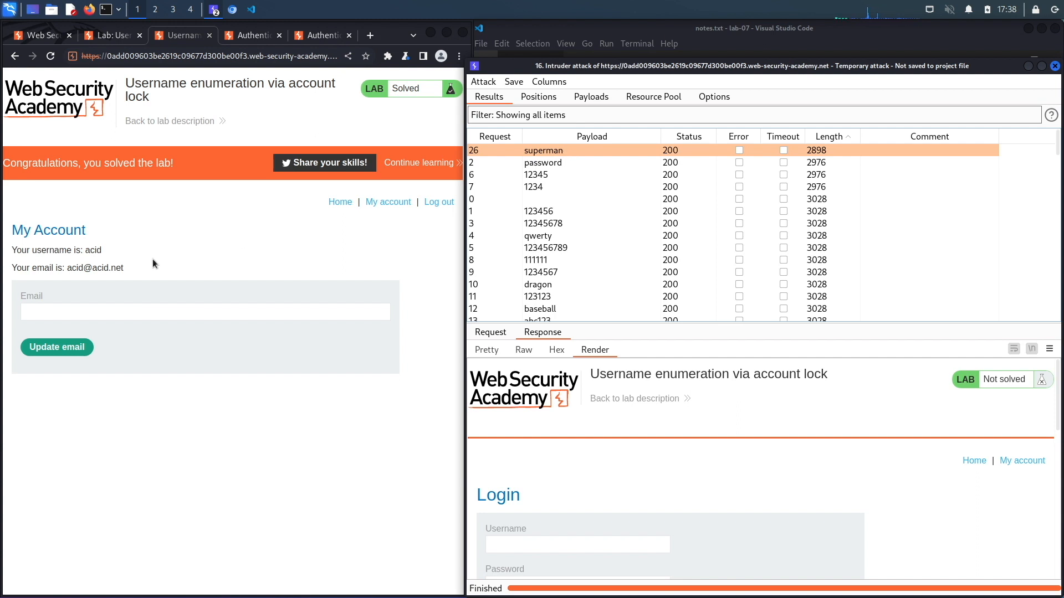
pyautogui.moveTo(150, 214)
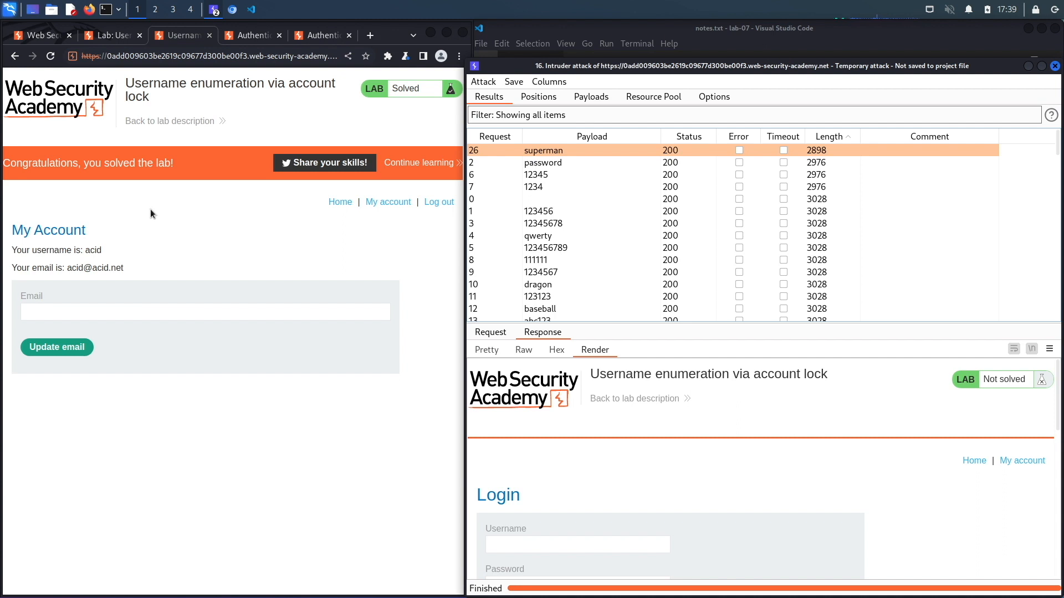
pyautogui.moveTo(578, 164)
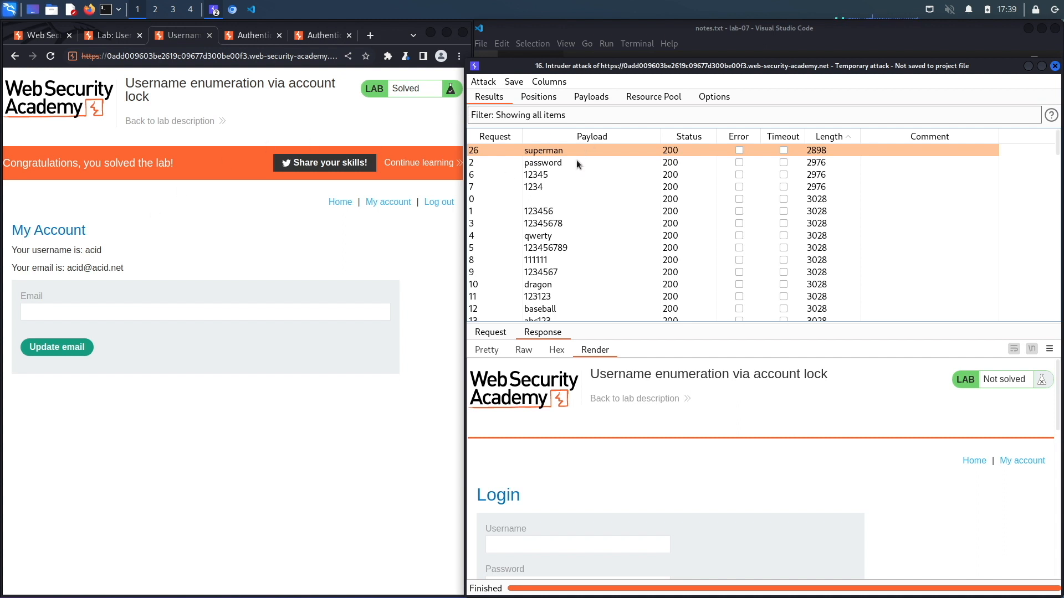